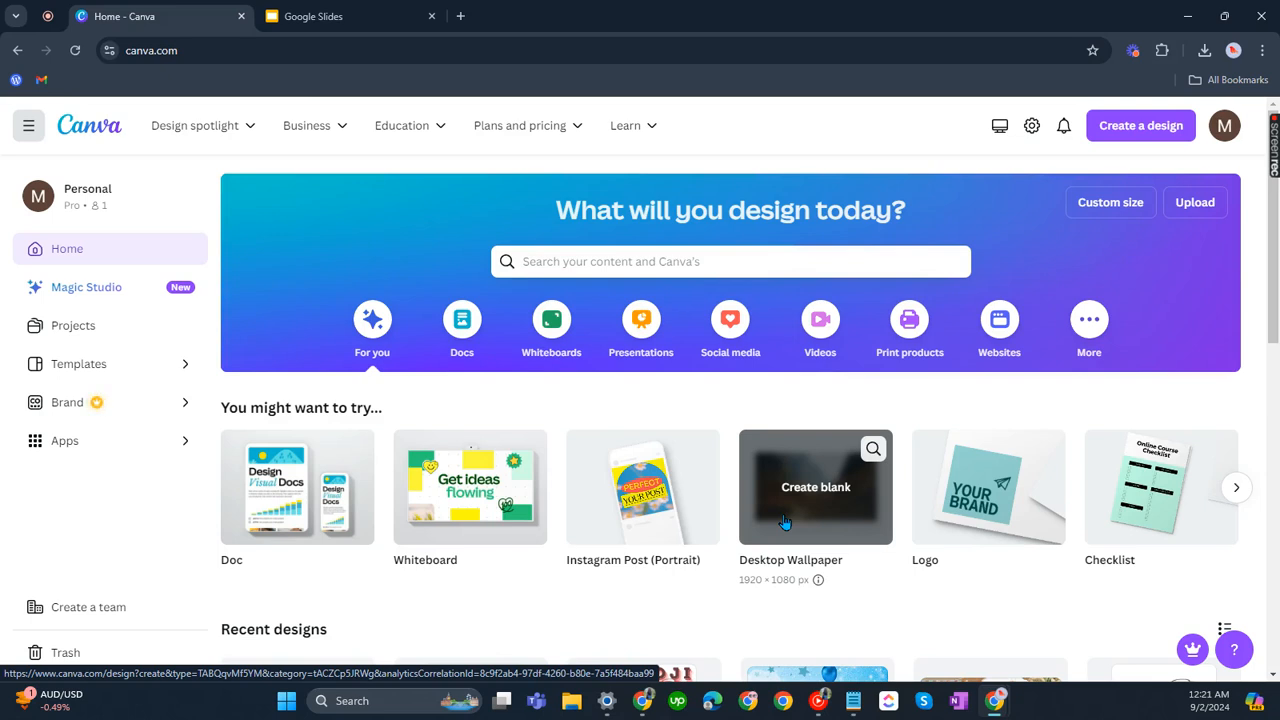
mouse_move(910, 227)
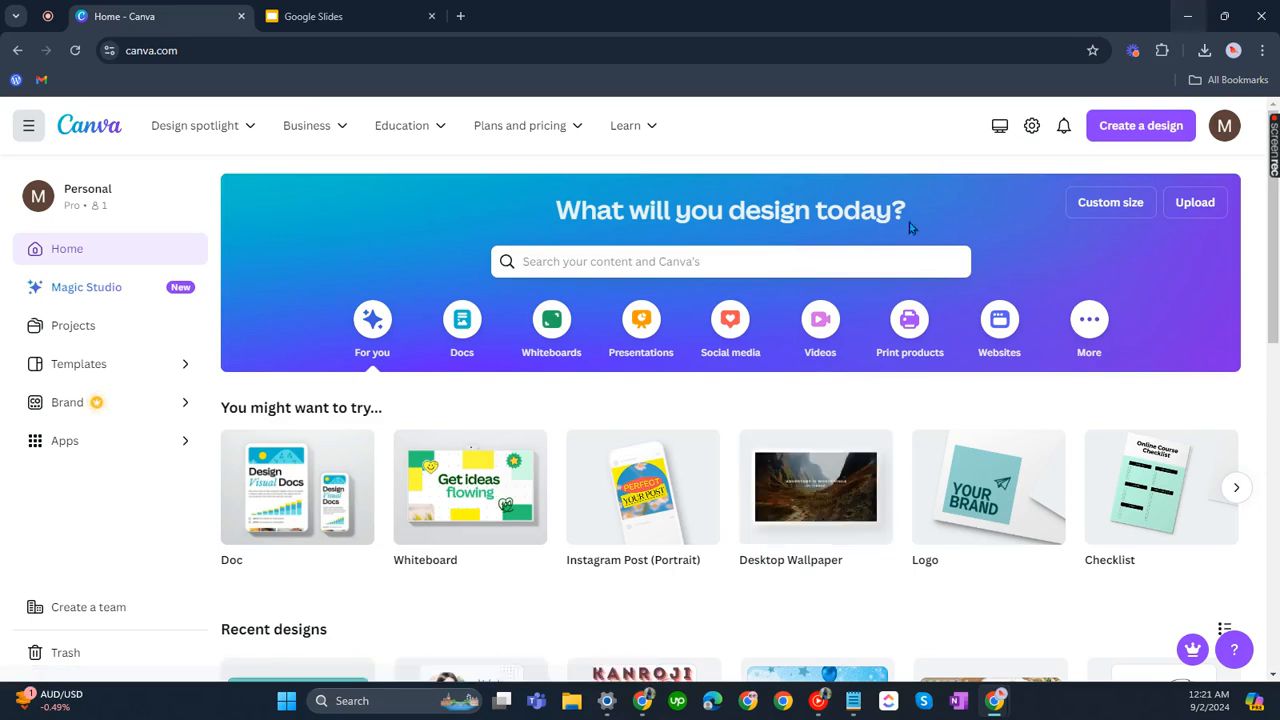
Search Canva for 'pear deck presentations'.
text(pear de)
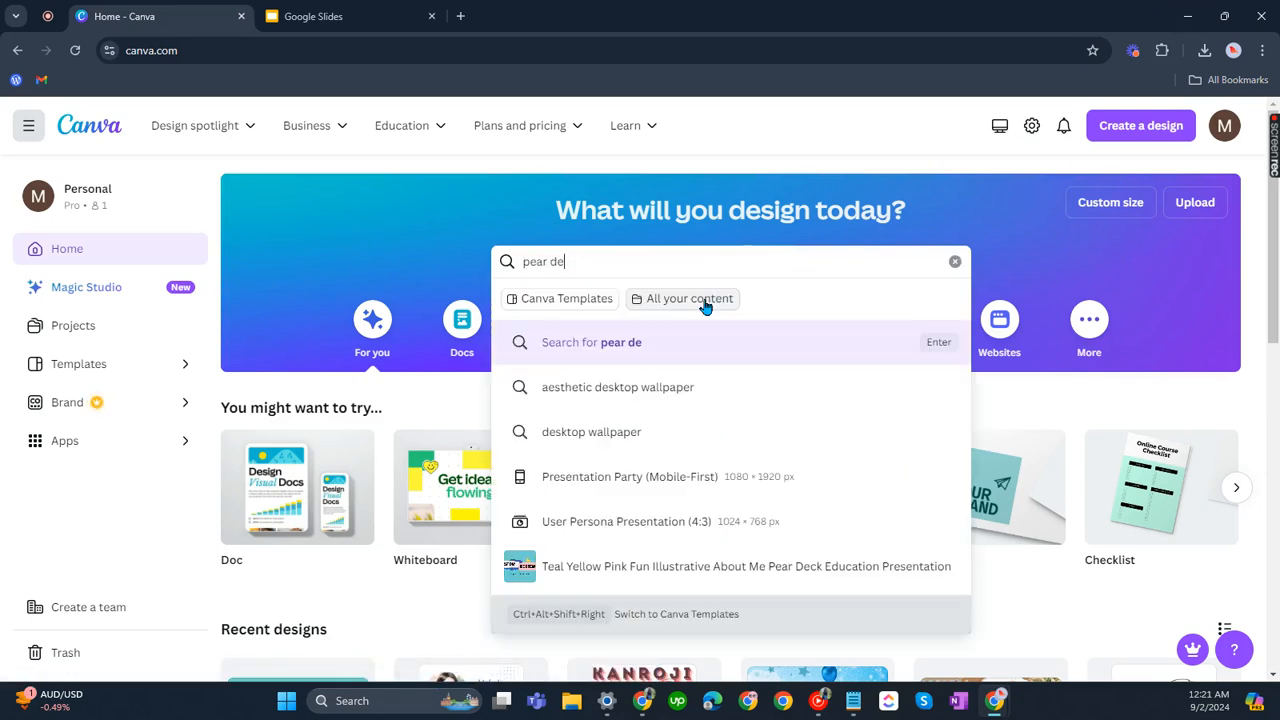
text(ck)
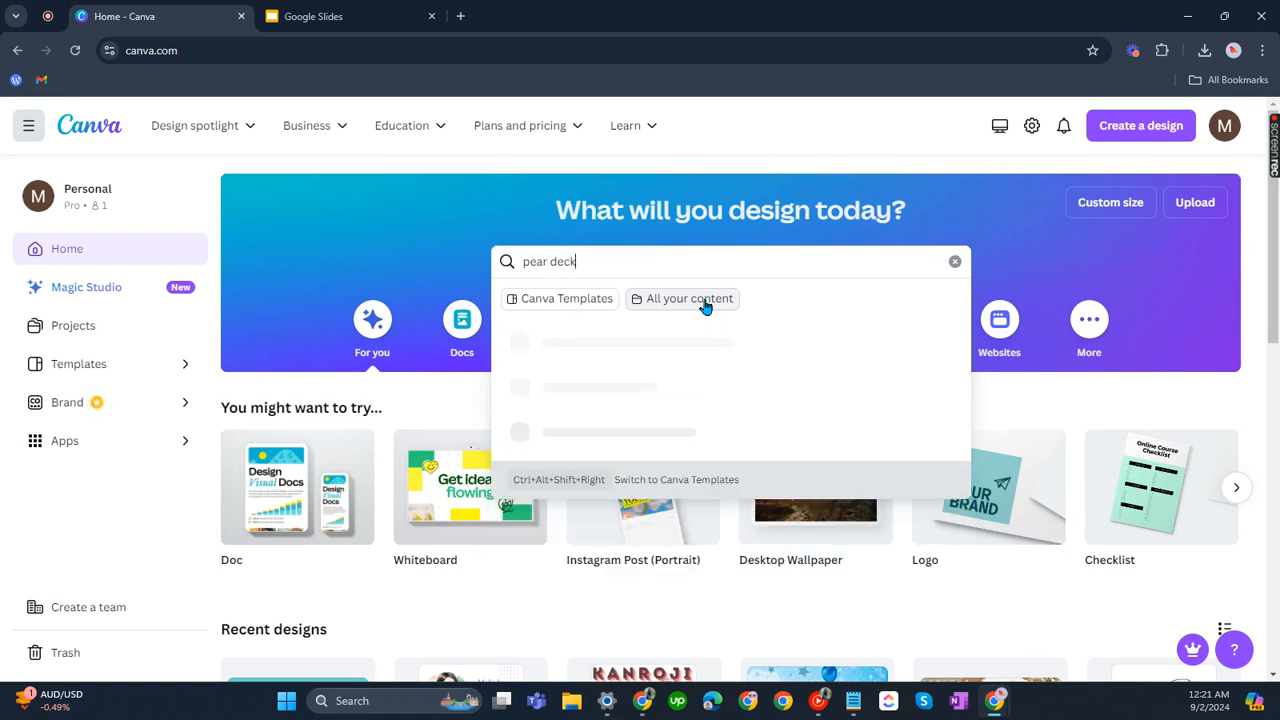
text(presentations)
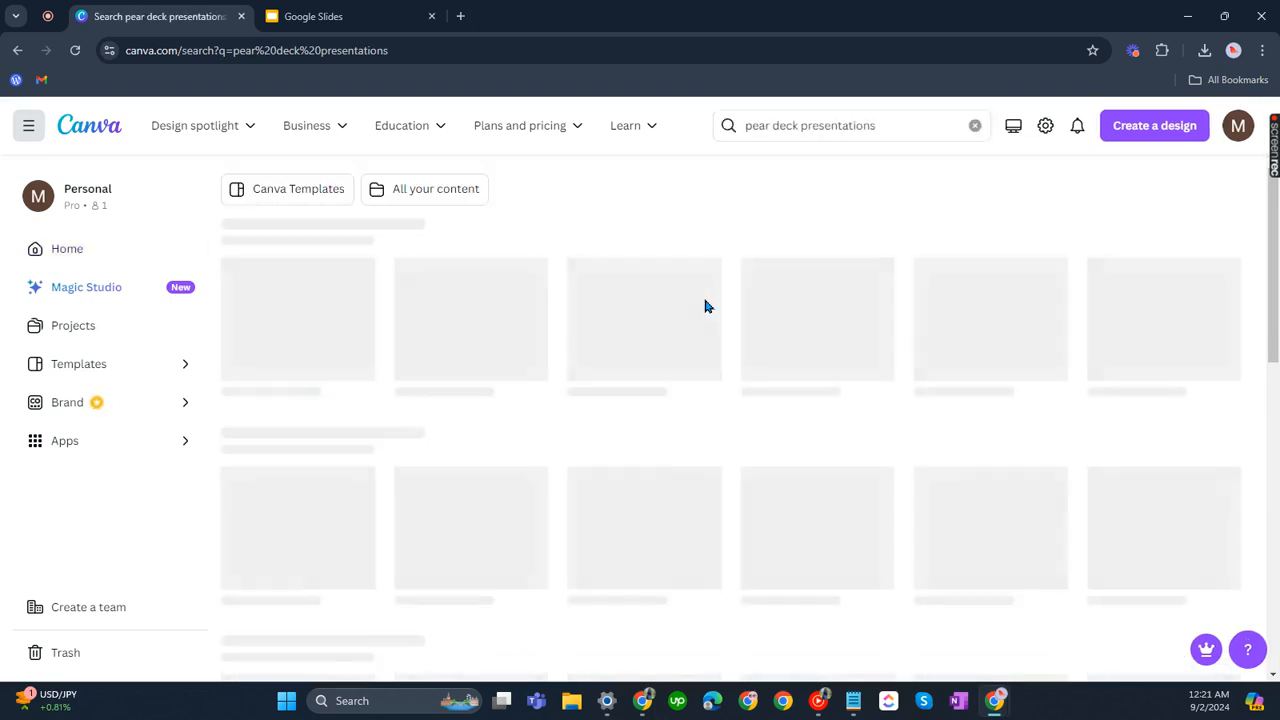
click(519, 125)
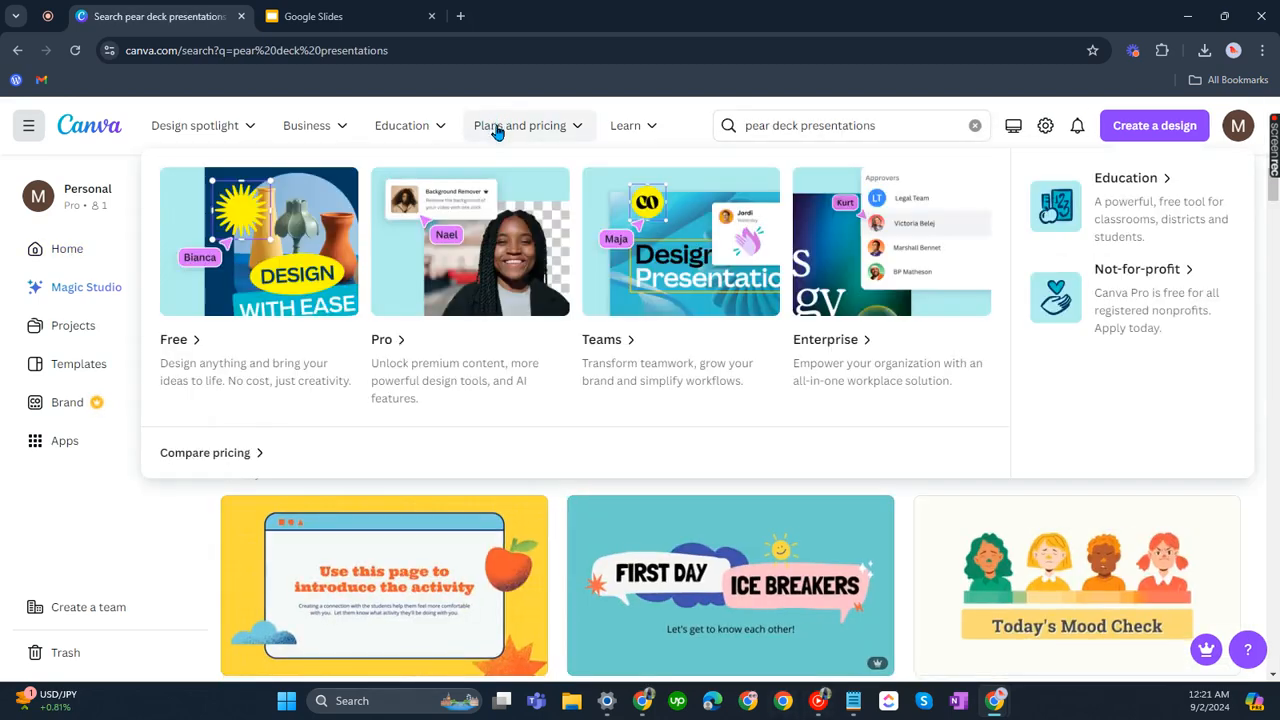
scroll(down, 3)
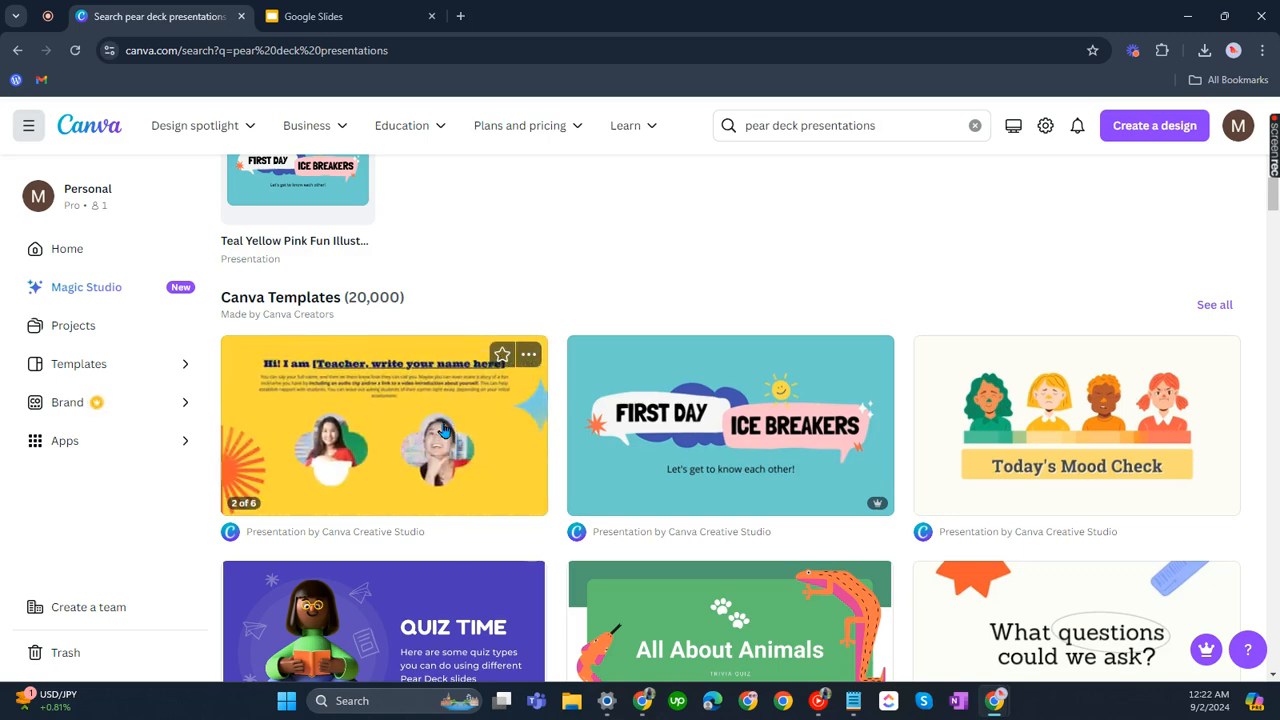
scroll(down, 3)
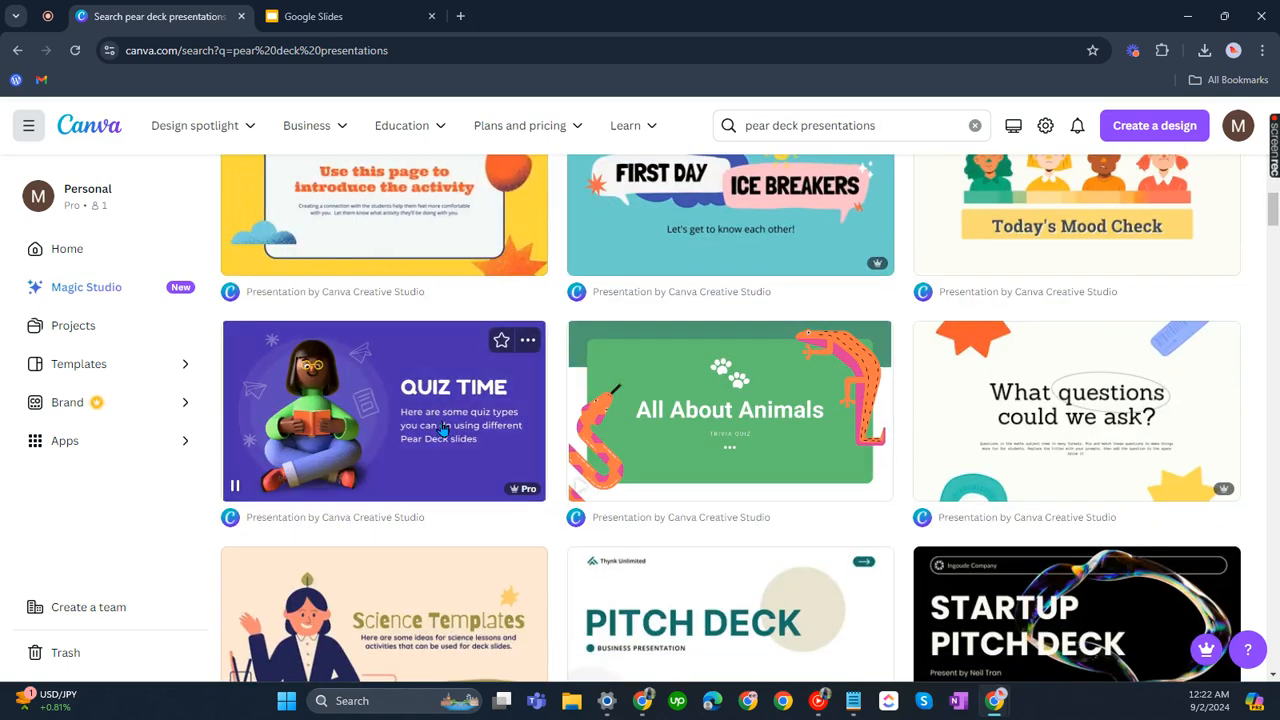
scroll(up, 3)
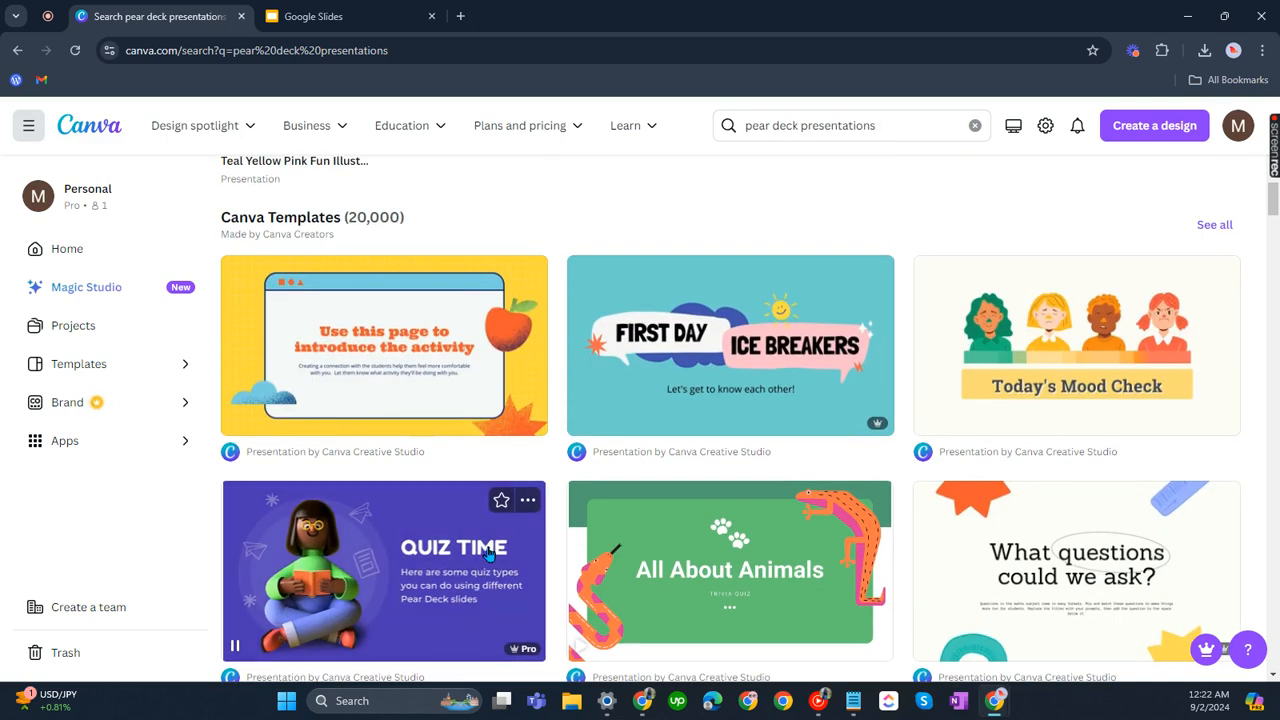
mouse_move(623, 373)
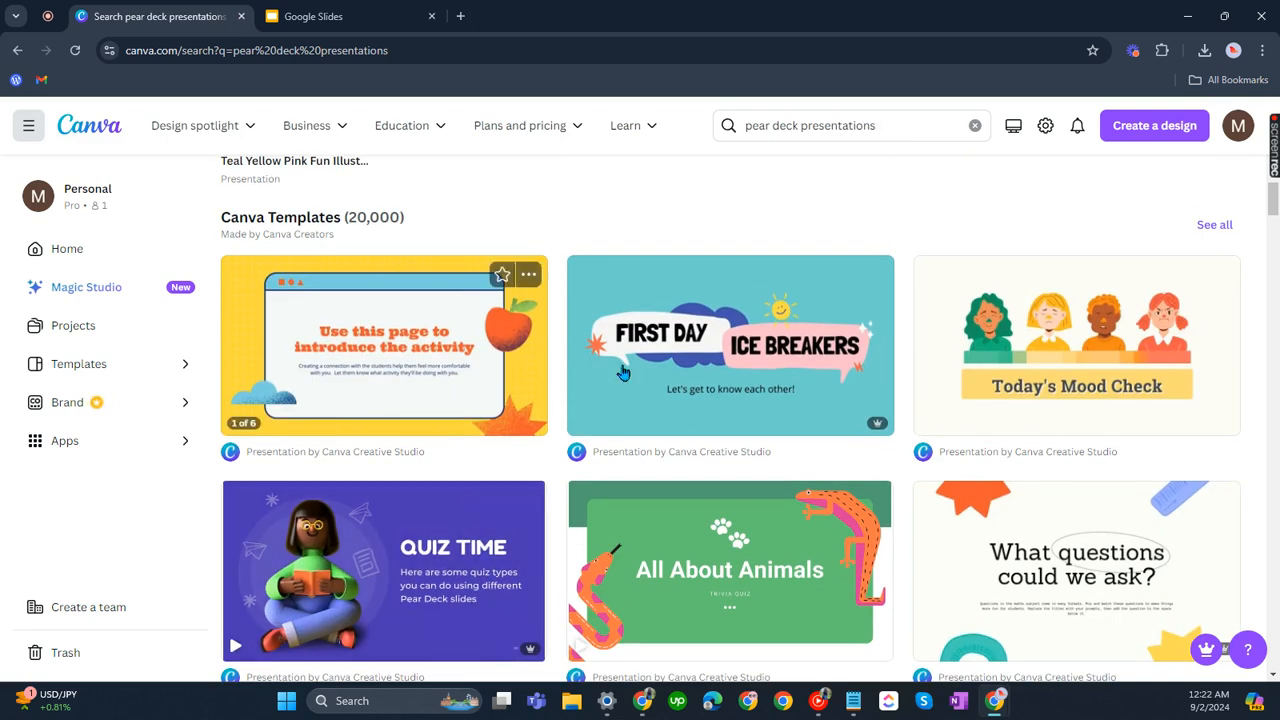
scroll(down, 3)
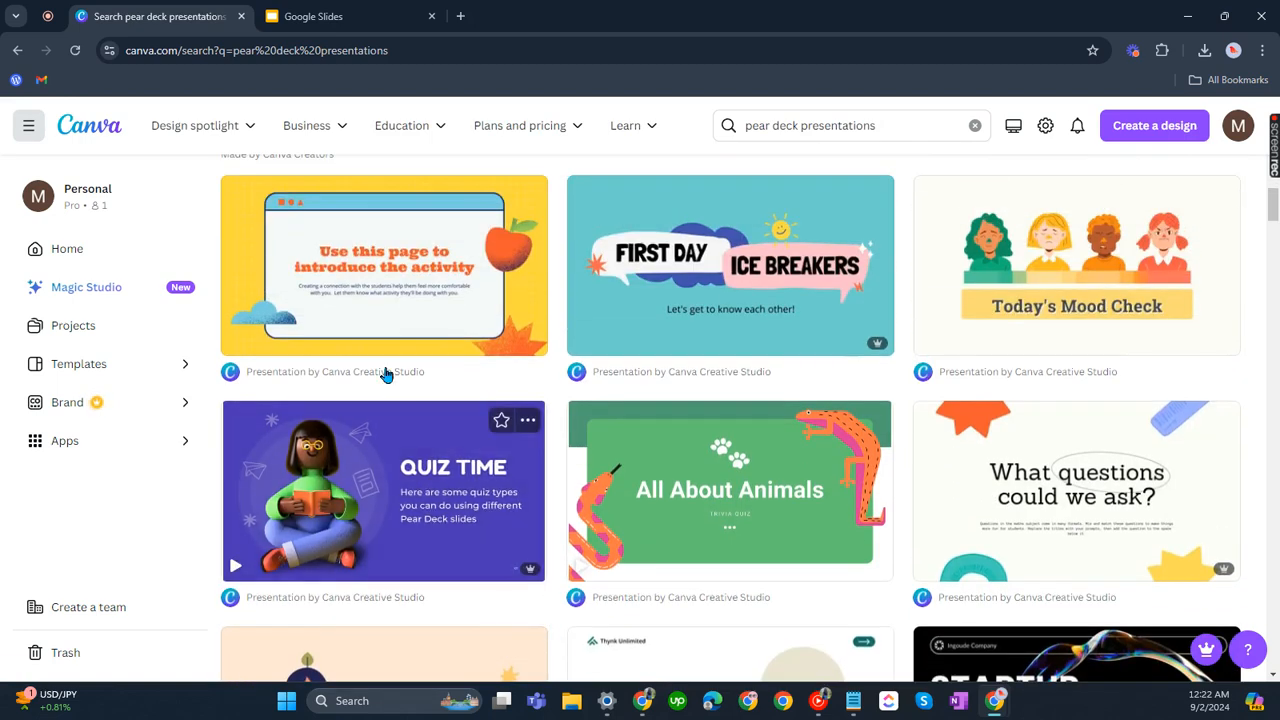
mouse_move(709, 318)
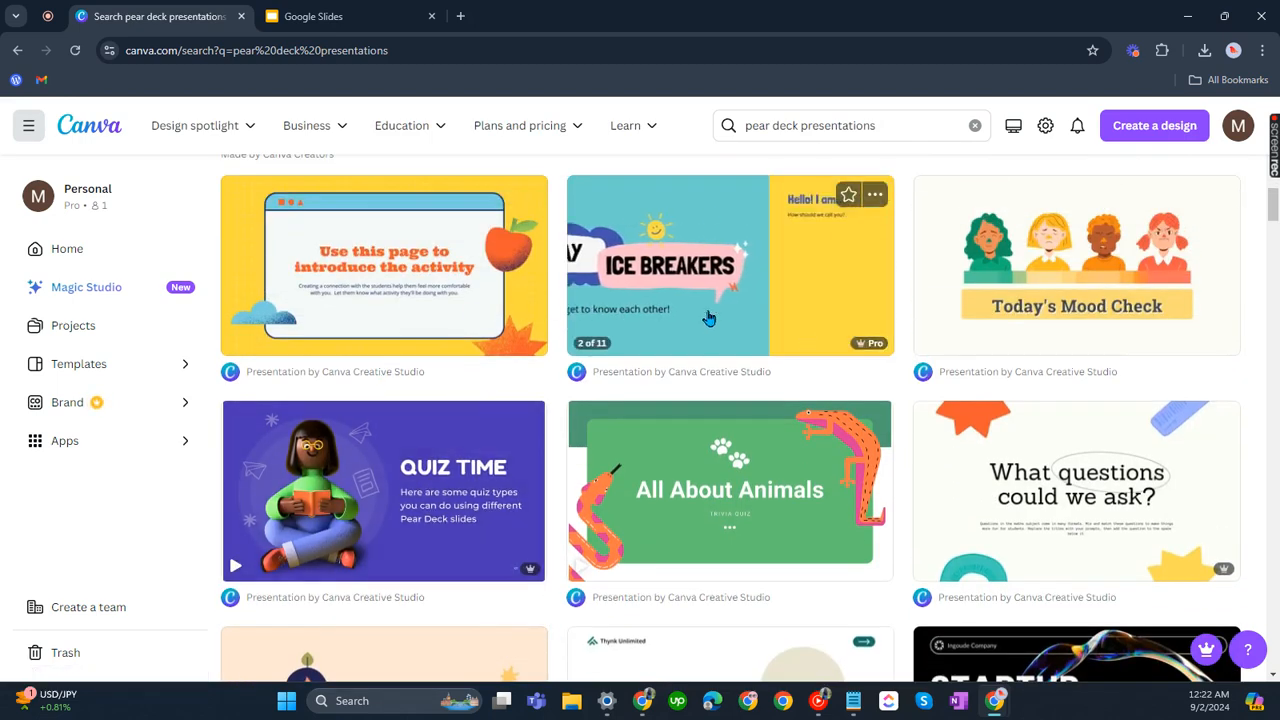
Customise the First Day Ice Breakers template and switch to its new editor tab.
click(708, 317)
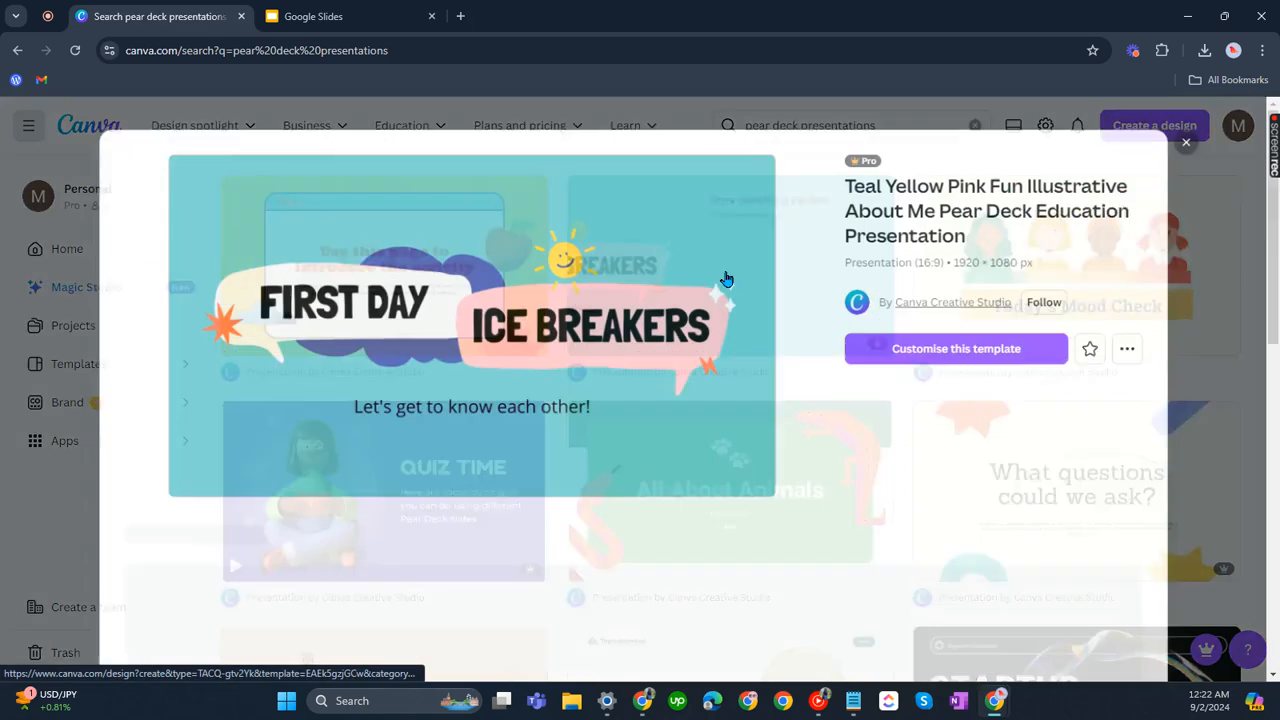
click(954, 348)
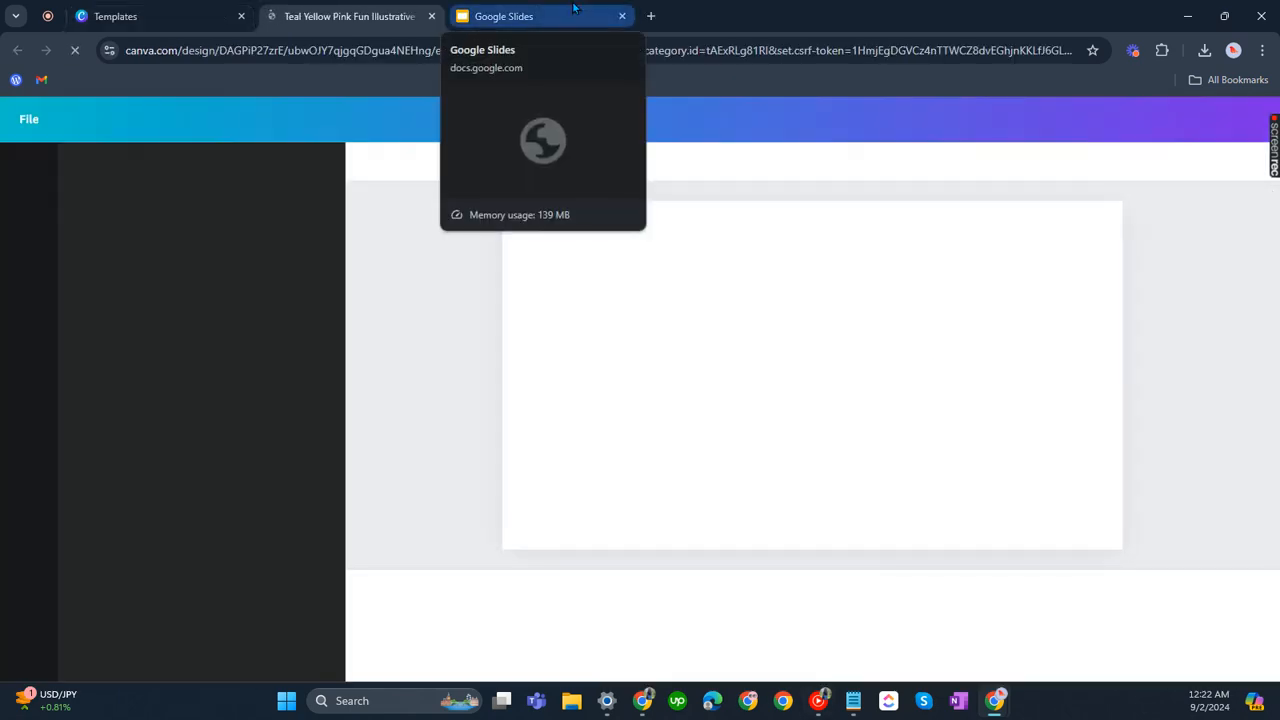
click(350, 16)
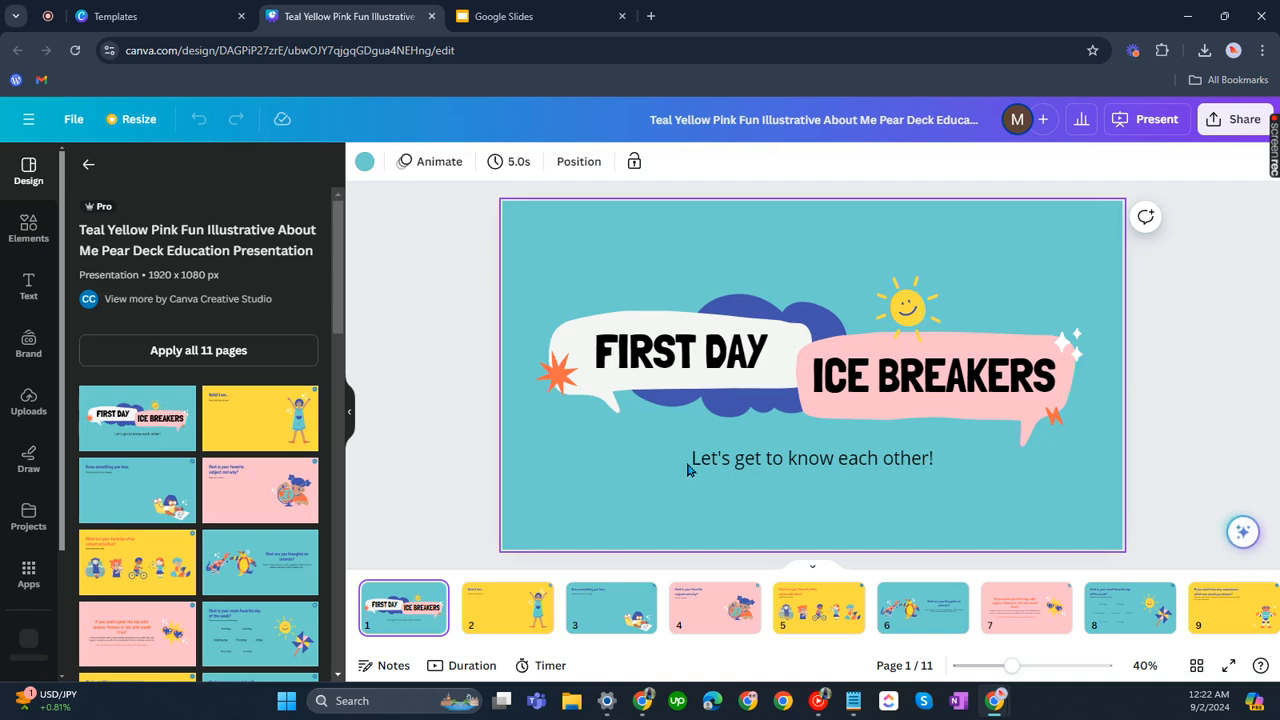
Export all 11 pages as Microsoft PowerPoint without saving download settings, and check the download.
click(1244, 119)
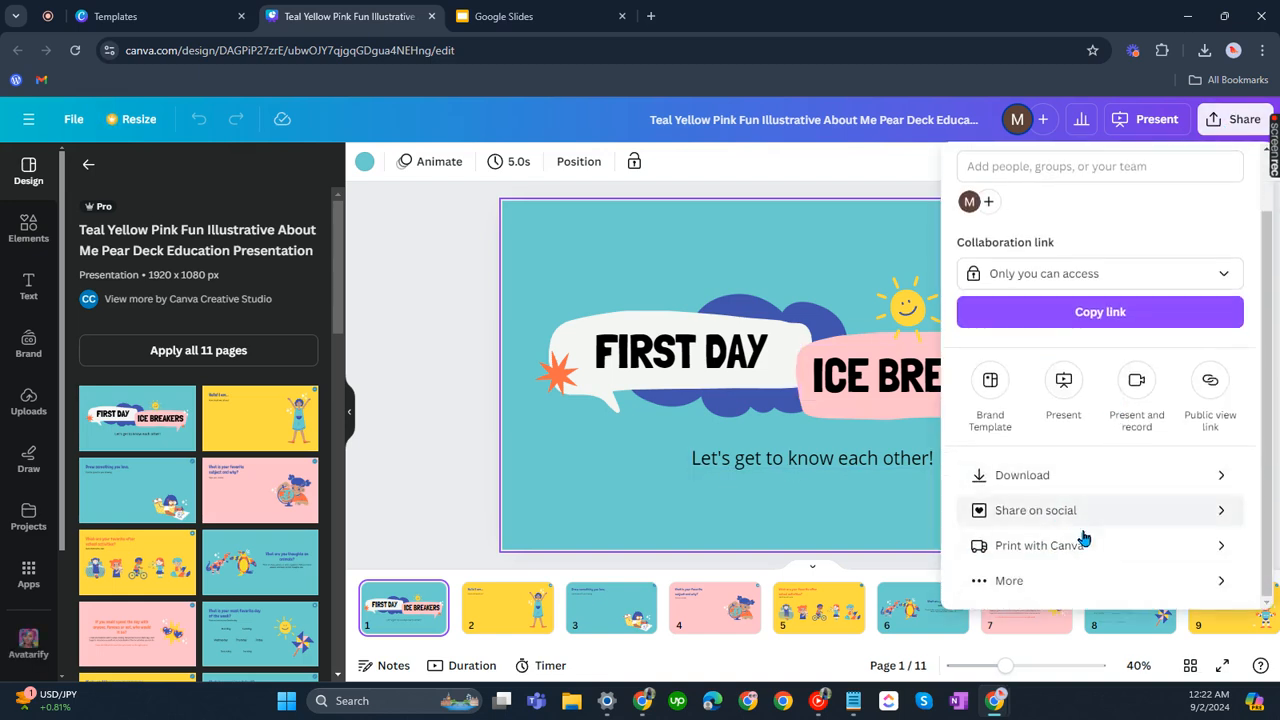
click(1008, 580)
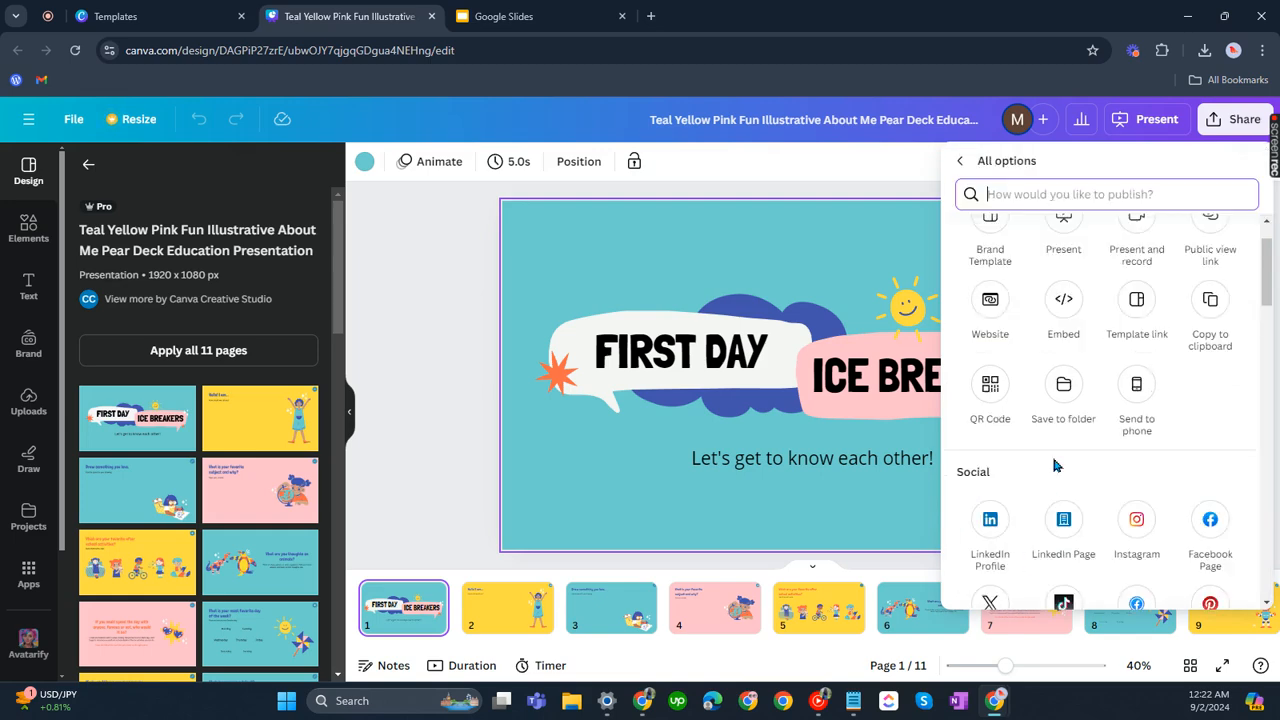
scroll(down, 3)
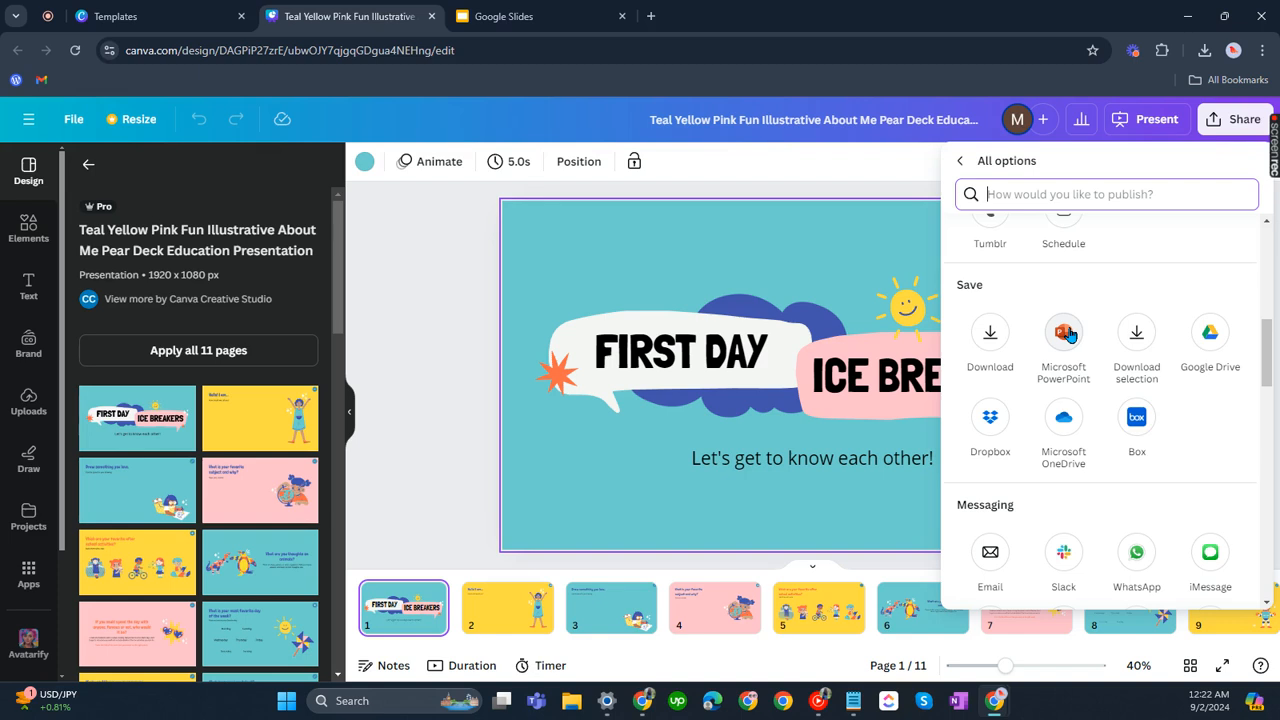
click(1063, 332)
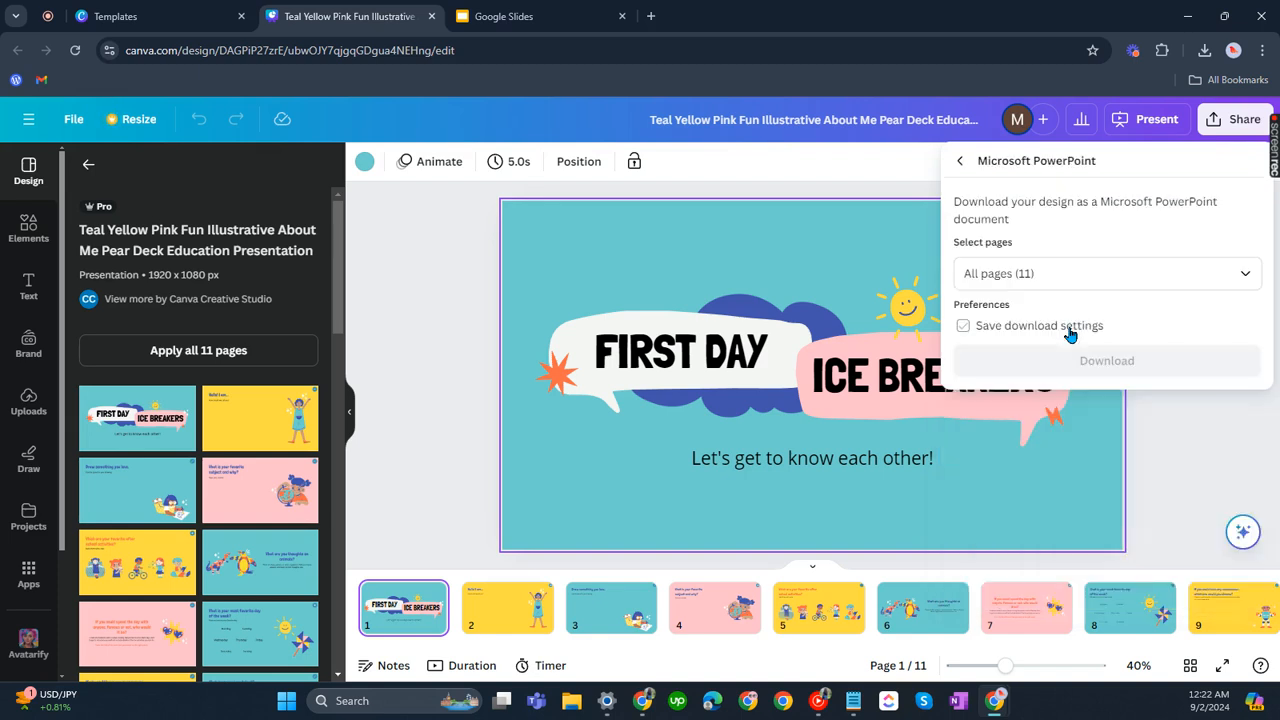
click(1105, 273)
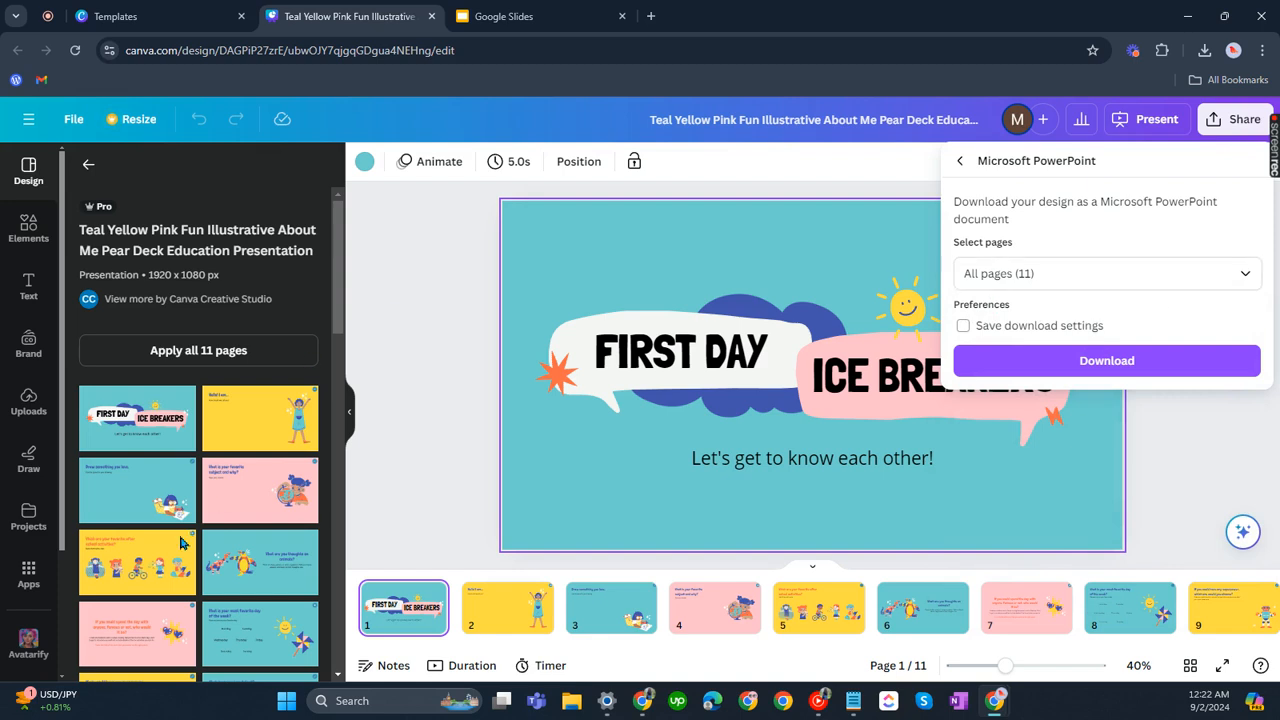
mouse_move(1013, 334)
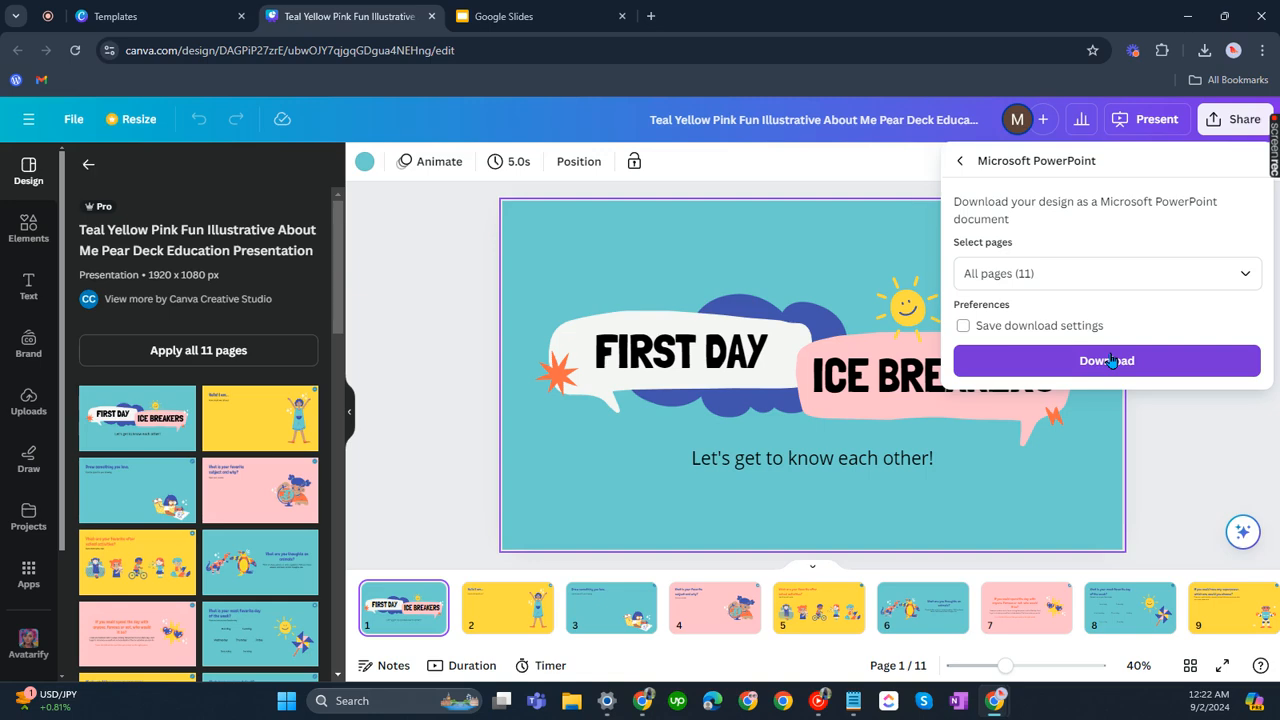
click(1107, 360)
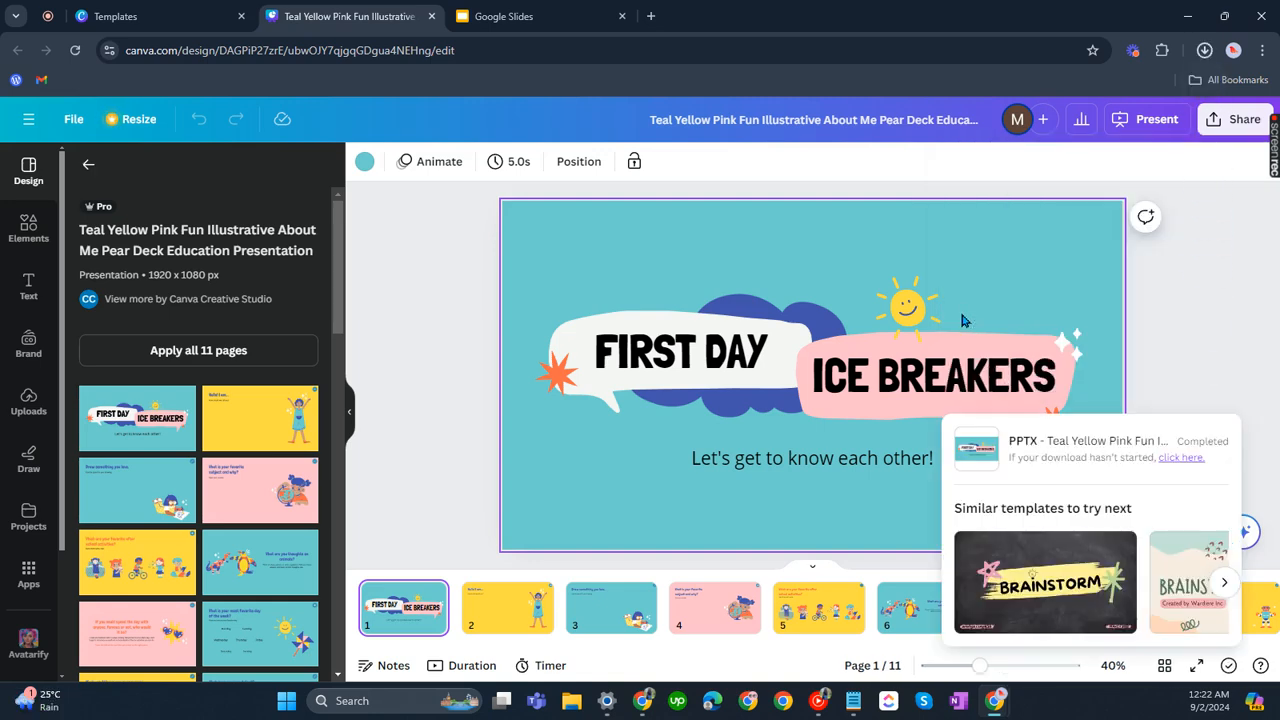
click(1204, 50)
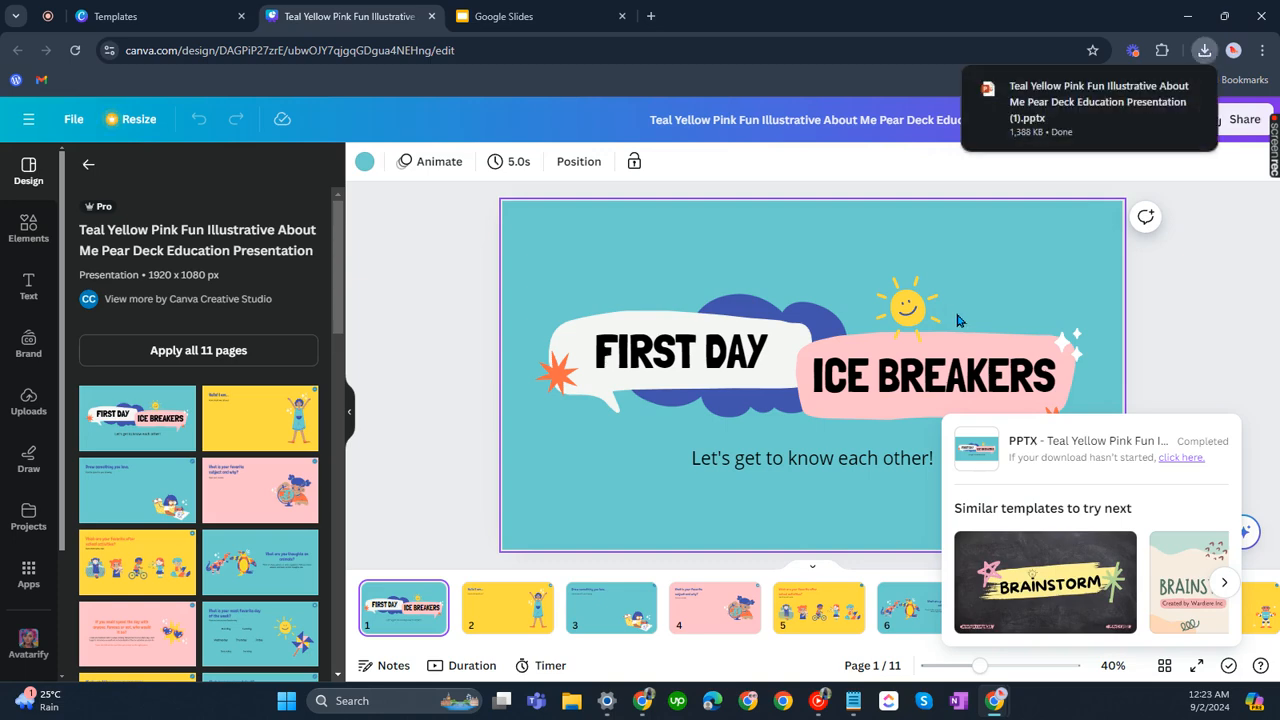
click(907, 305)
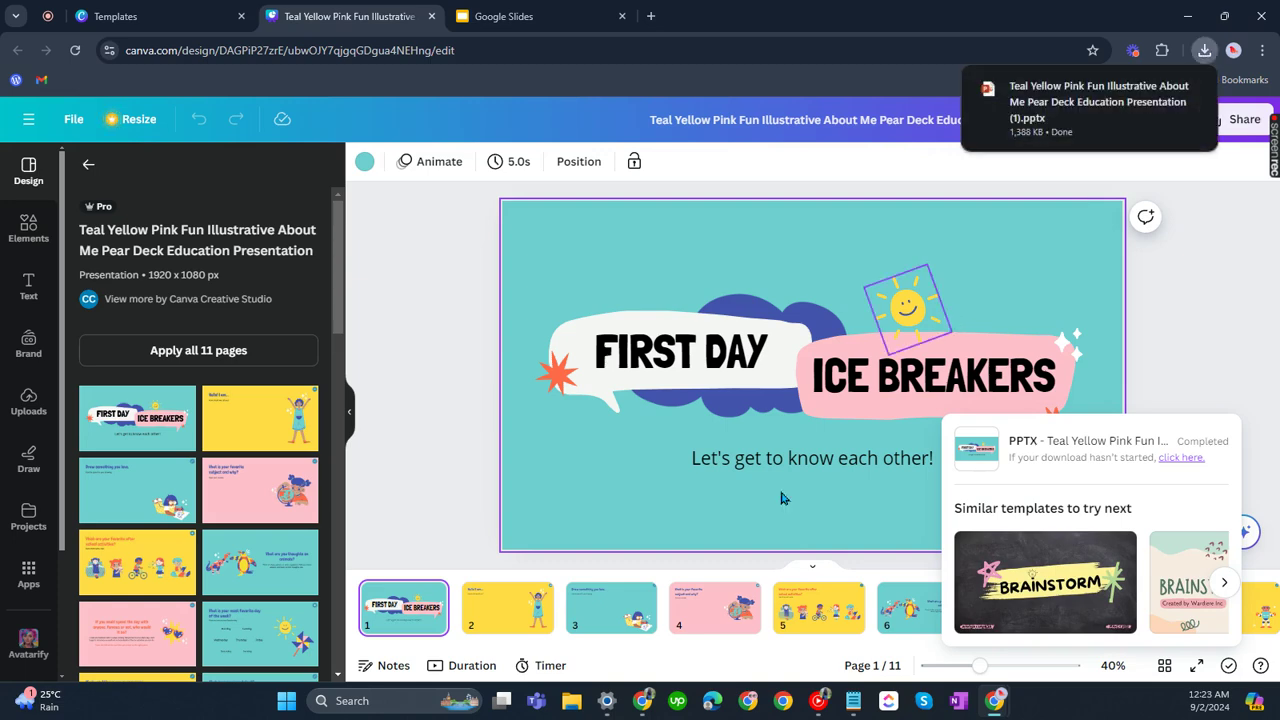
Switch to Google Slides and open the file picker's Upload option.
click(503, 16)
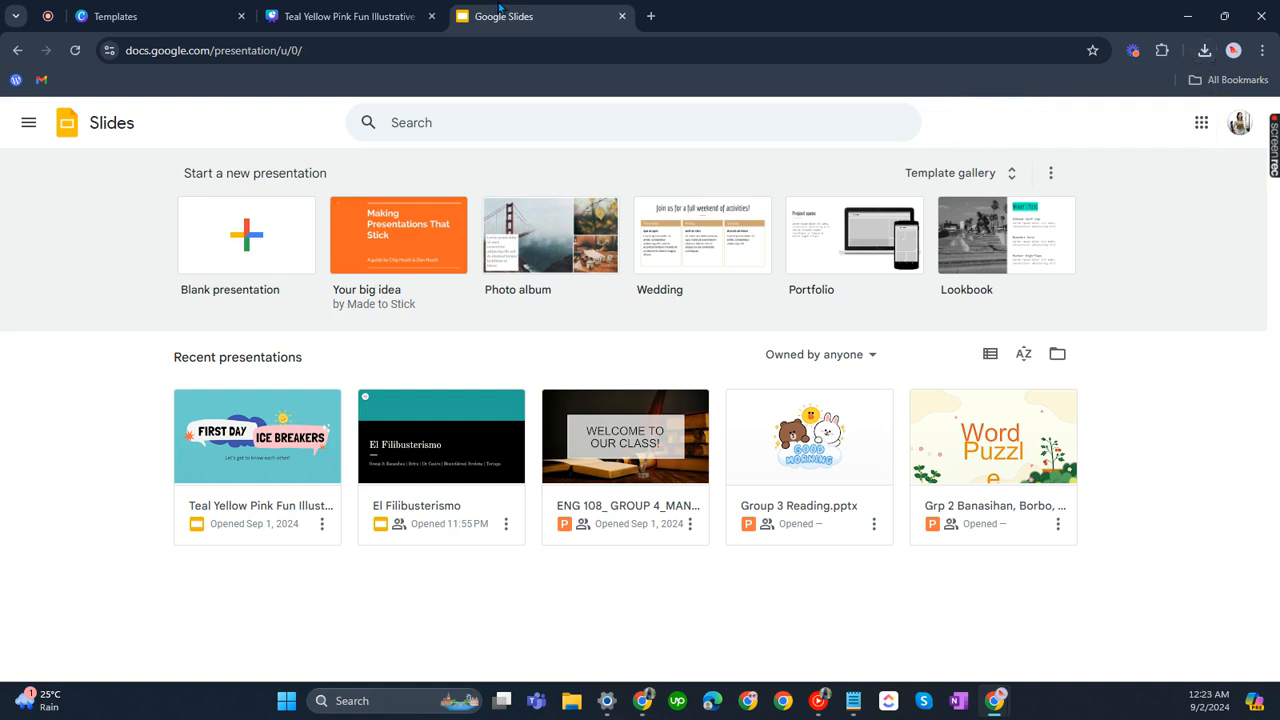
mouse_move(448, 146)
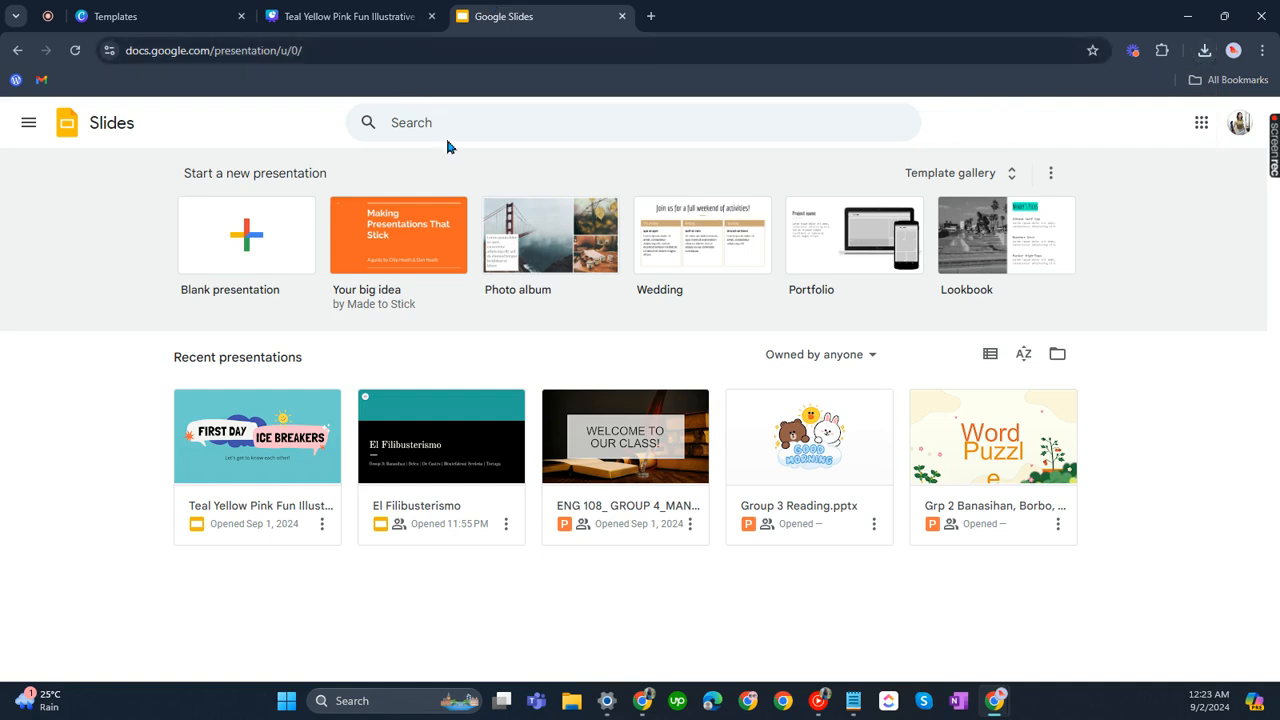
mouse_move(540, 166)
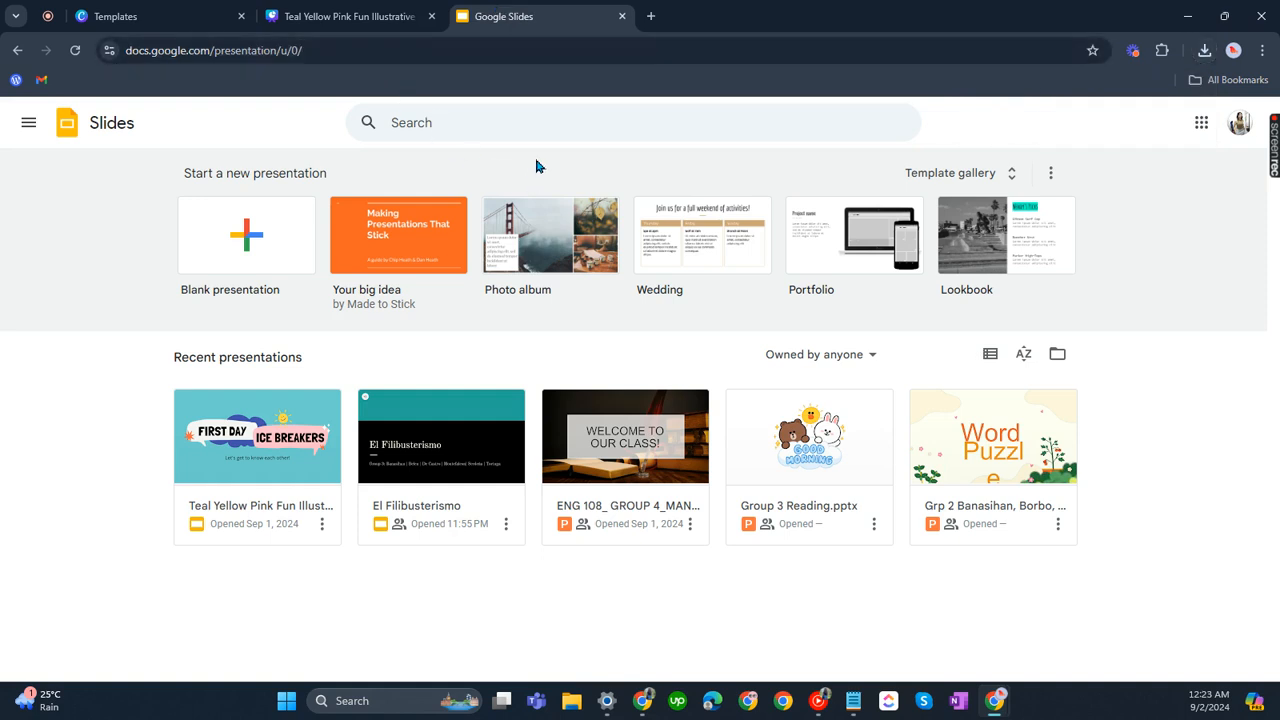
mouse_move(1078, 372)
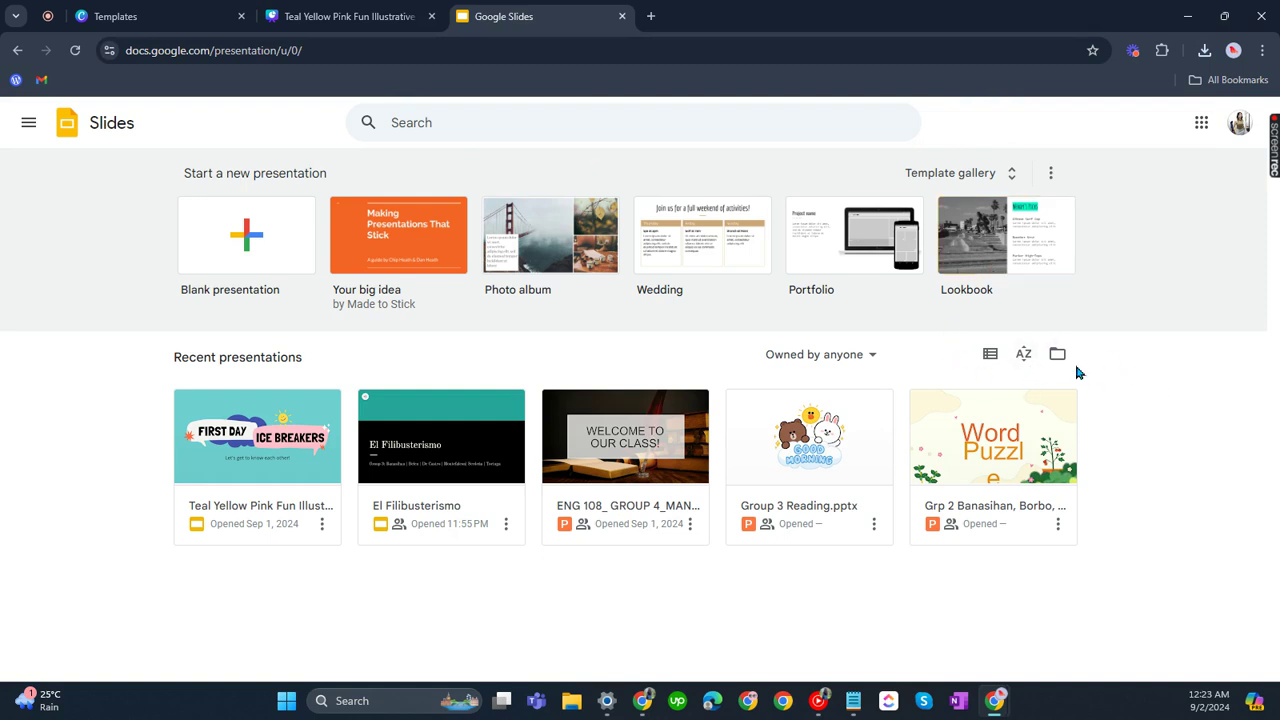
mouse_move(1057, 354)
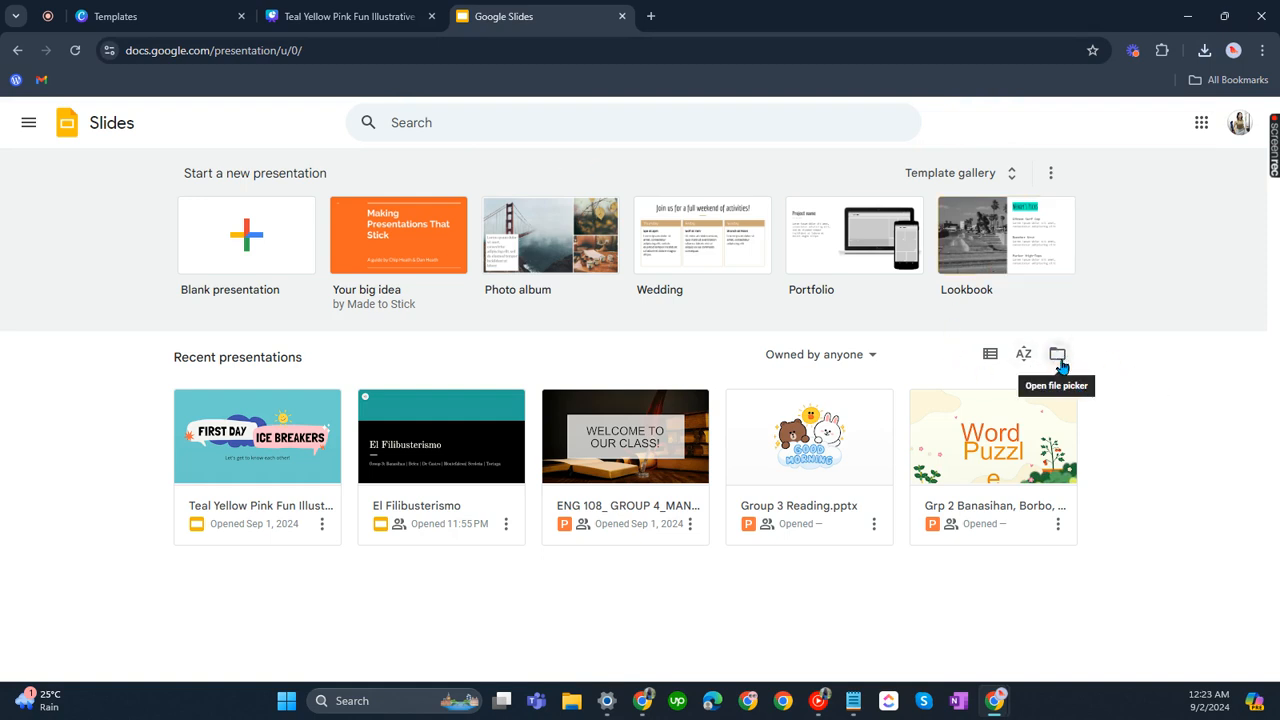
click(1057, 354)
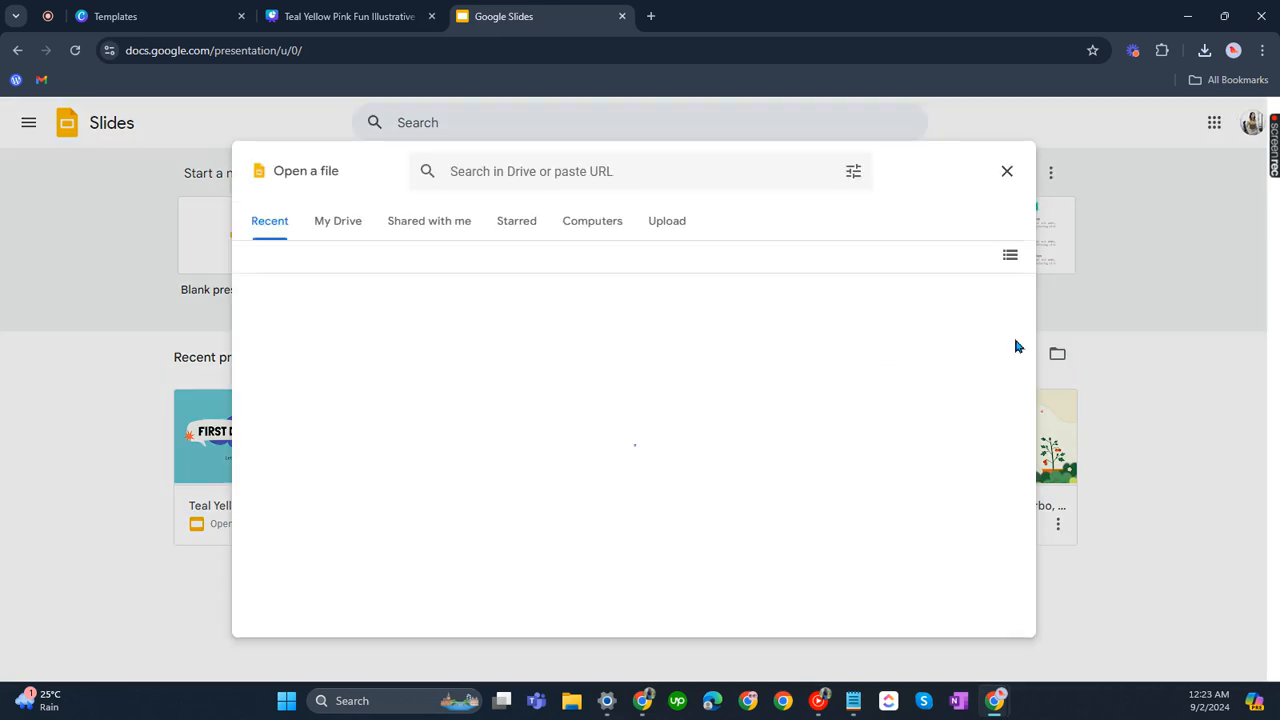
click(666, 220)
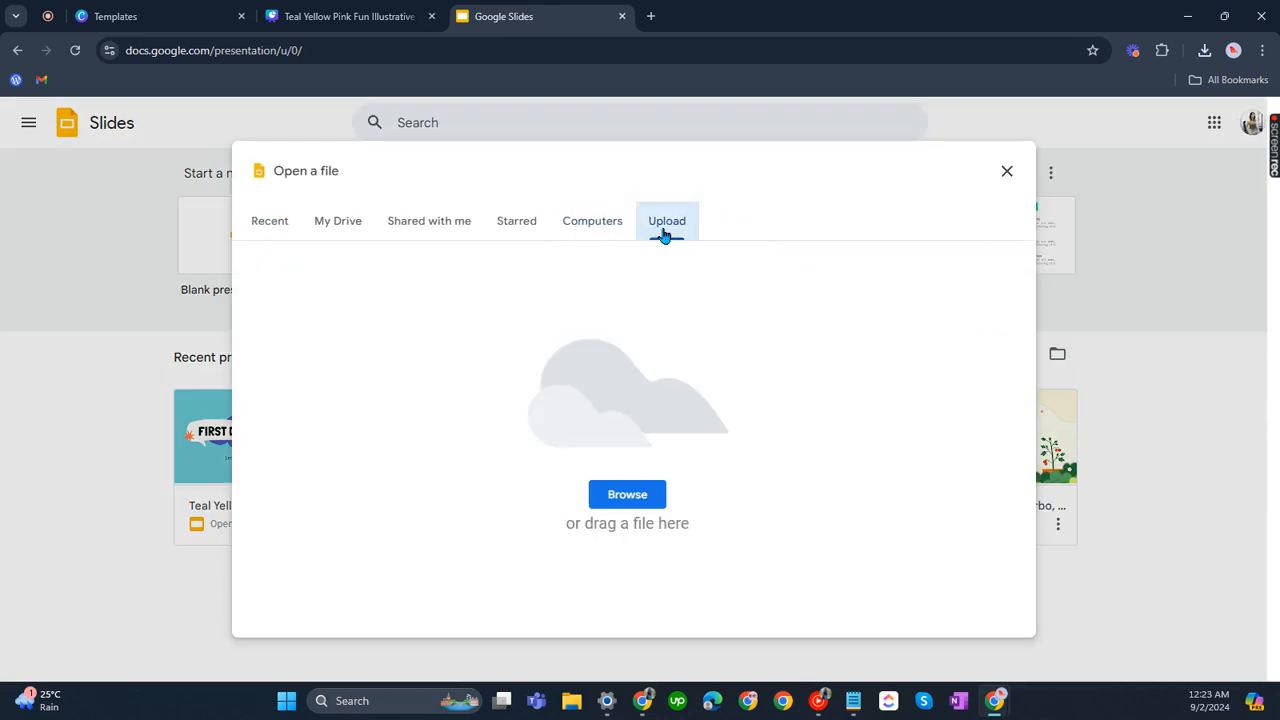
mouse_move(627, 494)
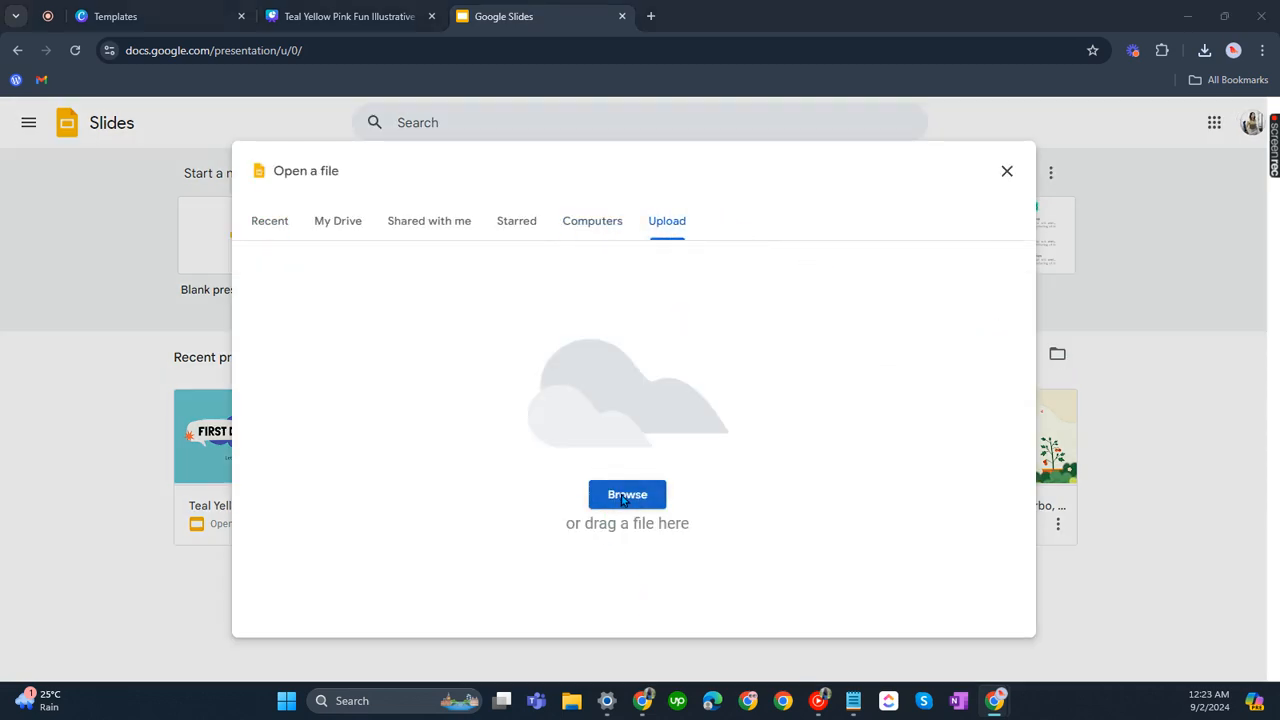
Upload the Teal Yellow Pink Fun Illustrative .pptx from Downloads.
click(627, 494)
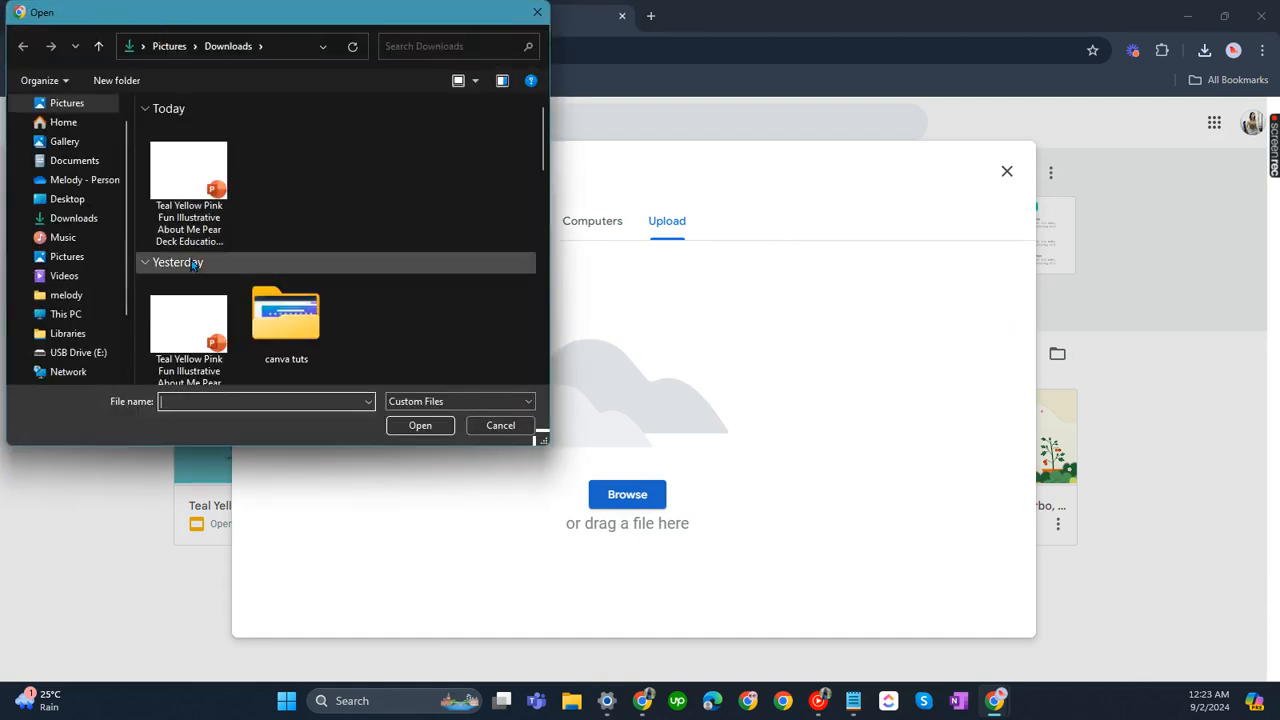
click(188, 180)
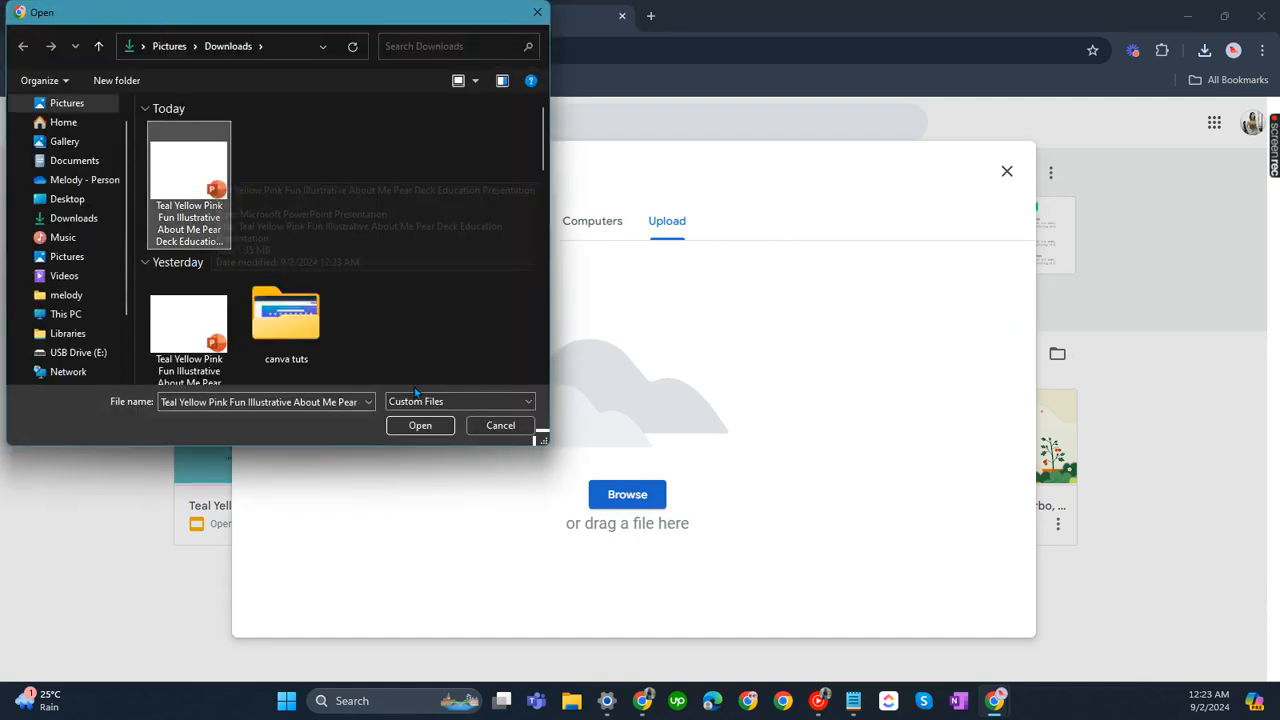
click(420, 425)
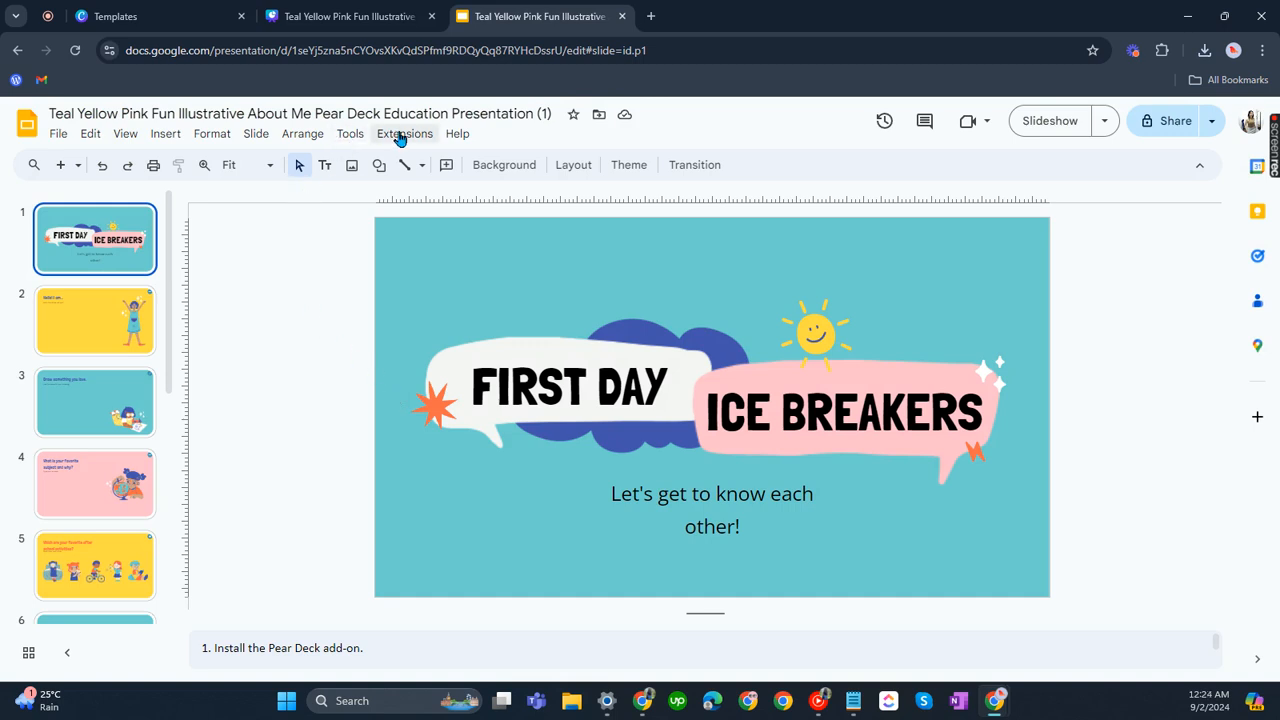
Open Get add-ons from the Extensions > Add-ons menu.
click(457, 133)
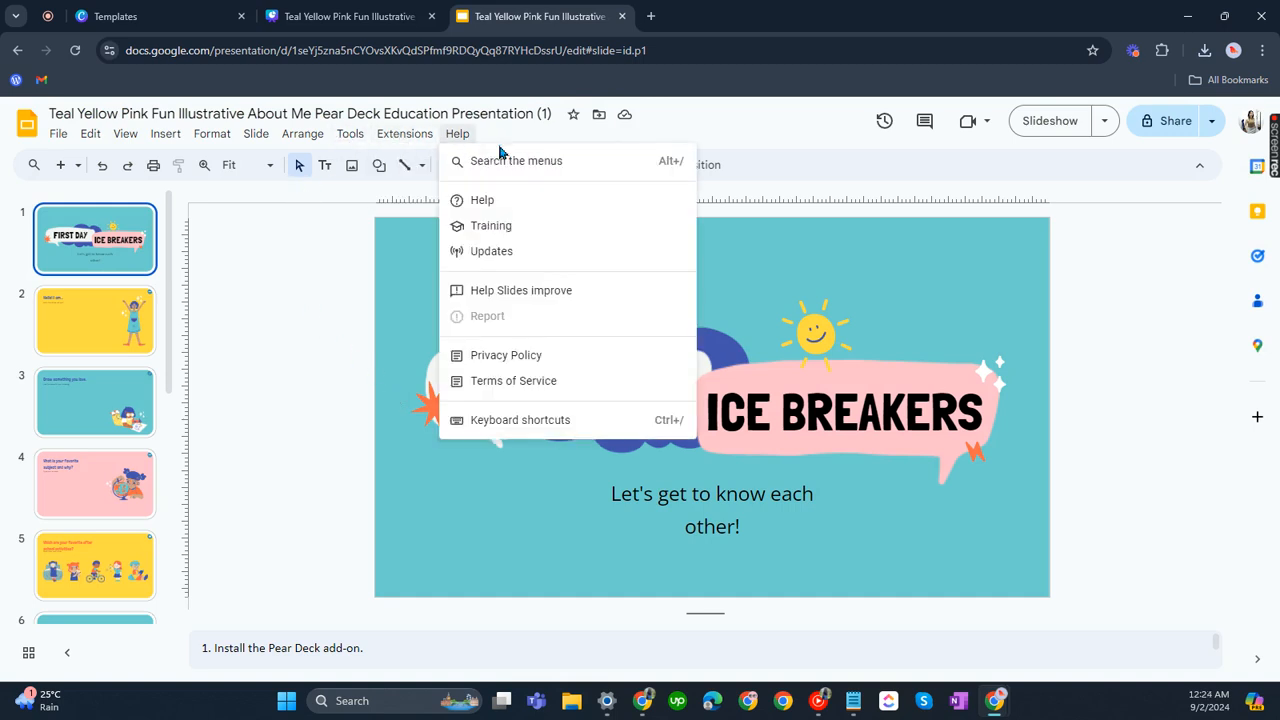
click(404, 133)
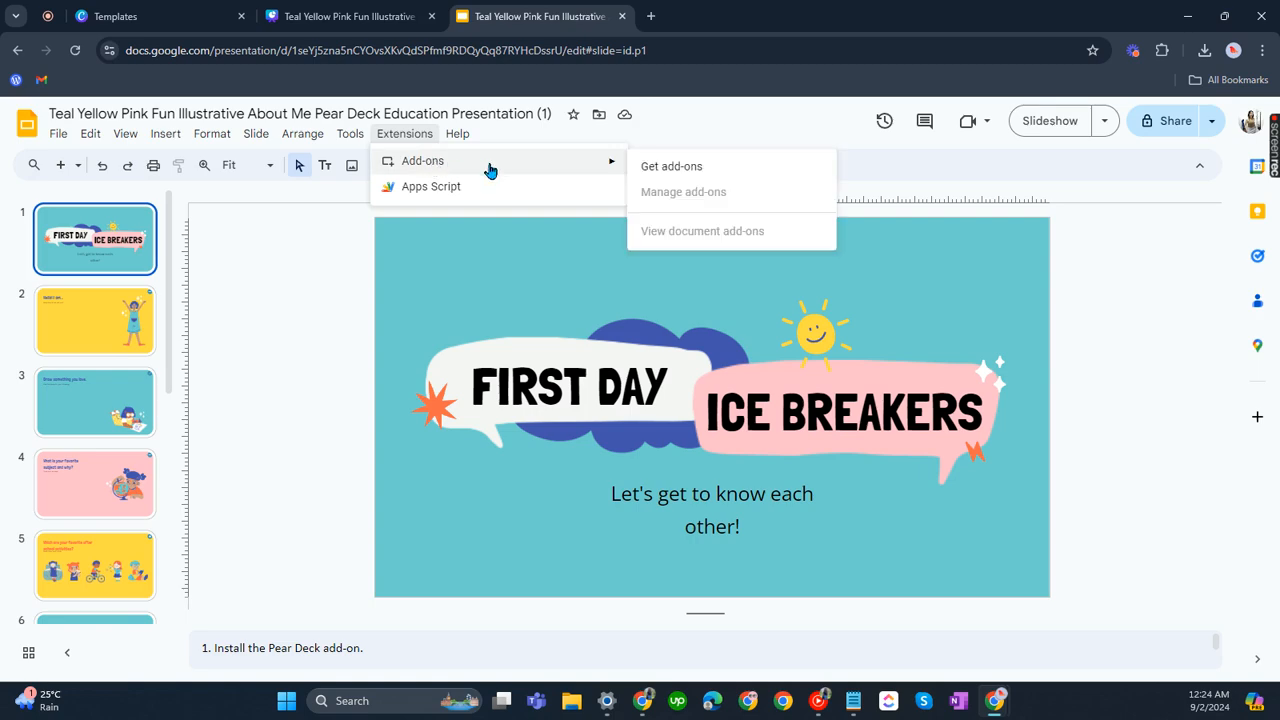
click(671, 166)
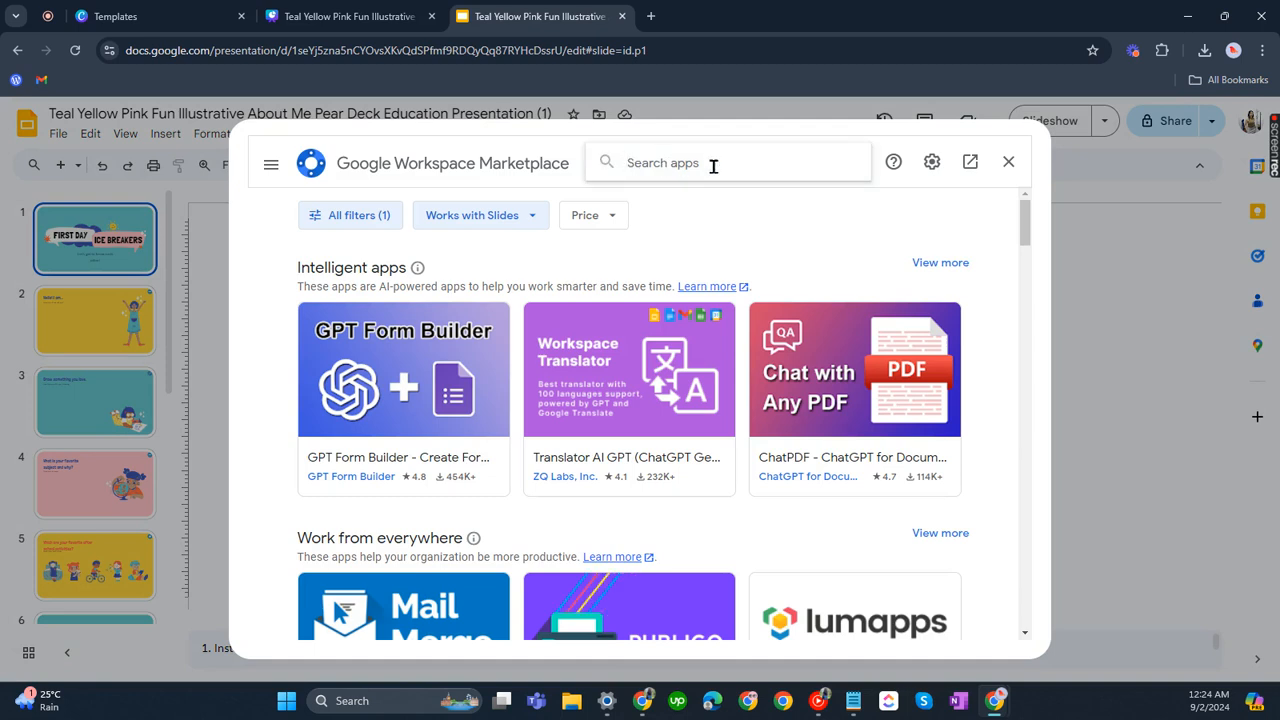
Search the Marketplace for 'pea' and begin installing Pear Deck for Google Slides.
text(pear)
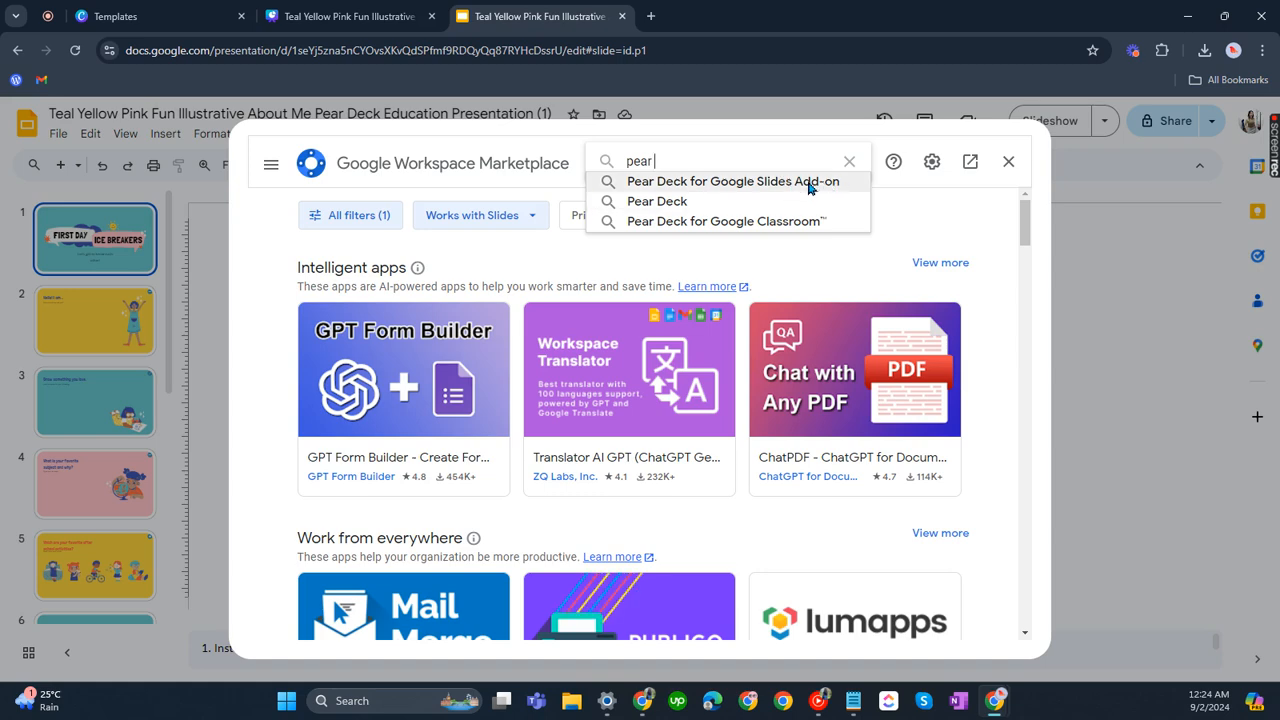
click(732, 181)
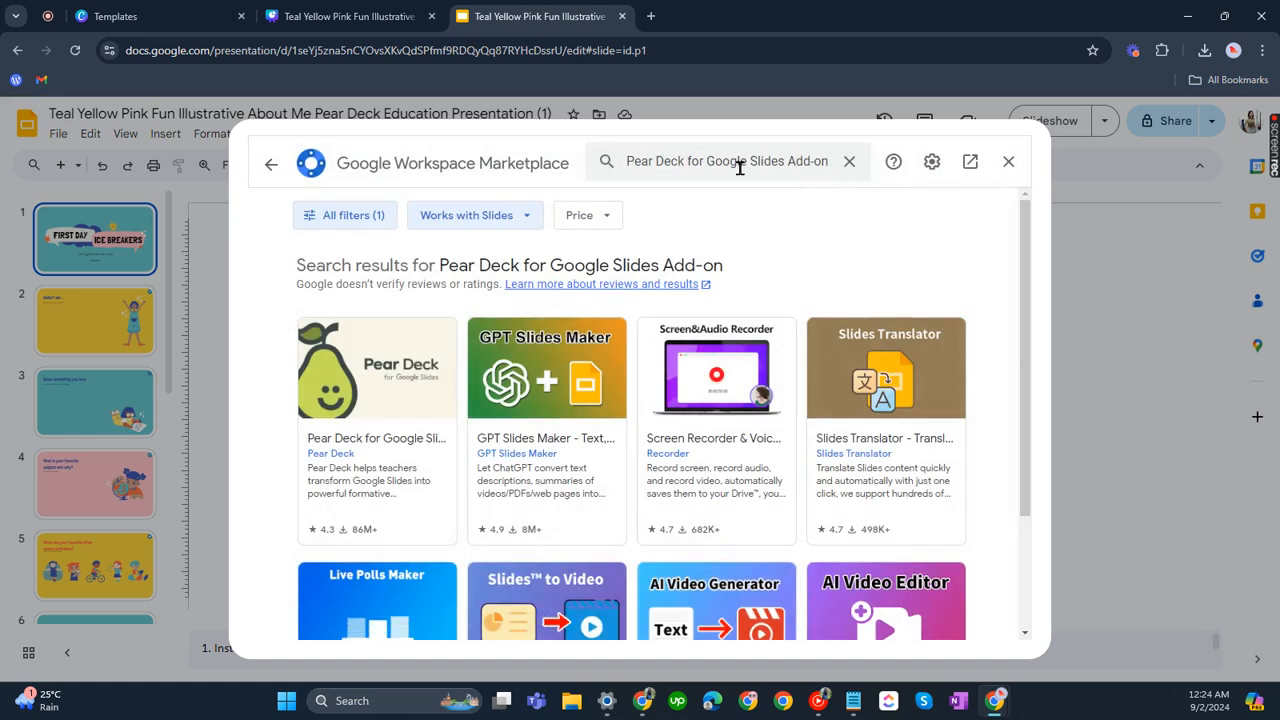
mouse_move(370, 392)
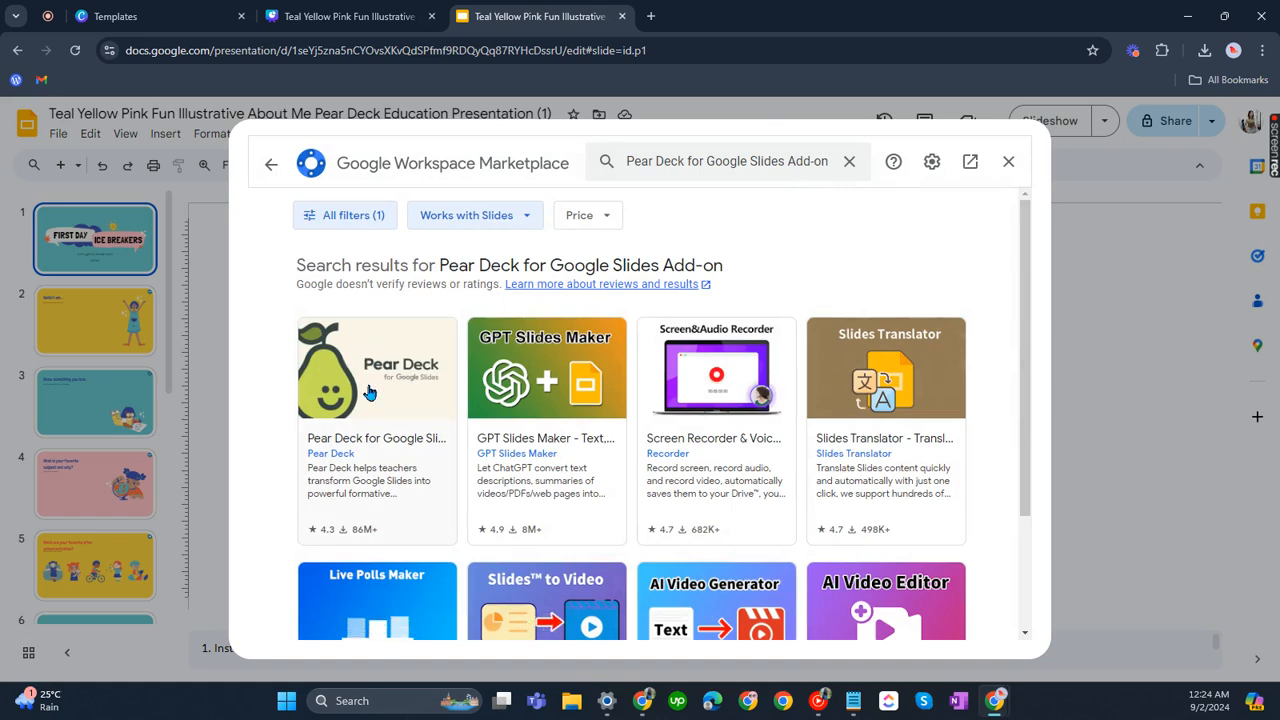
mouse_move(355, 383)
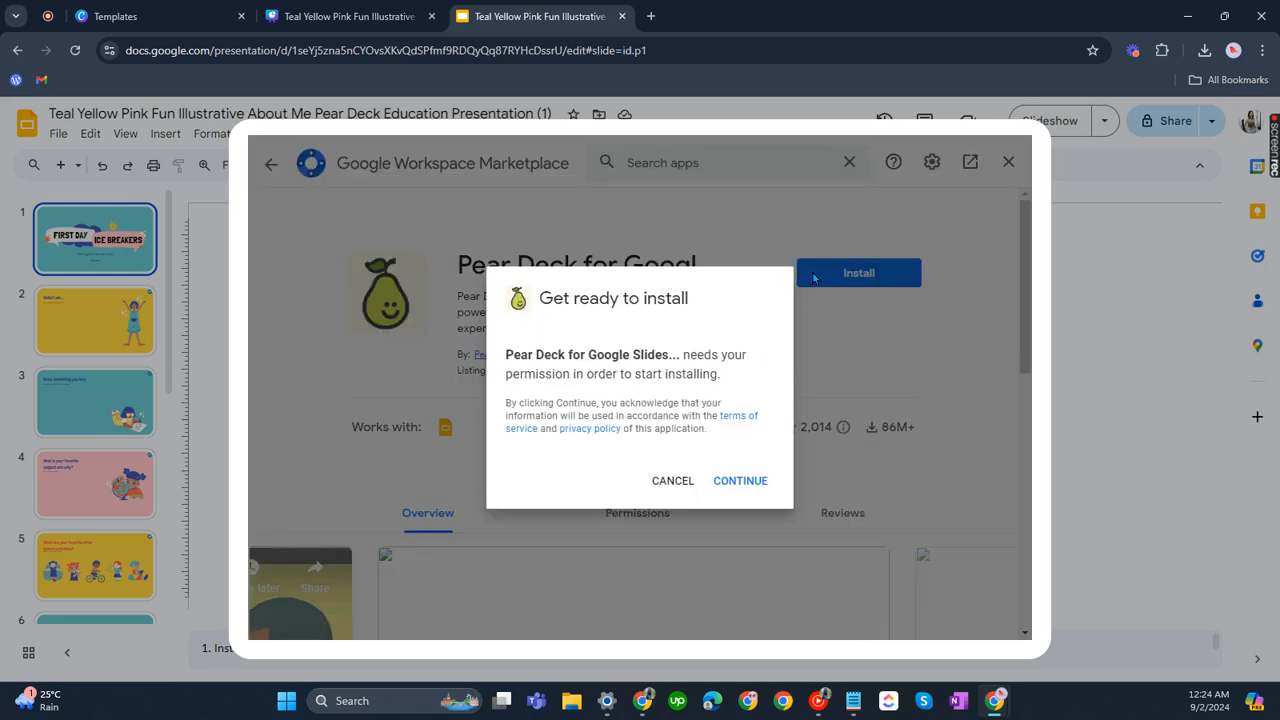
click(740, 480)
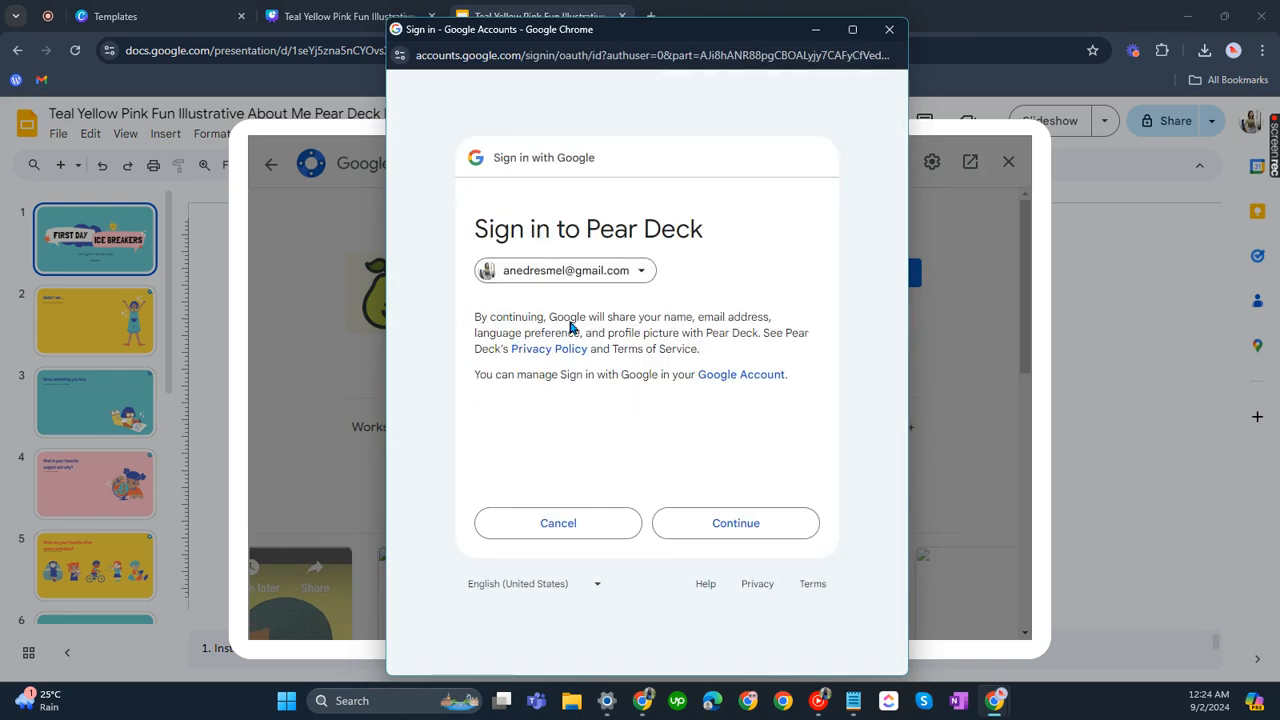
Sign in, allow Pear Deck account access, and close the Marketplace.
click(735, 523)
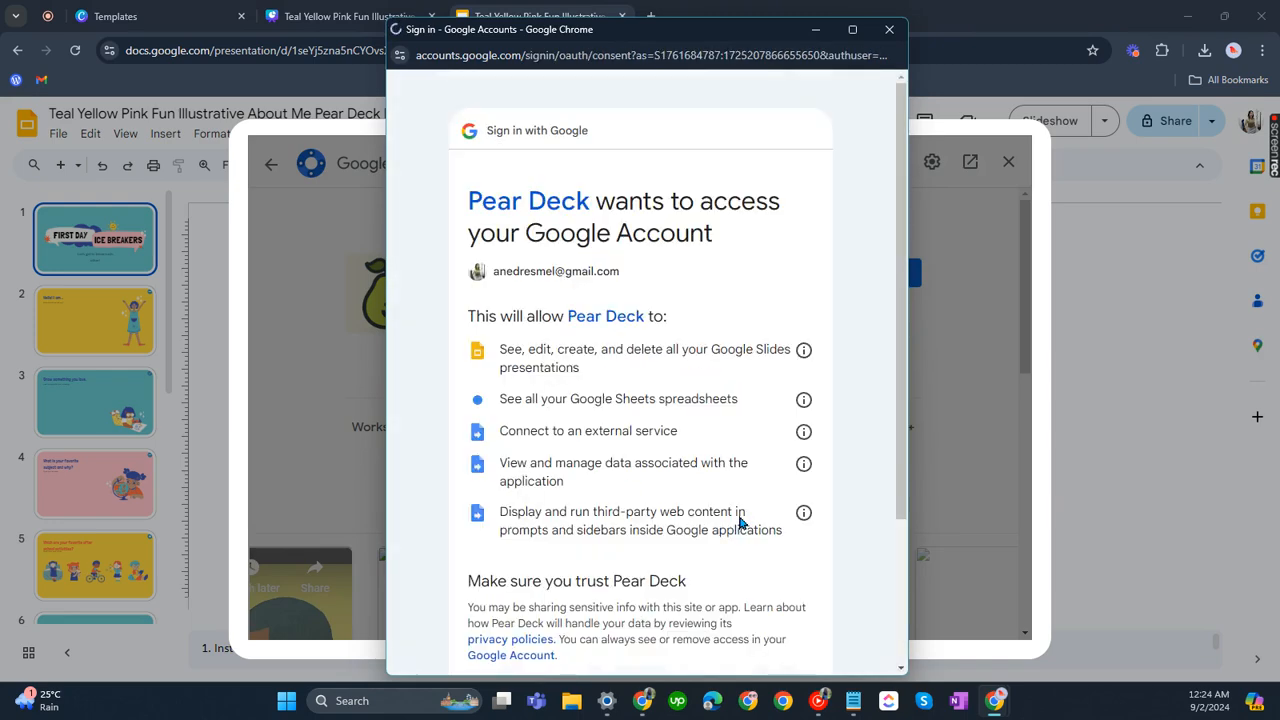
scroll(down, 3)
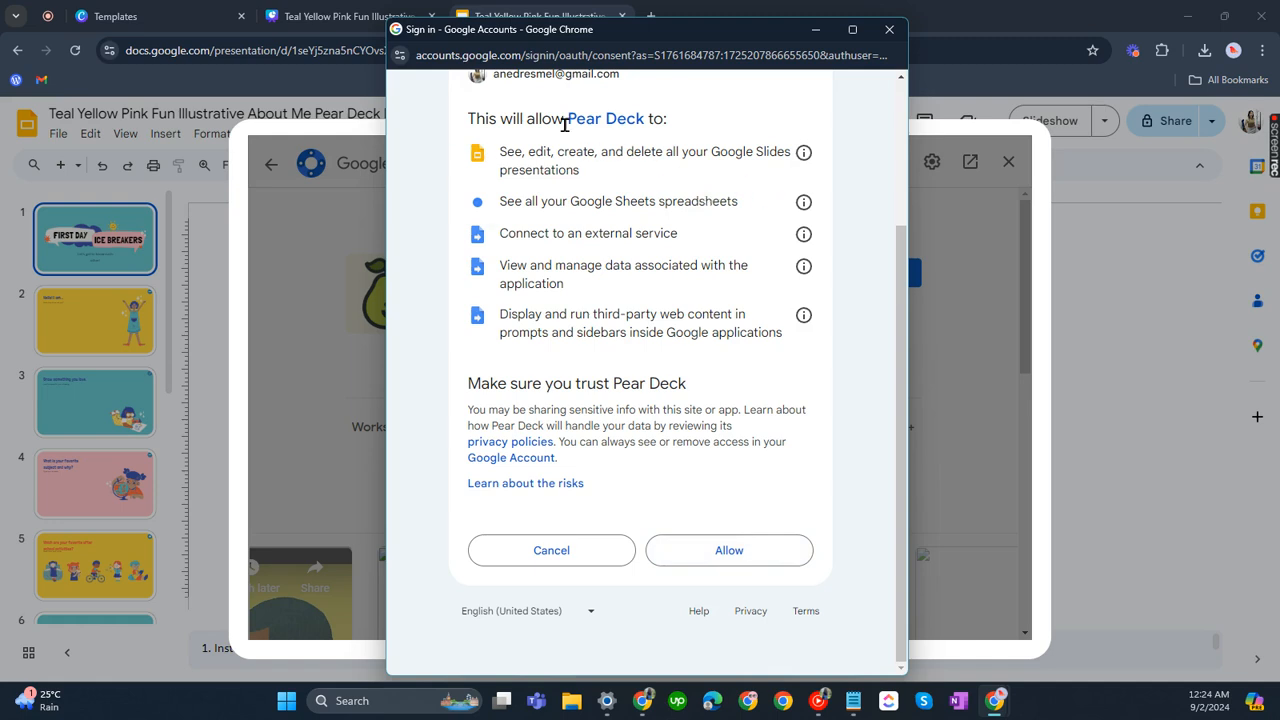
mouse_move(729, 550)
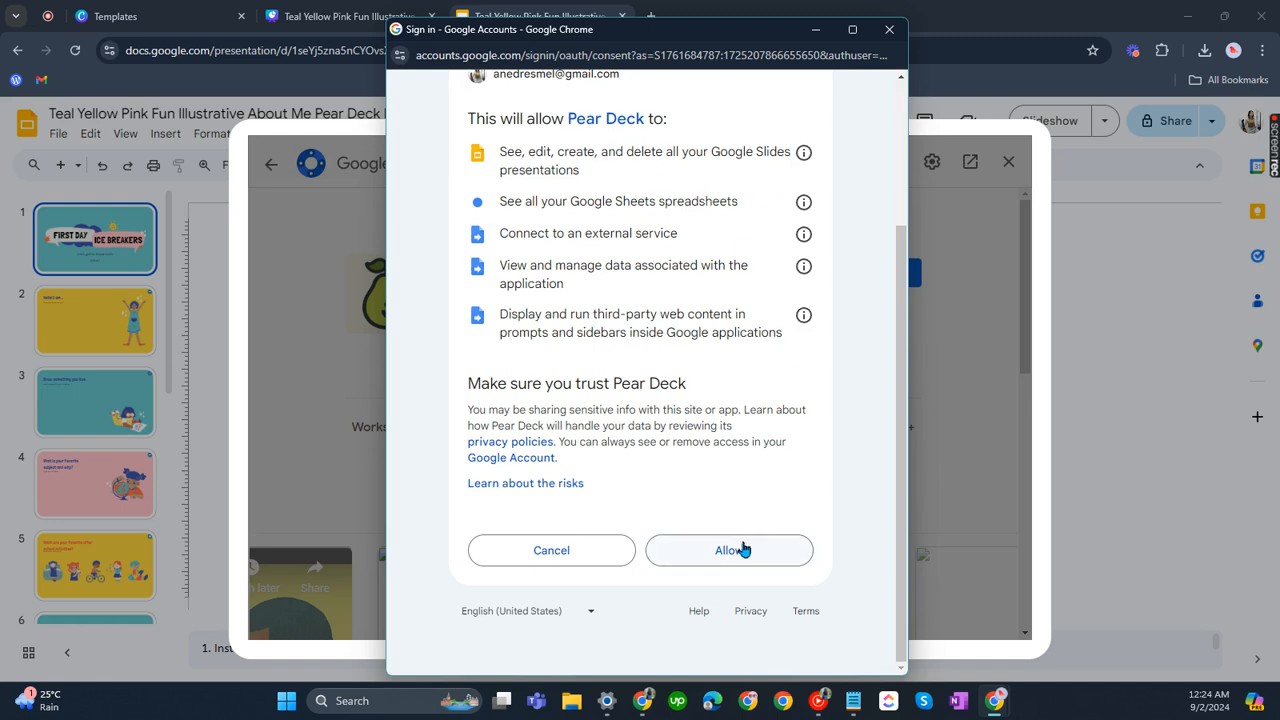
click(729, 550)
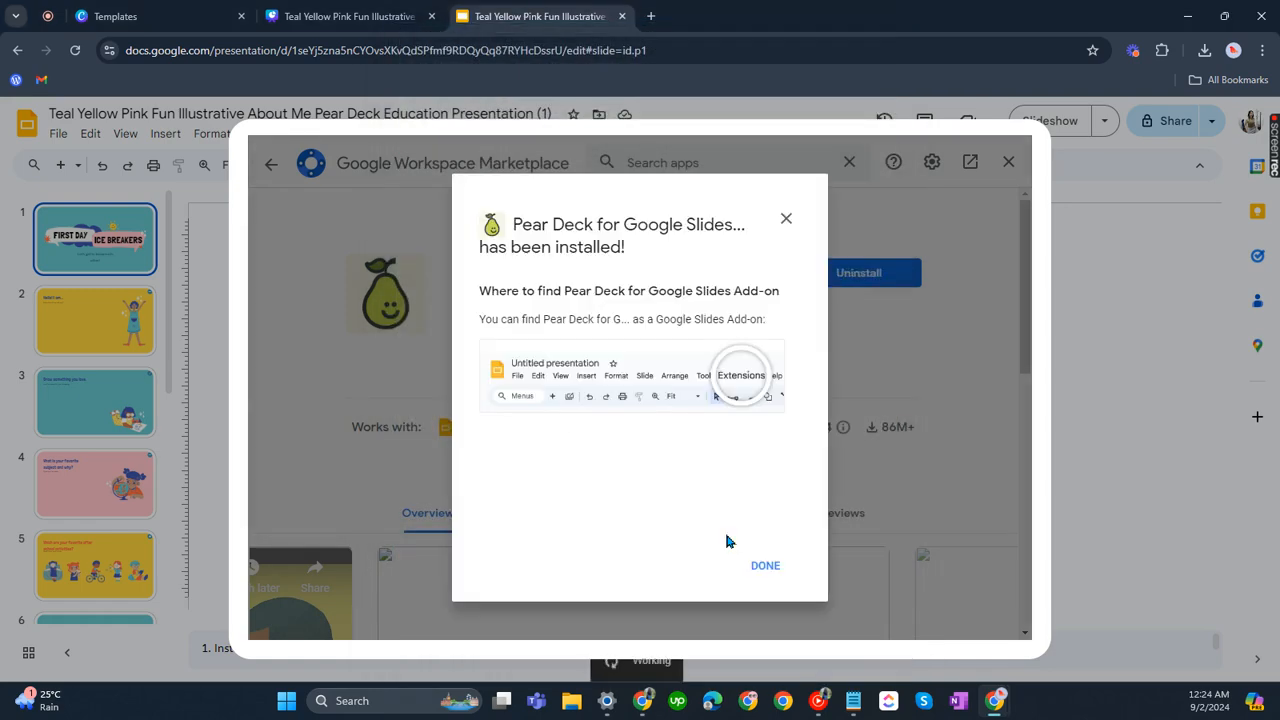
click(765, 565)
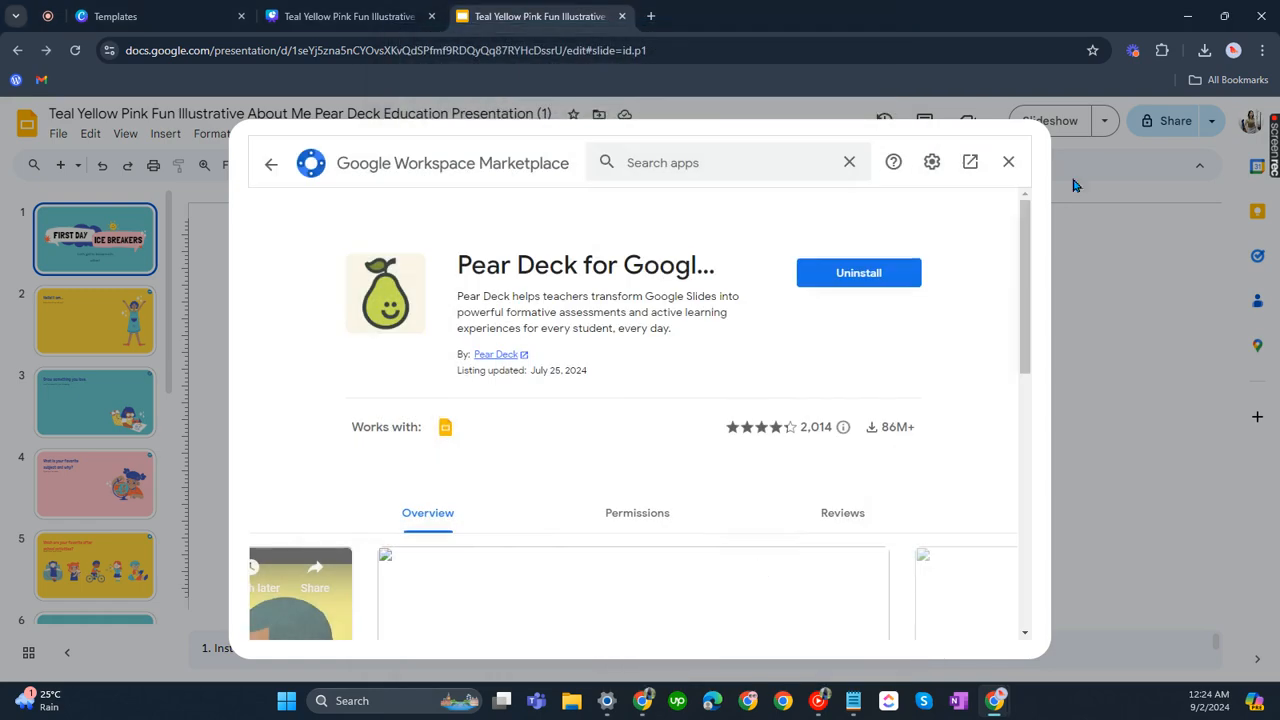
click(1008, 161)
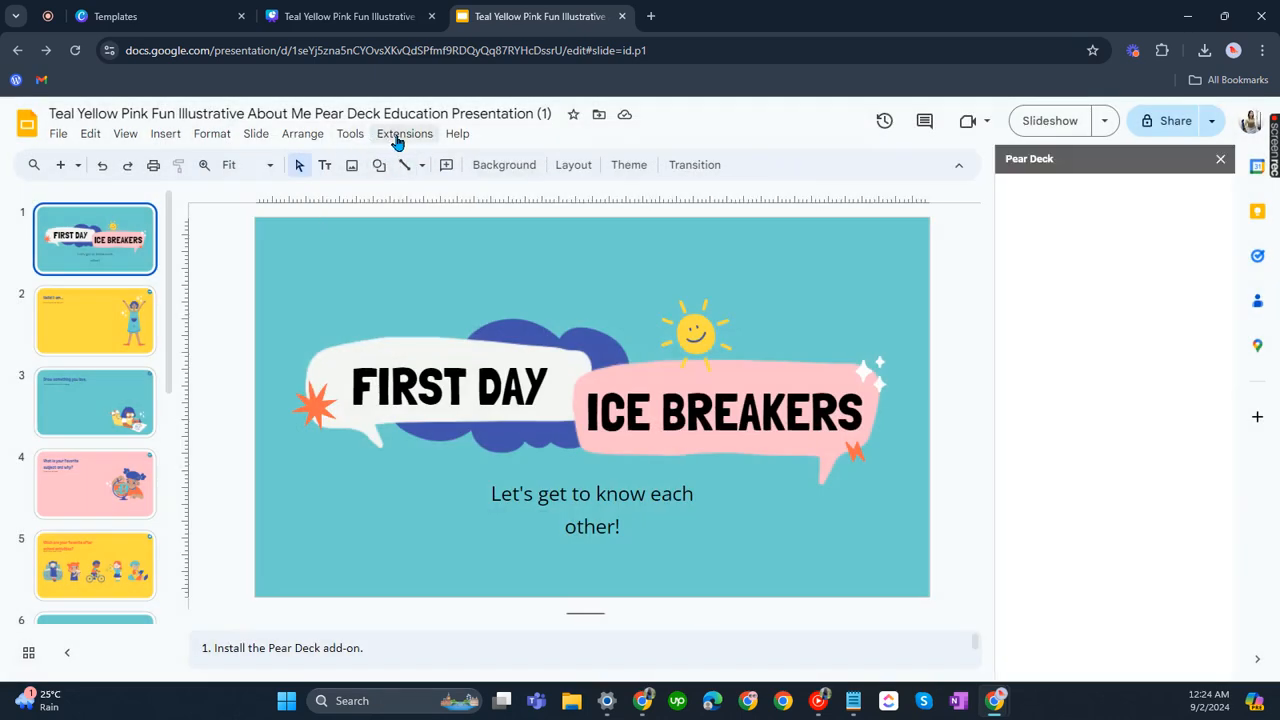
Launch Pear Deck, select slide 2, and choose the text-question marker.
click(405, 133)
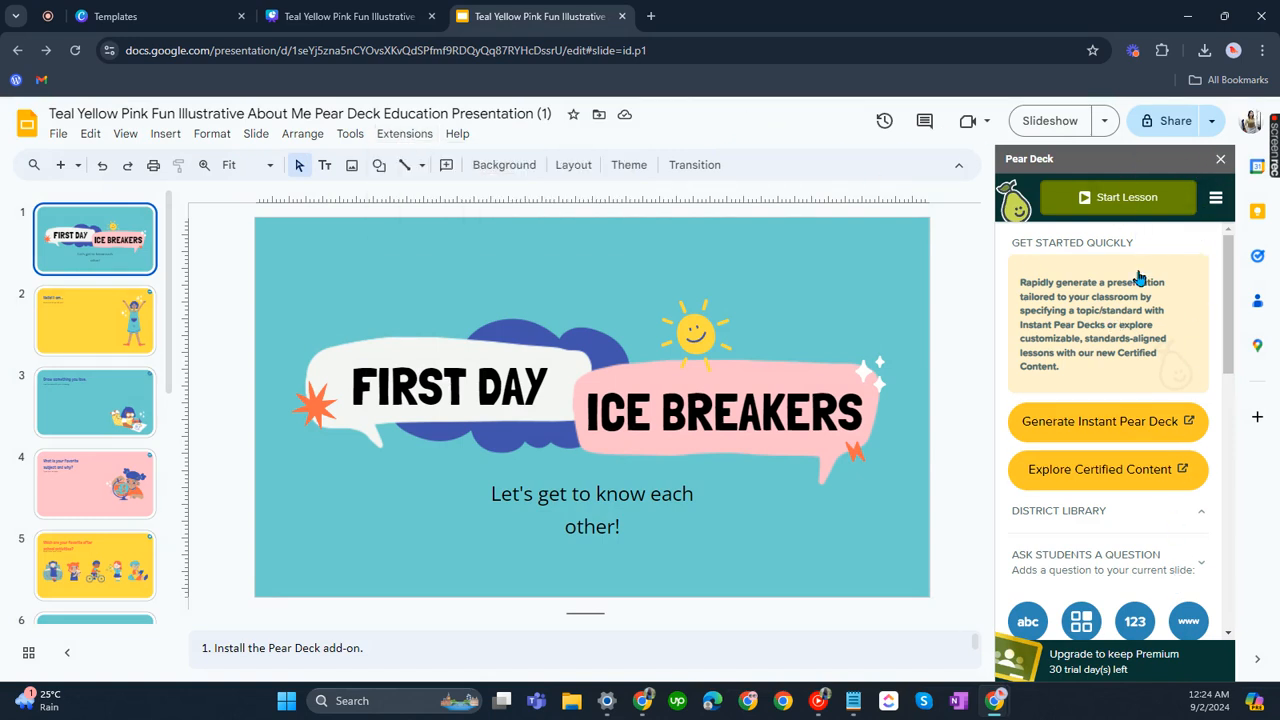
click(94, 319)
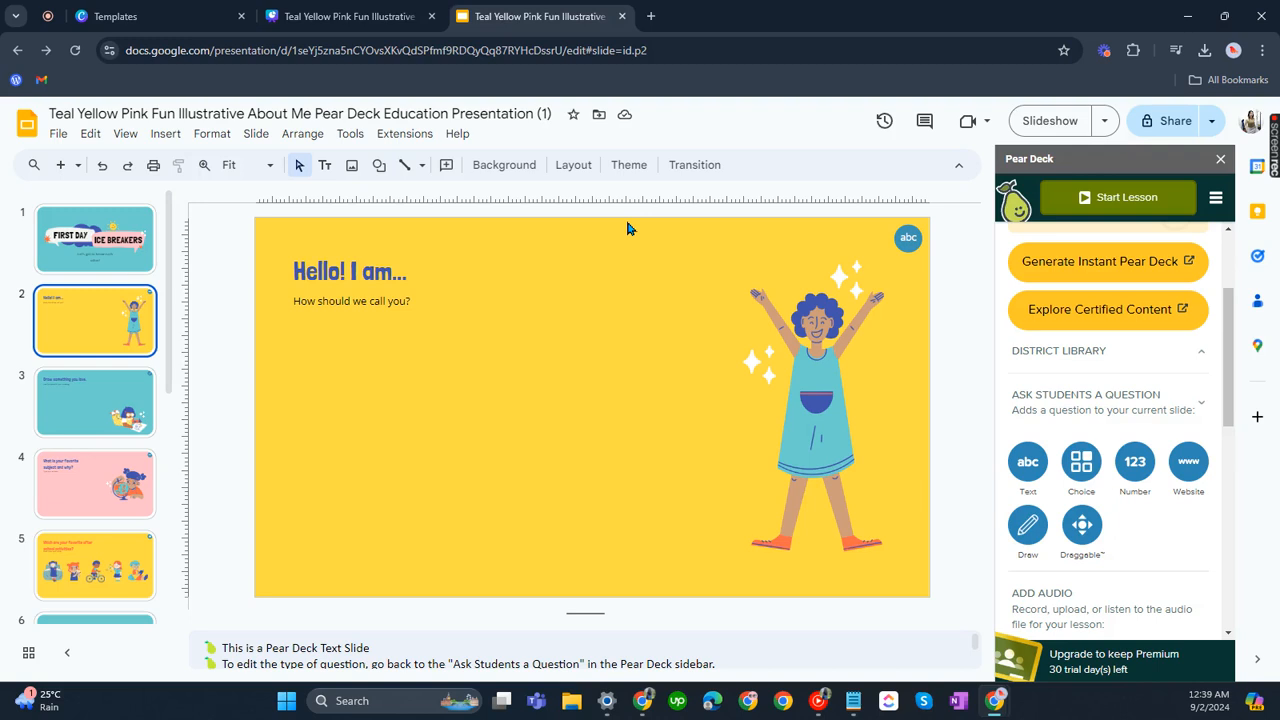
mouse_move(671, 363)
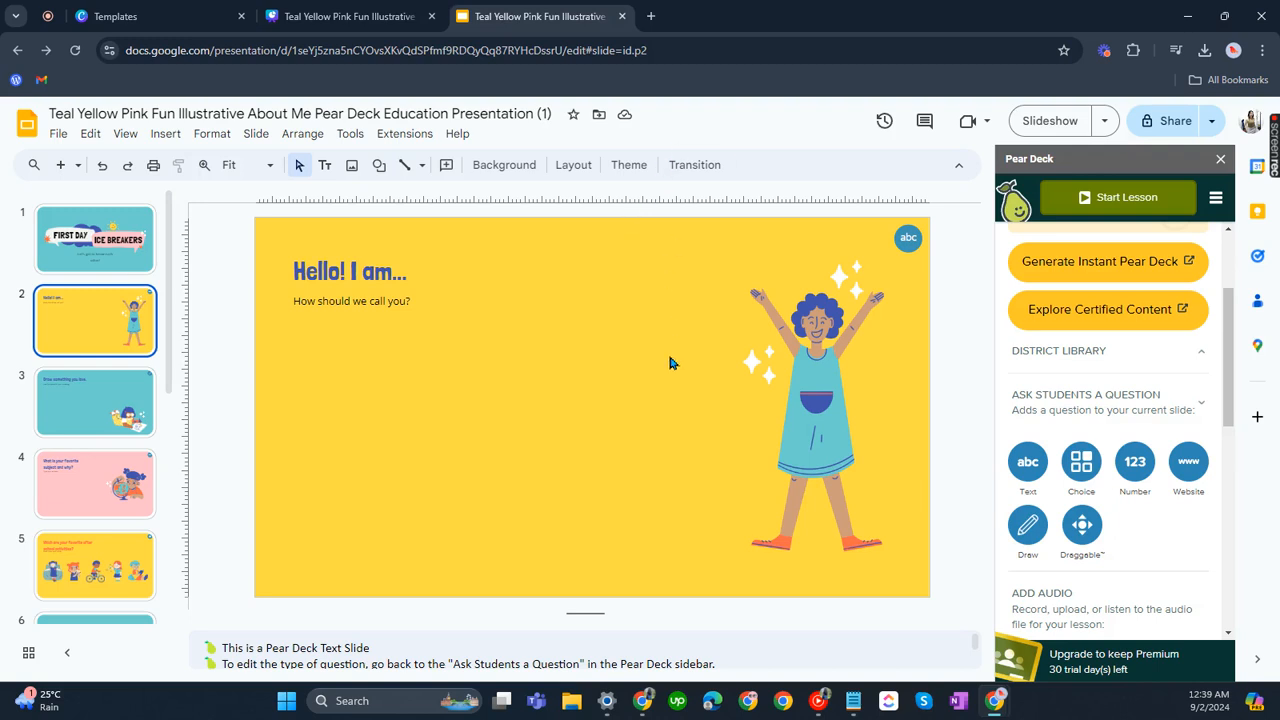
mouse_move(655, 305)
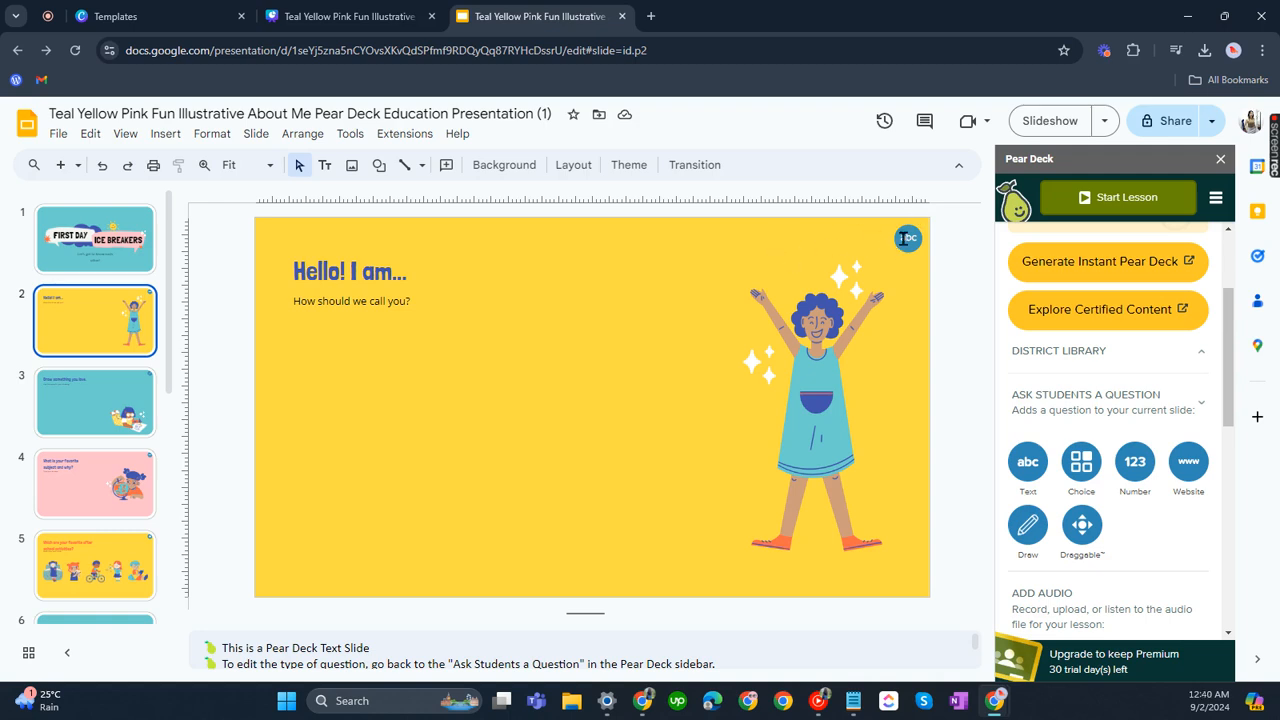
click(905, 238)
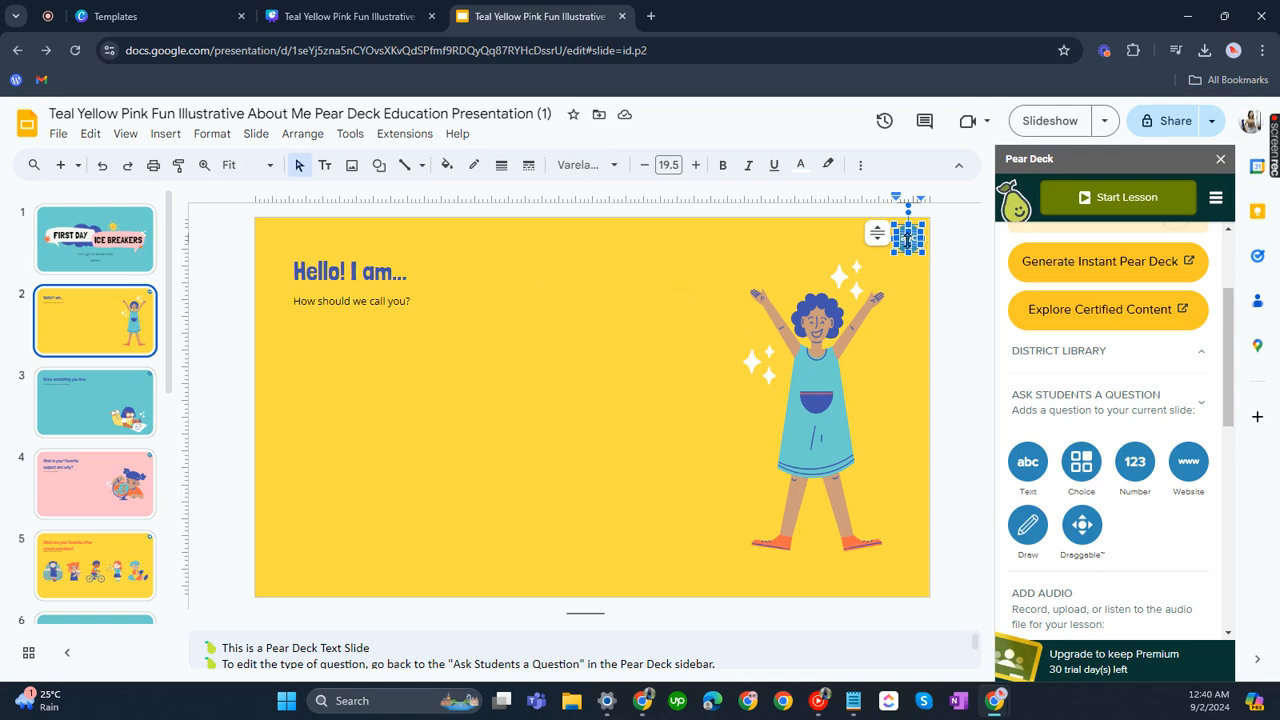
mouse_move(1027, 461)
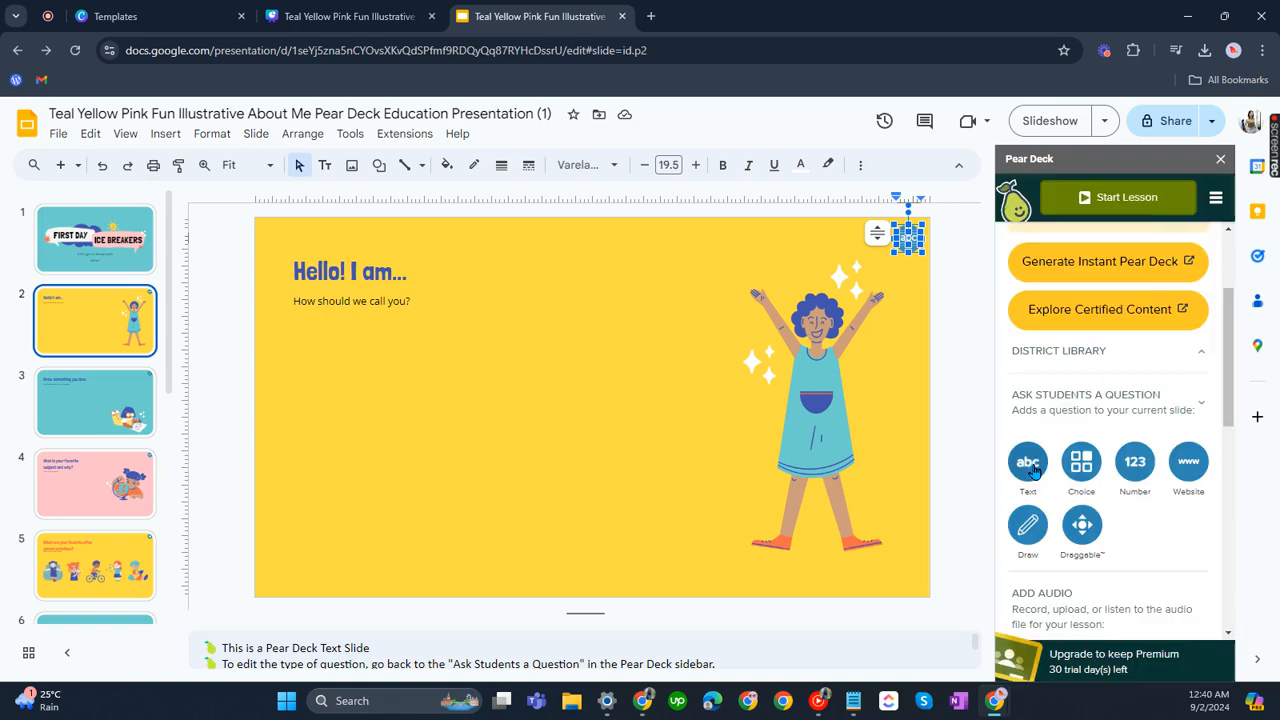
Apply a Pear Deck text-response question to the Hello slide.
click(1027, 462)
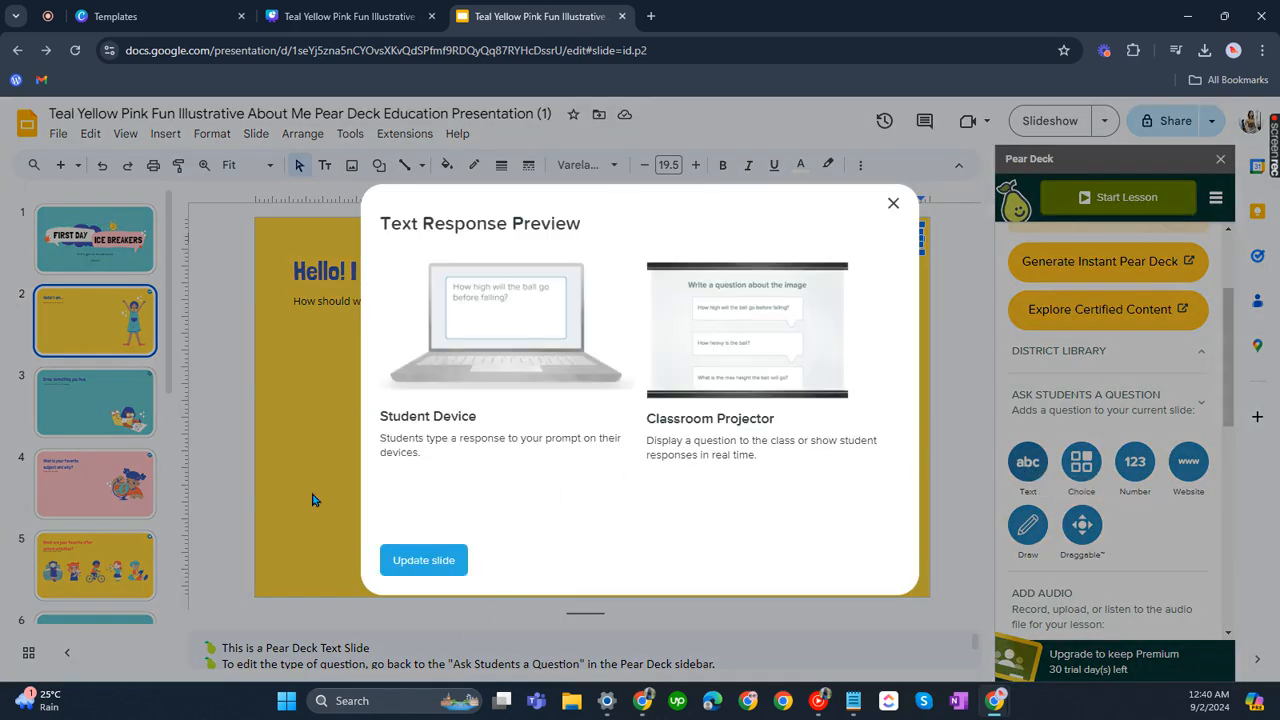
click(423, 560)
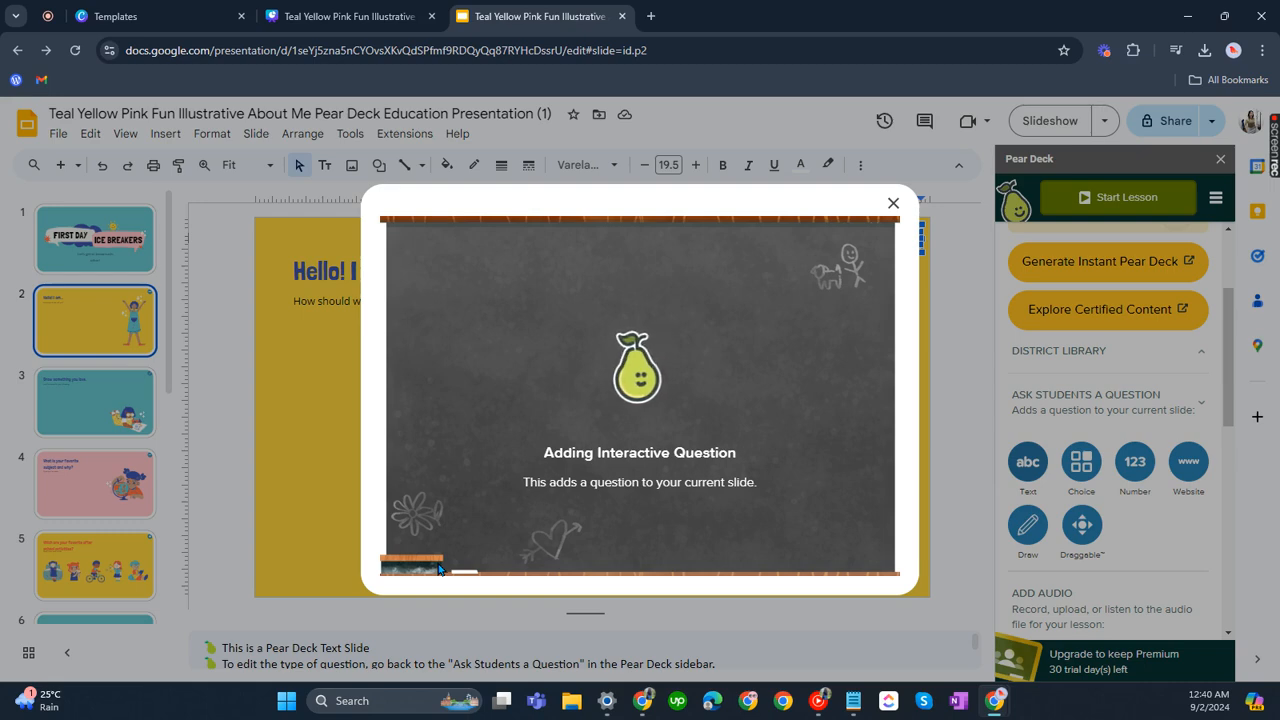
click(893, 203)
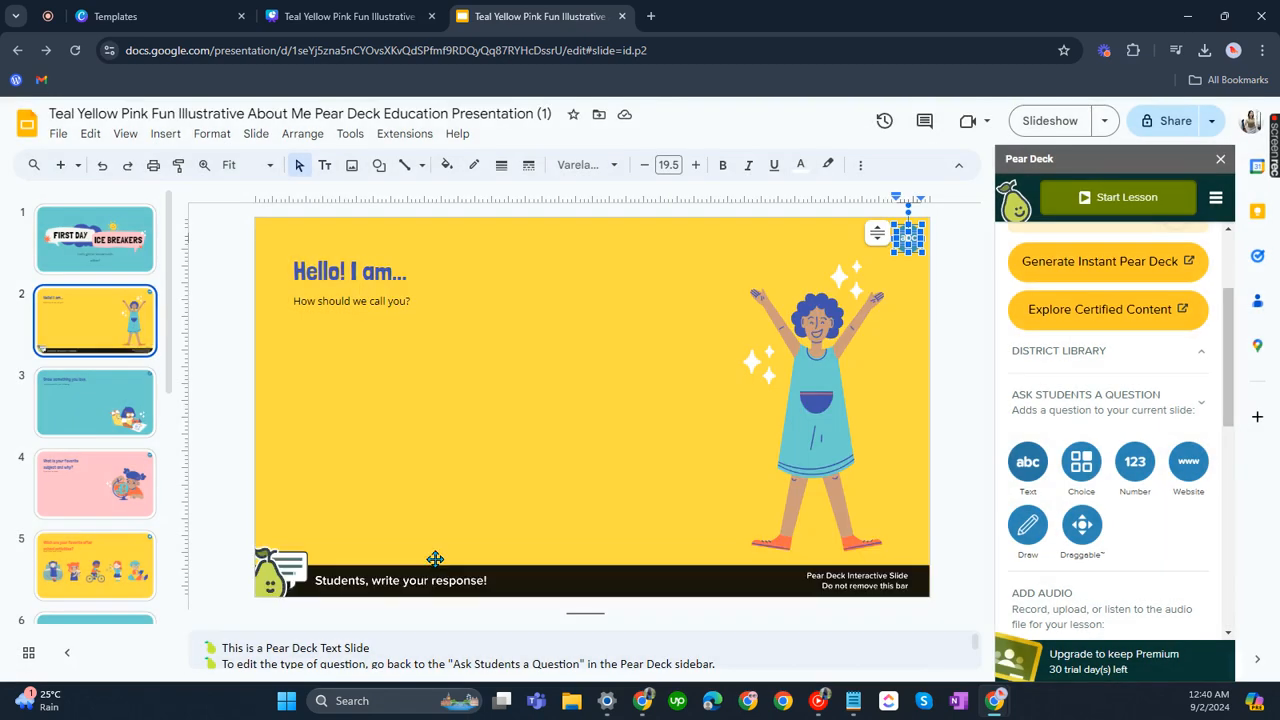
mouse_move(484, 593)
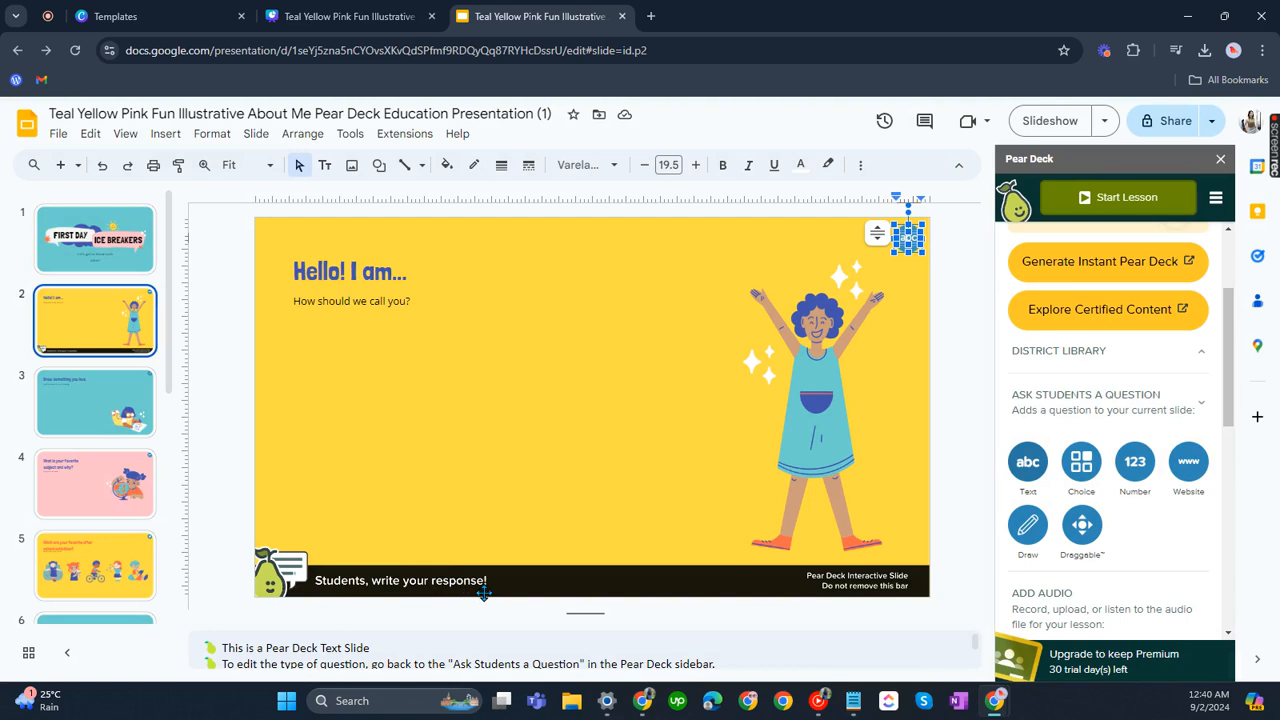
Add a Pear Deck drawing question to slide 3.
click(94, 402)
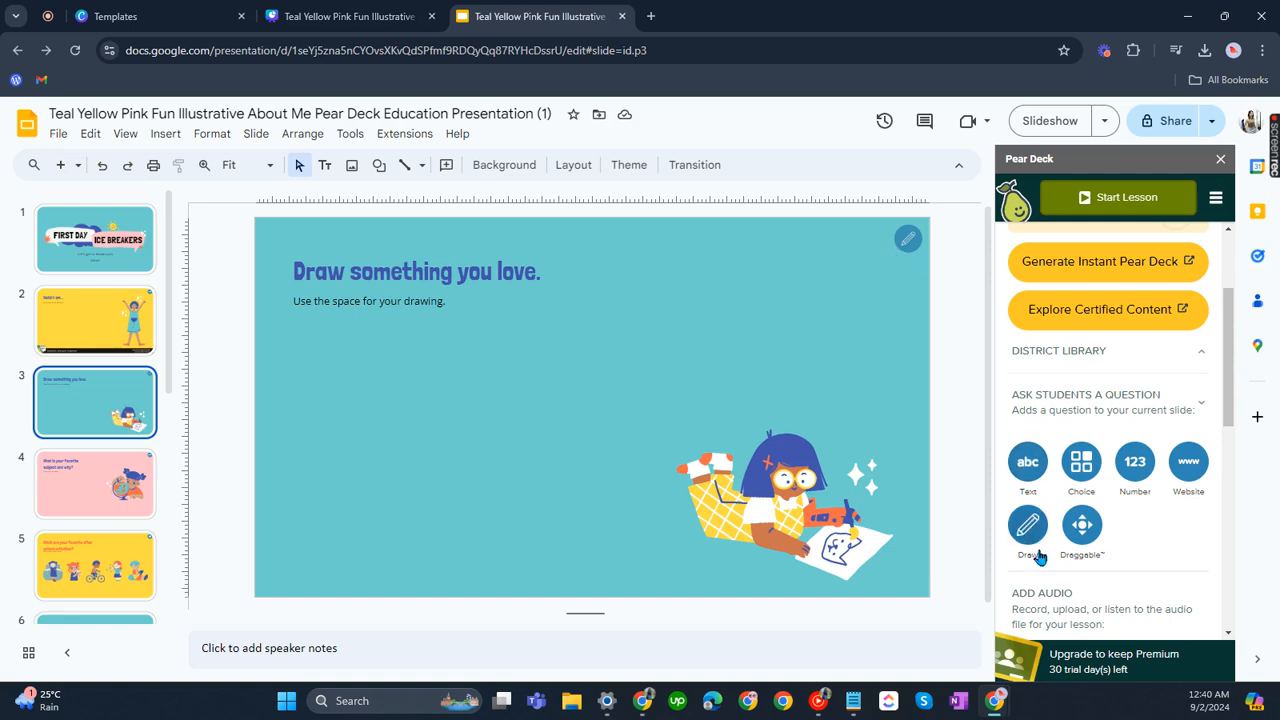
click(1027, 525)
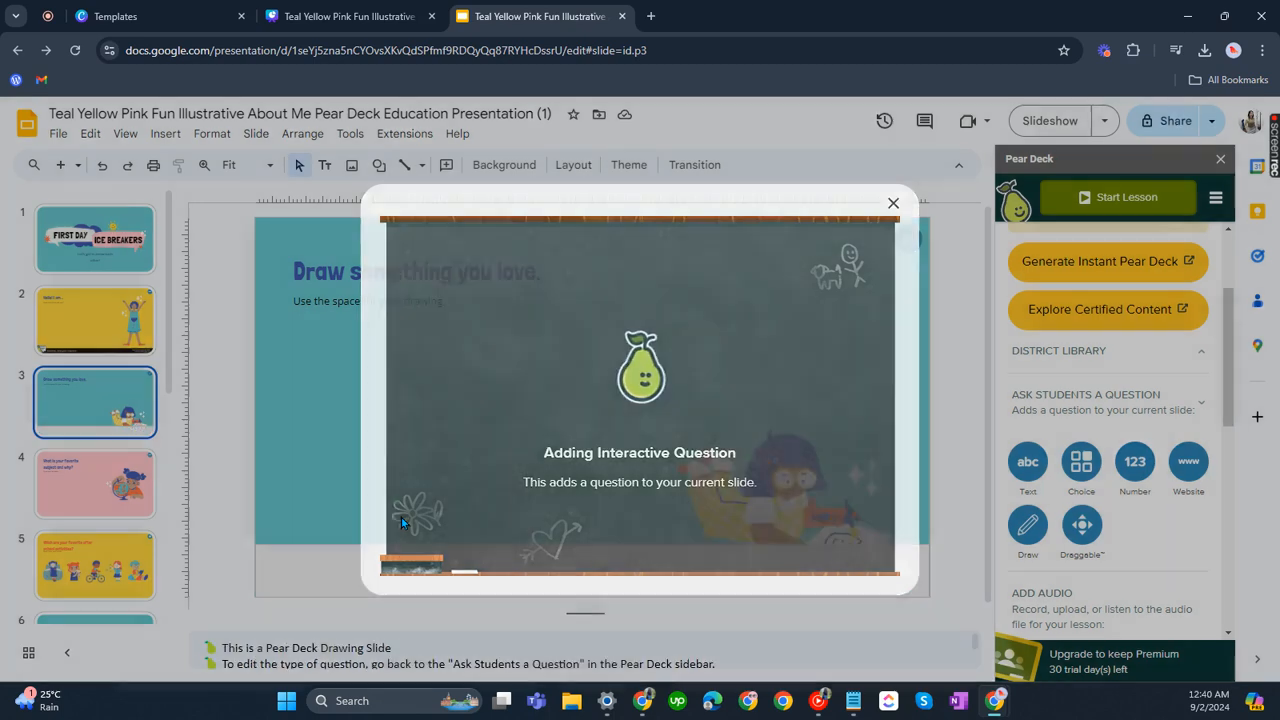
click(893, 203)
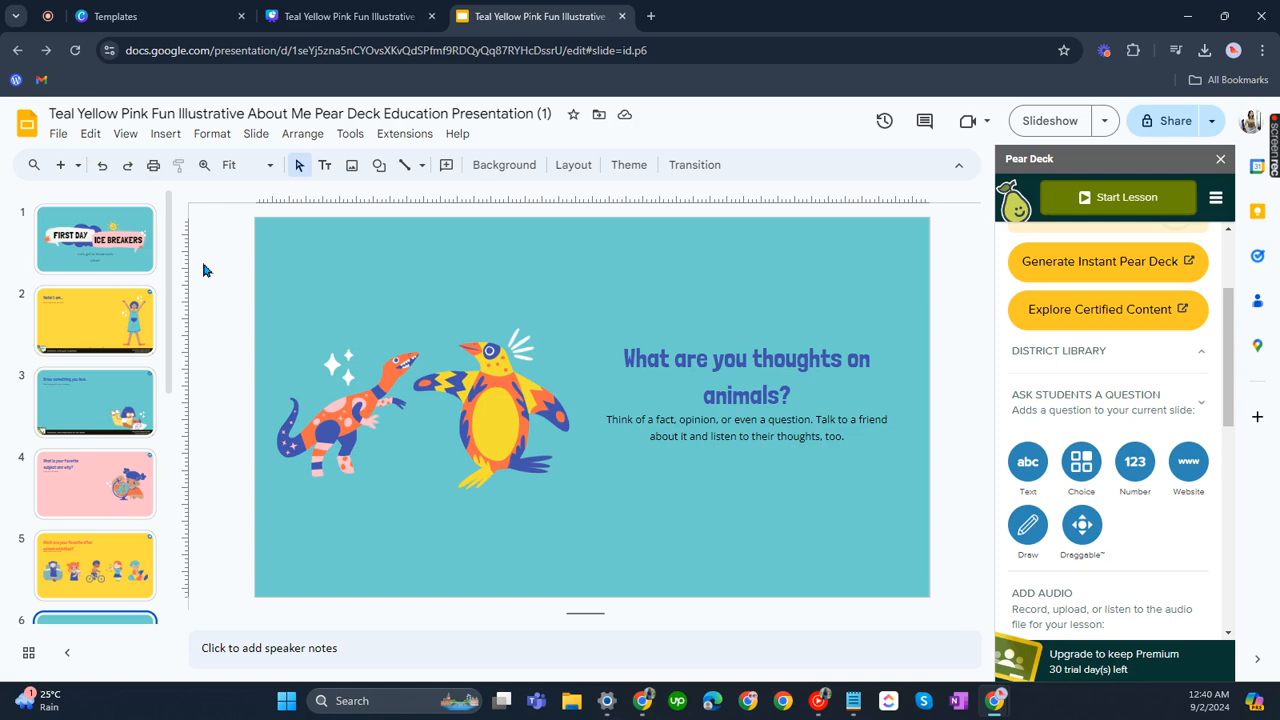
mouse_move(845, 302)
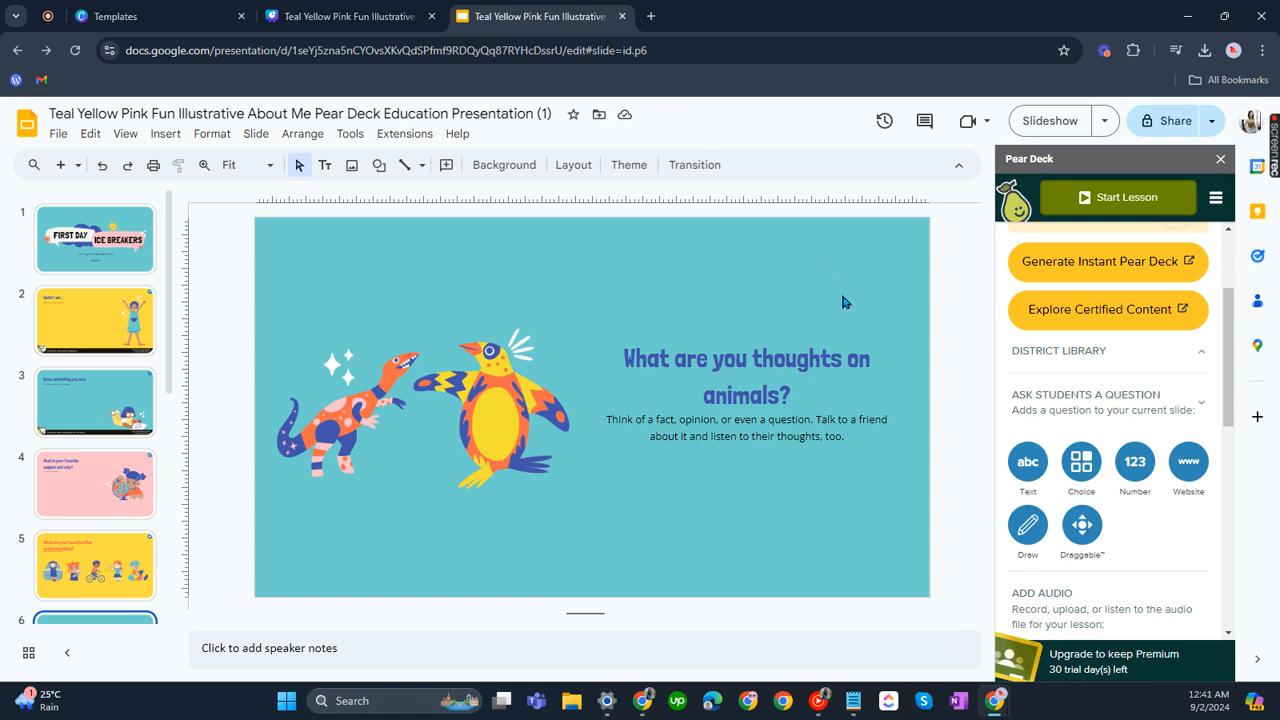
mouse_move(705, 226)
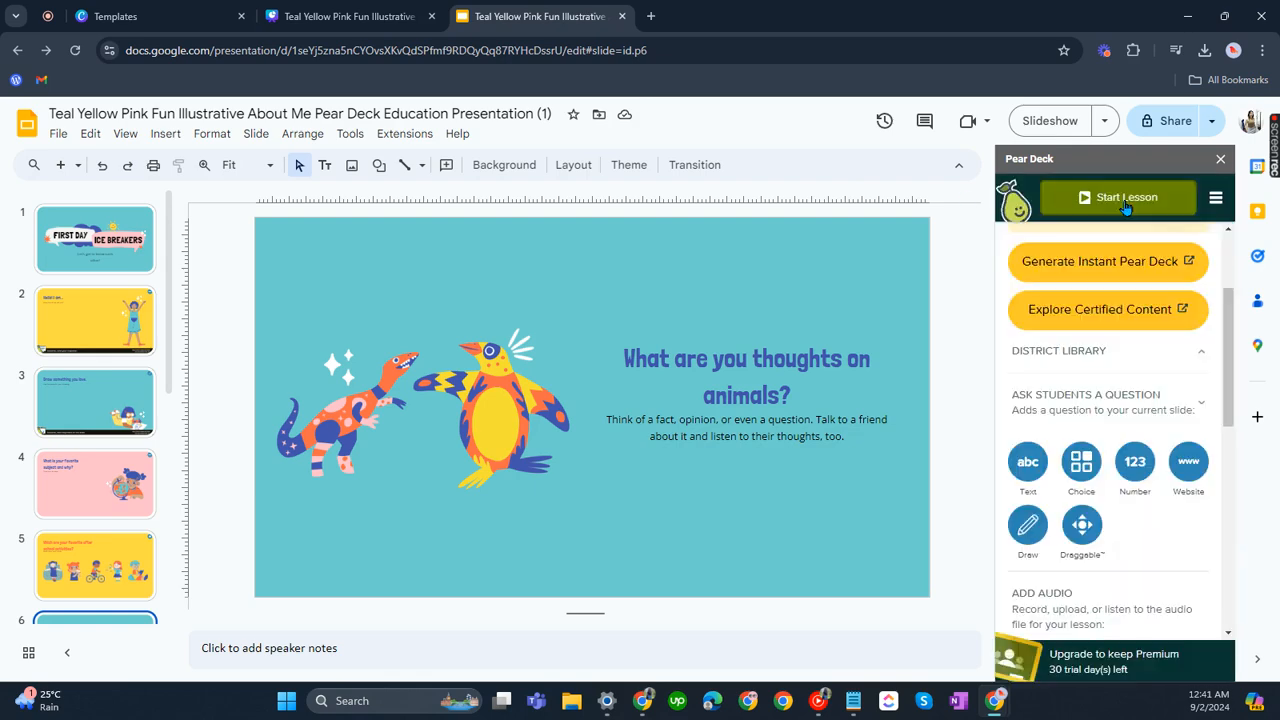
Start a live Pear Deck lesson from the sidebar.
click(1117, 197)
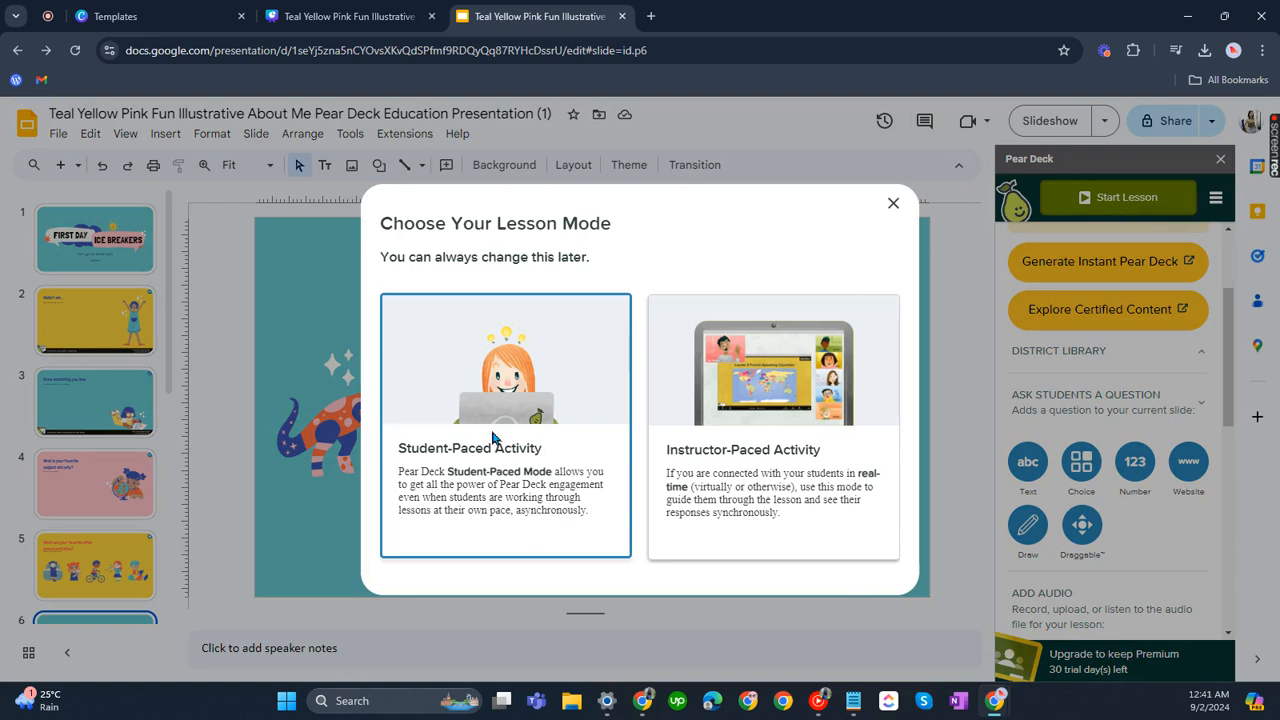
mouse_move(447, 377)
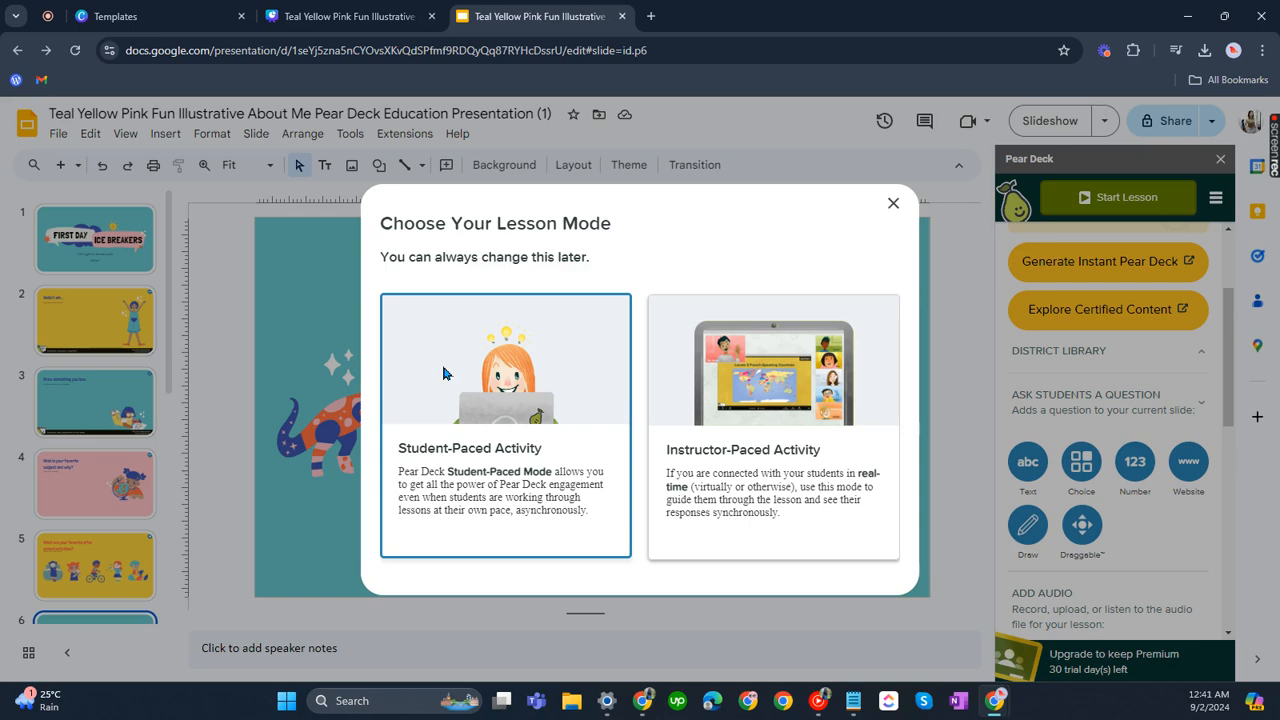
mouse_move(483, 374)
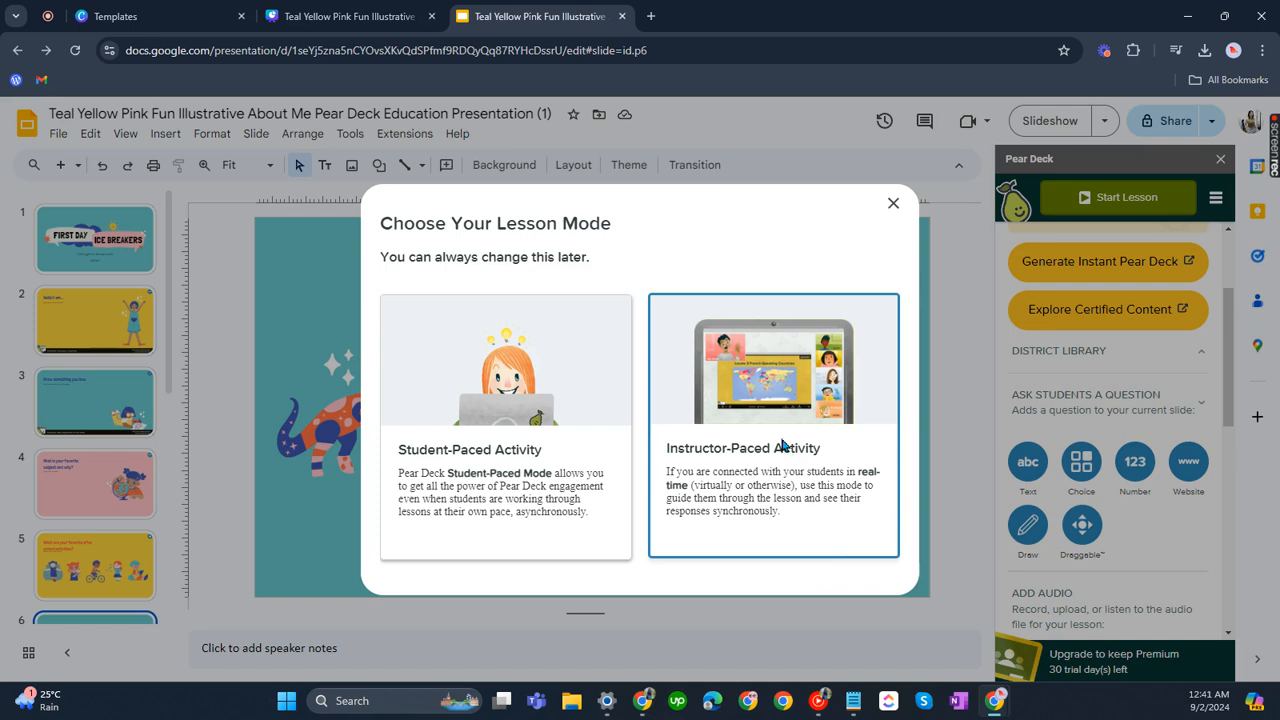
mouse_move(778, 434)
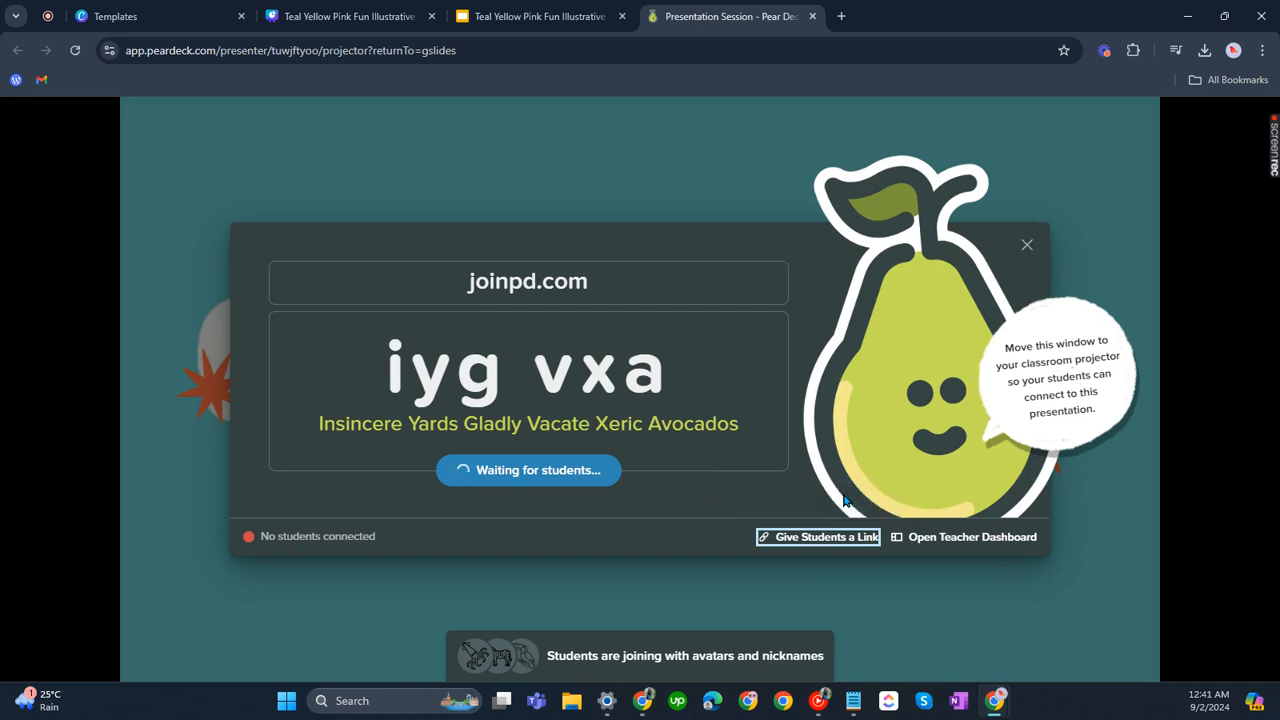
Switch from the Pear Deck projector view to the Gmail inbox tab.
click(1031, 16)
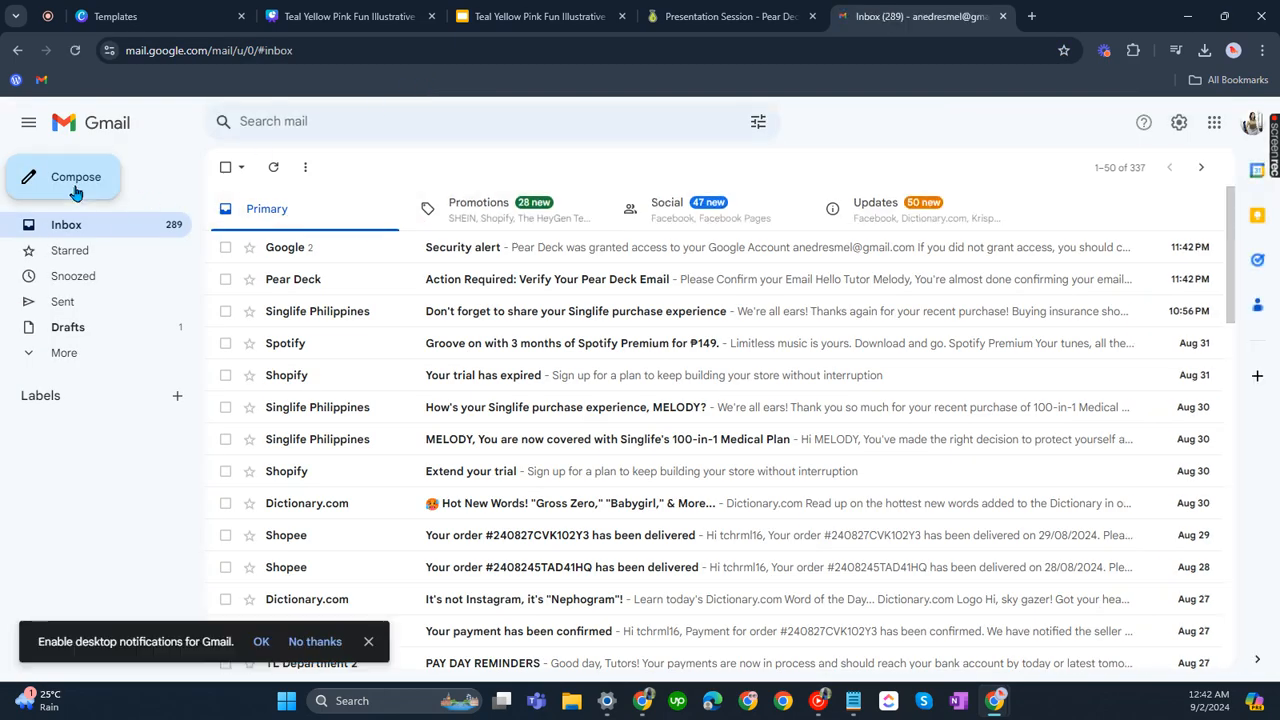
Send a new Gmail message to the student's address (typed 'sr'), then return to the Pear Deck tab.
click(64, 177)
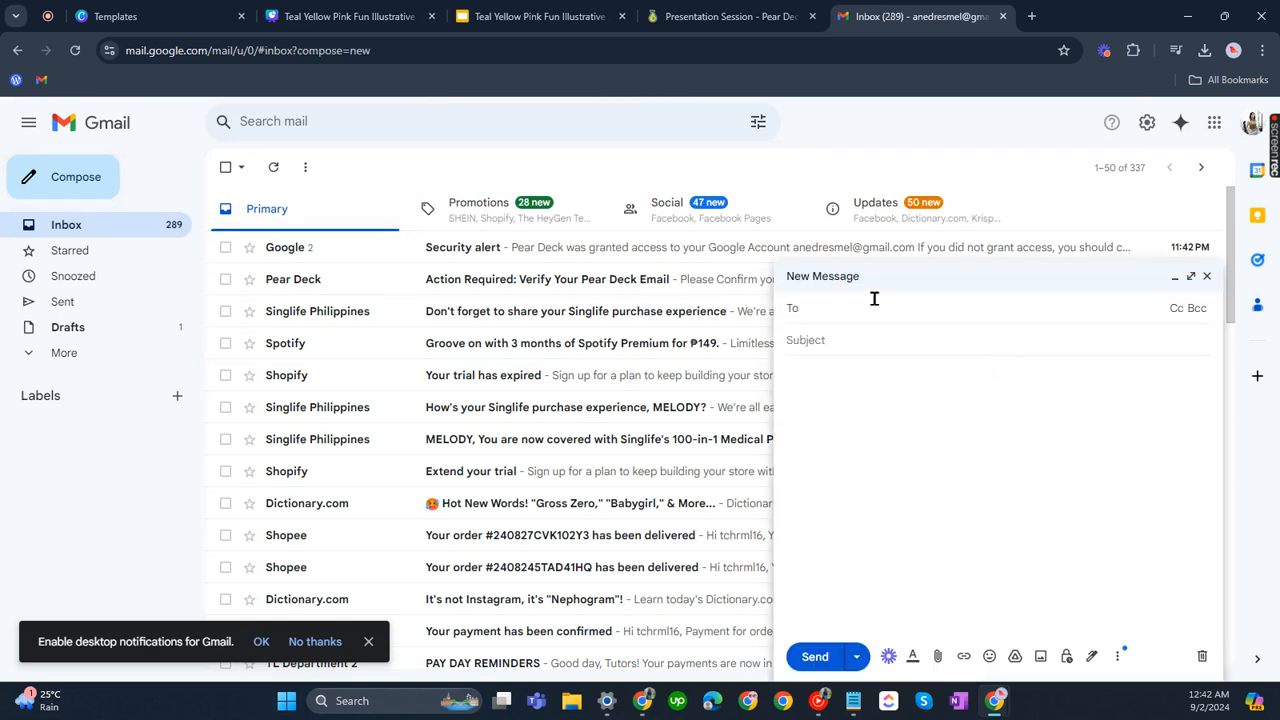
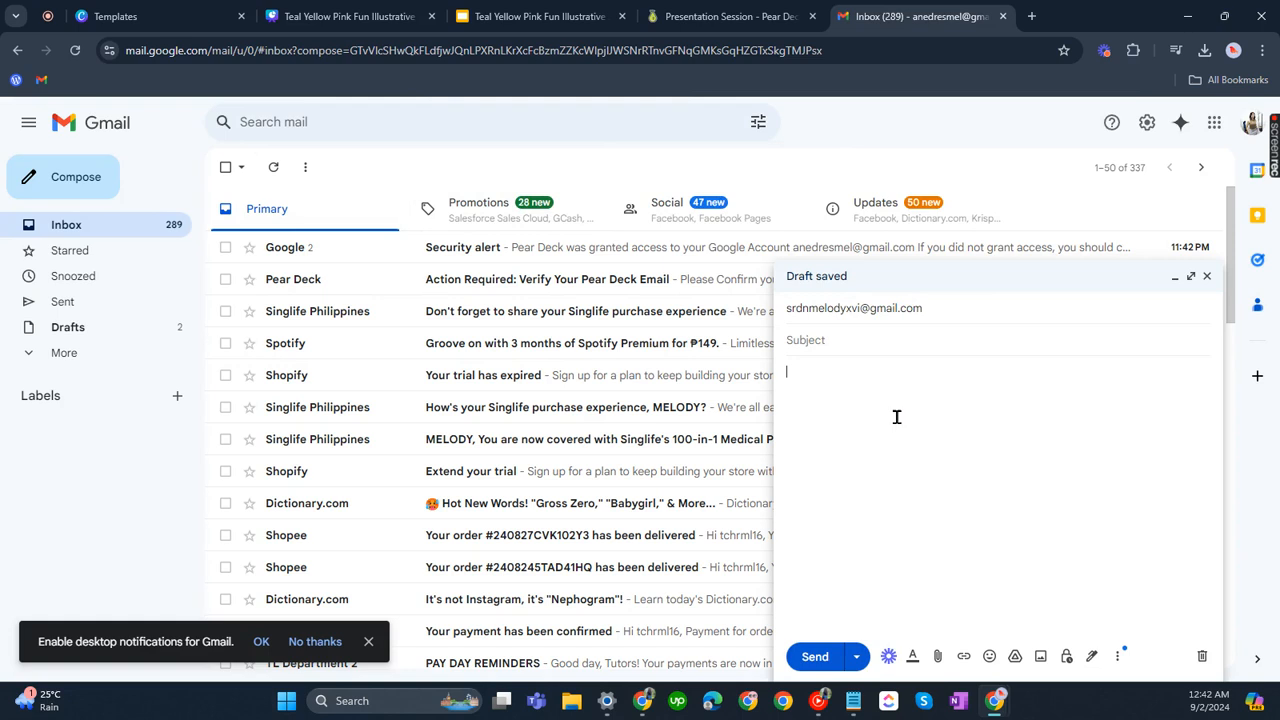
click(814, 656)
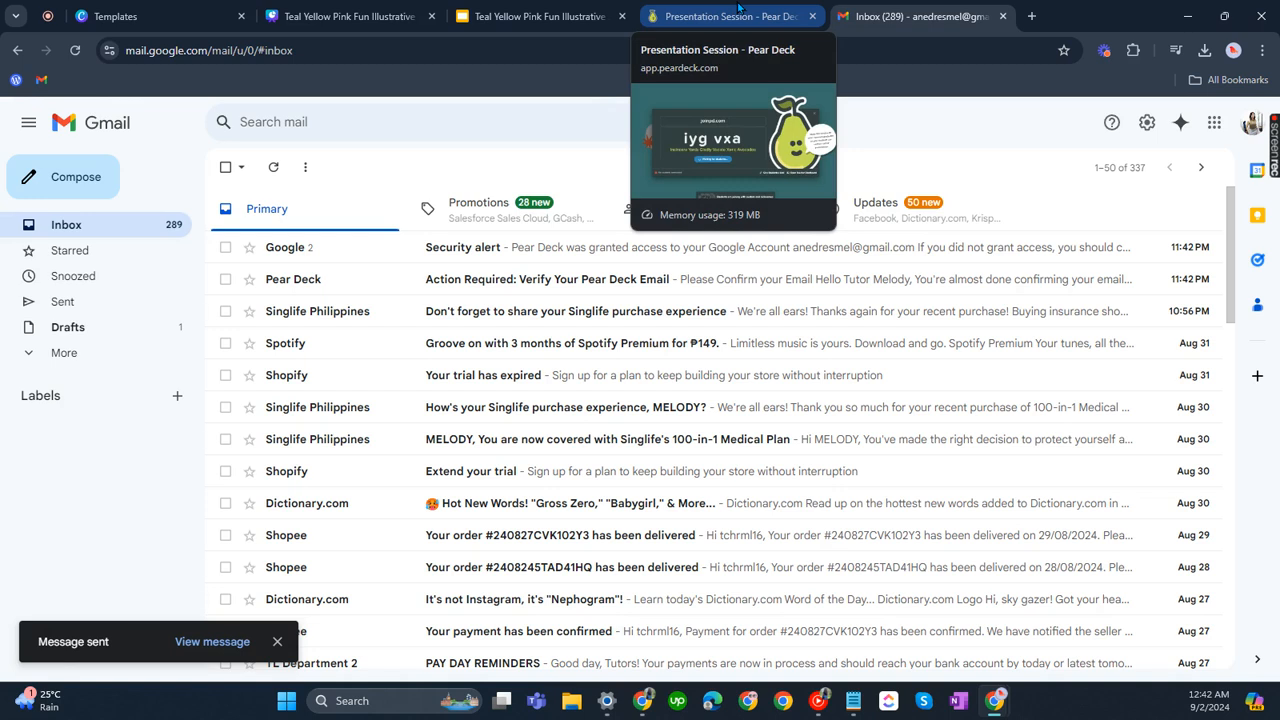
click(730, 16)
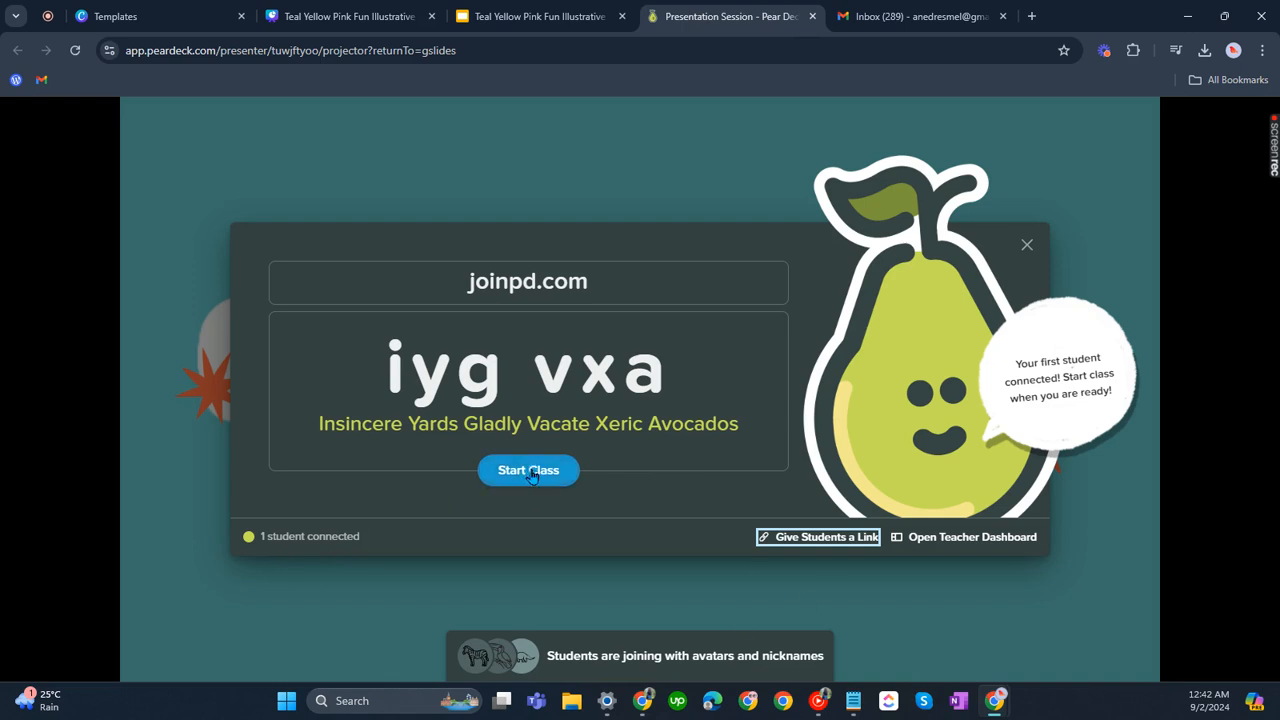
Start the class and advance to slide 2, the 'Hello! I am...' question.
click(528, 470)
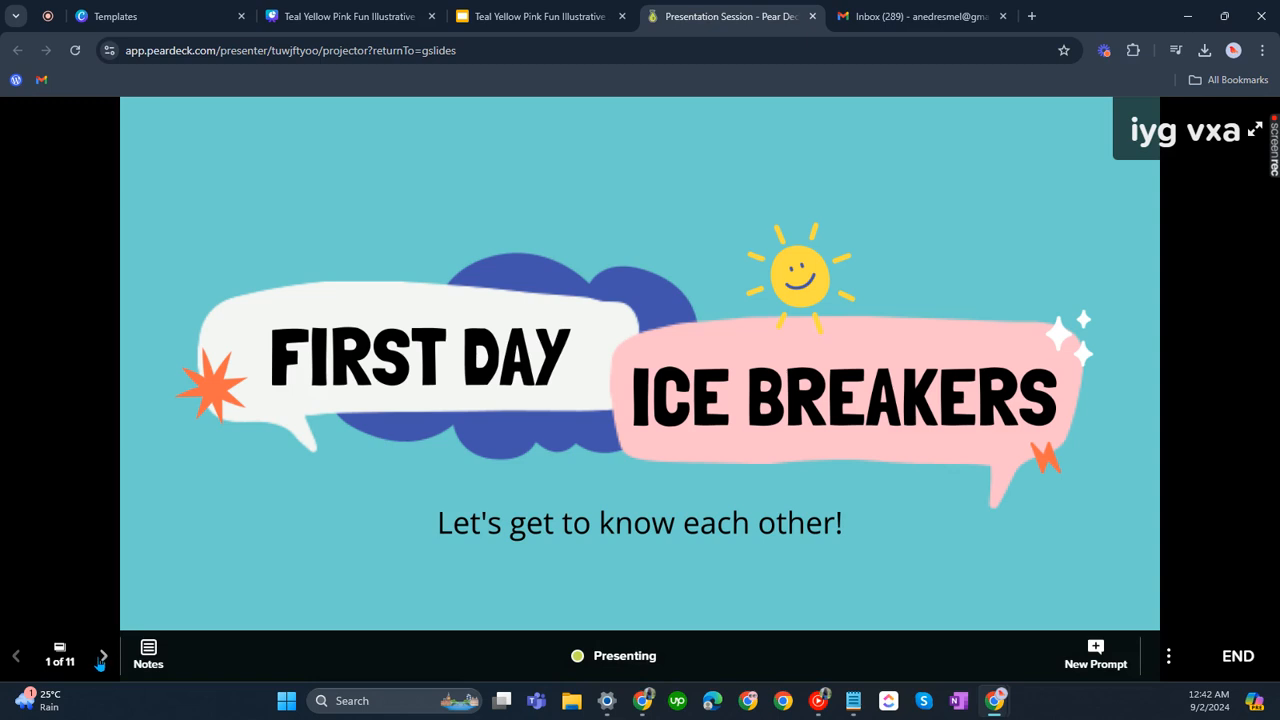
click(103, 655)
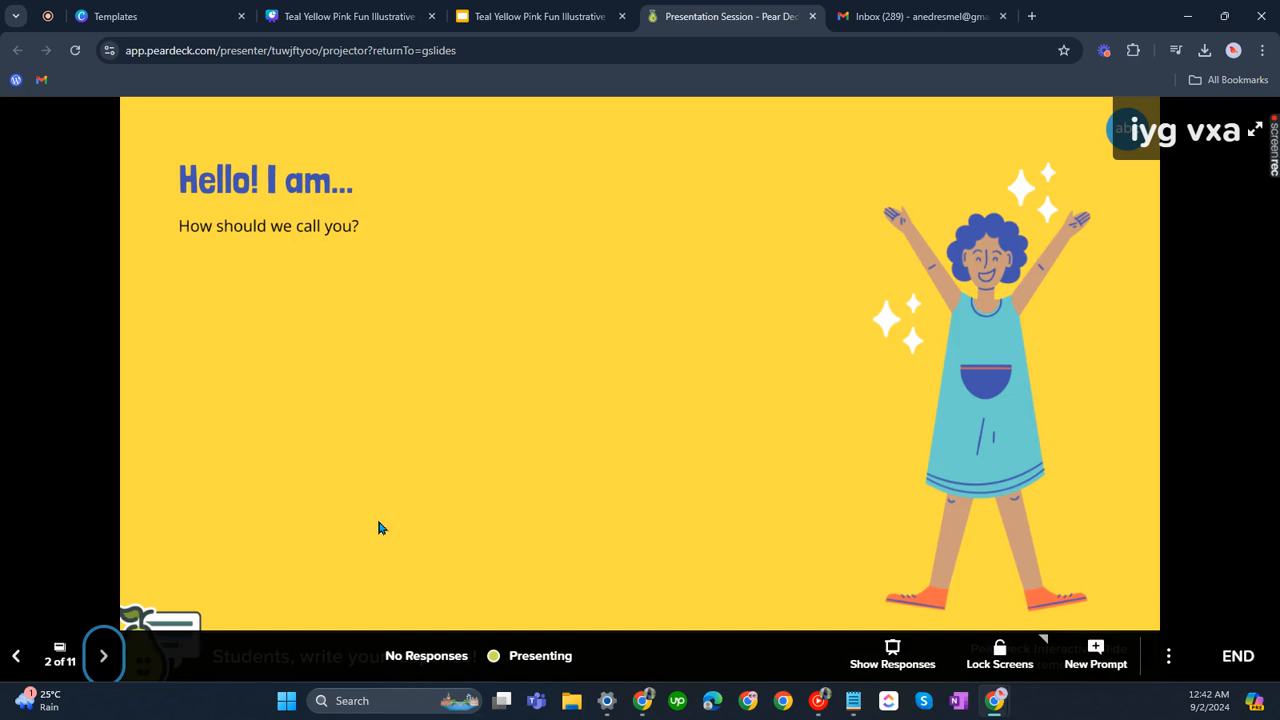
mouse_move(437, 480)
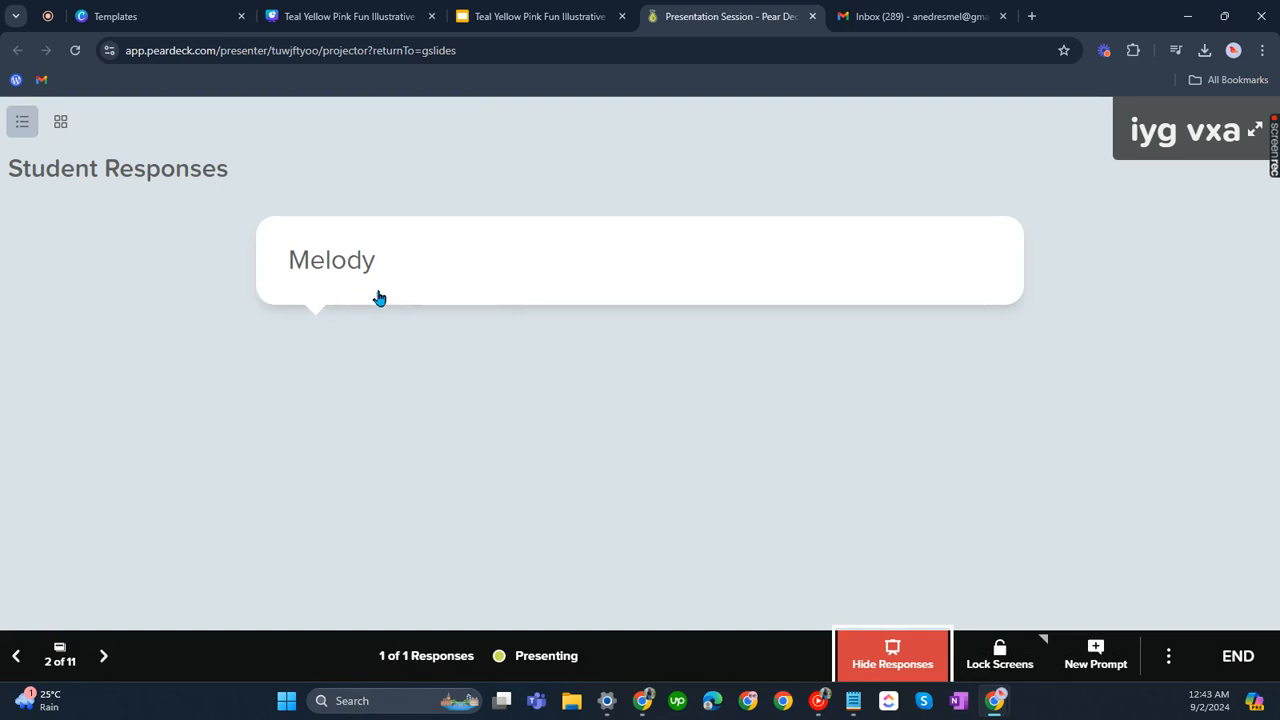
mouse_move(490, 442)
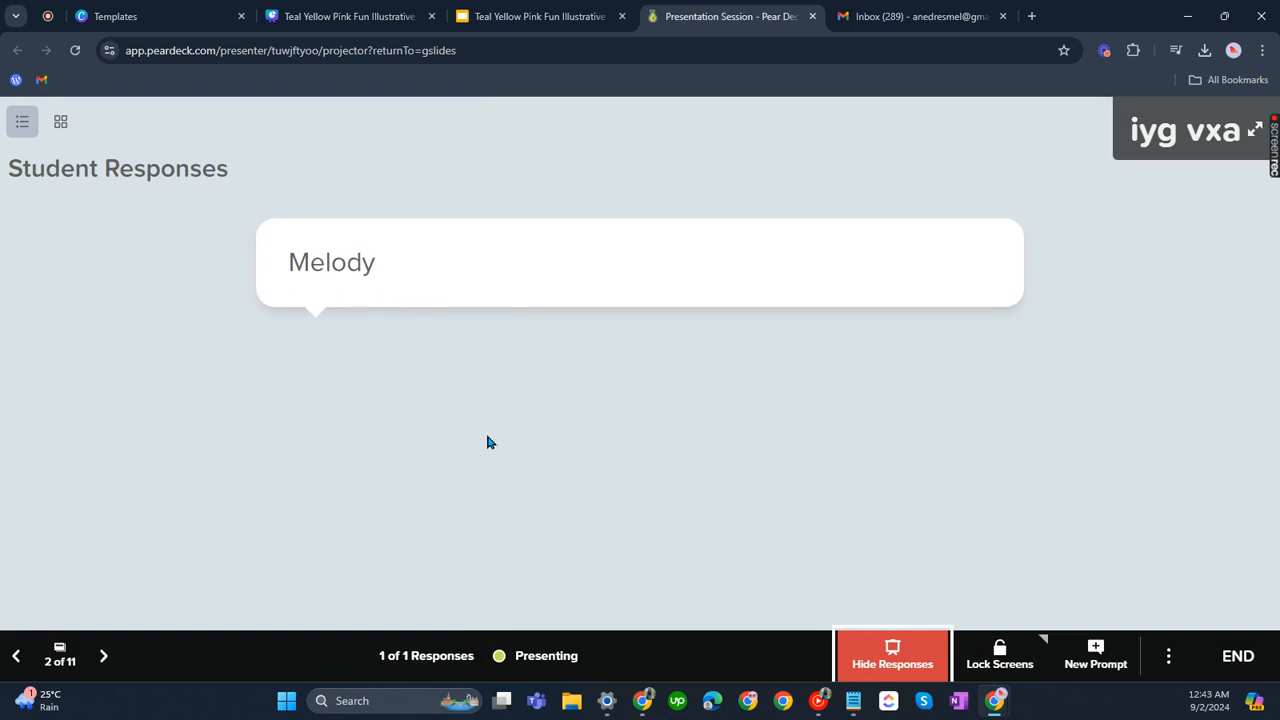
Advance the presentation to slide 3, 'Draw something you love'.
click(103, 655)
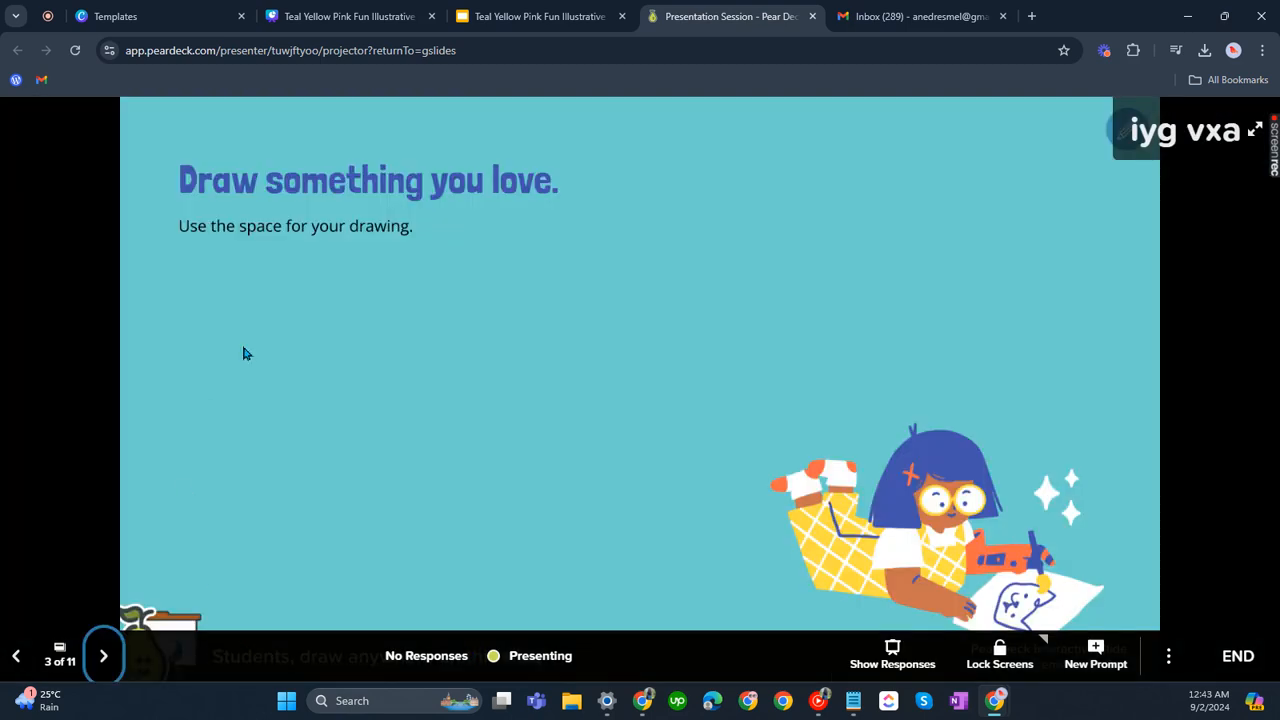
mouse_move(565, 388)
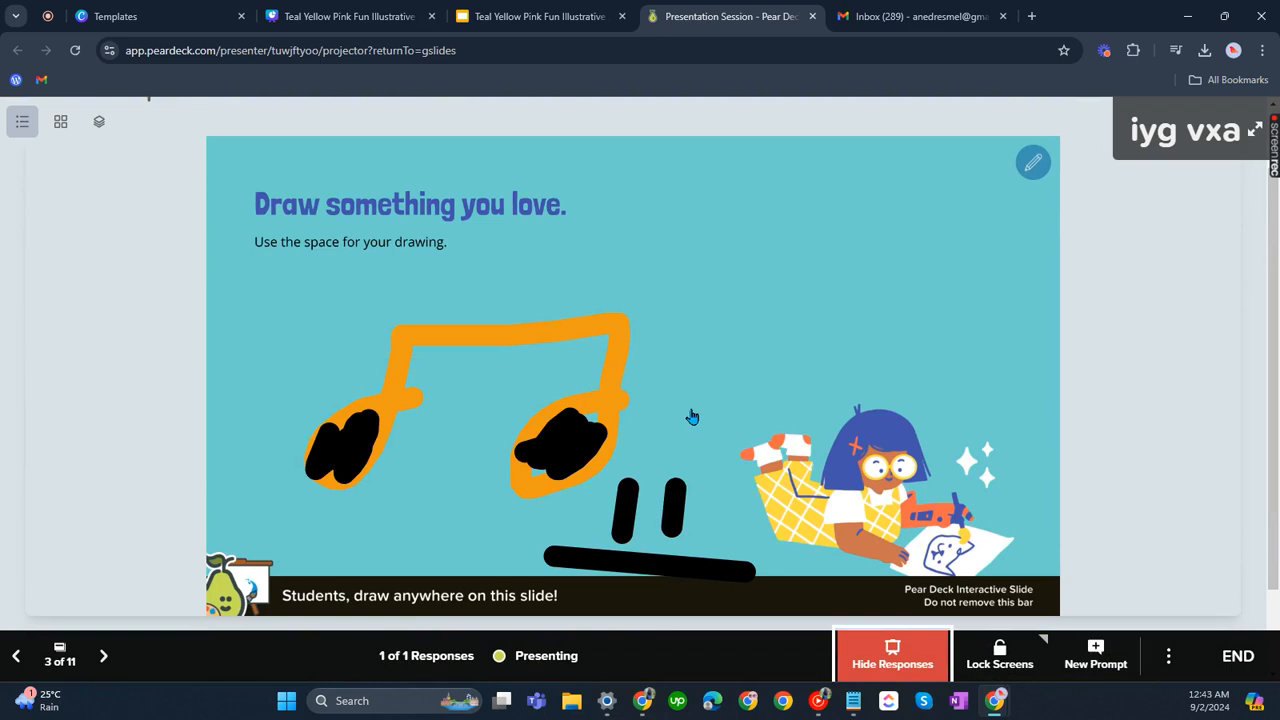
mouse_move(689, 361)
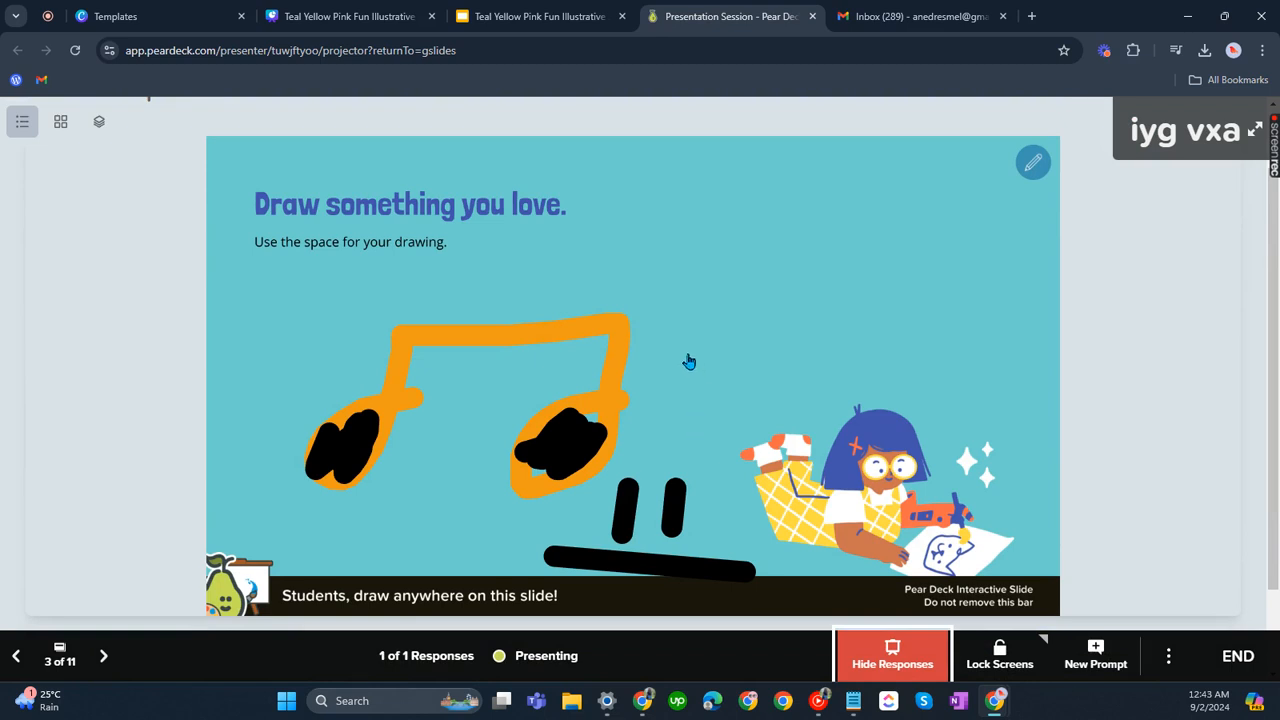